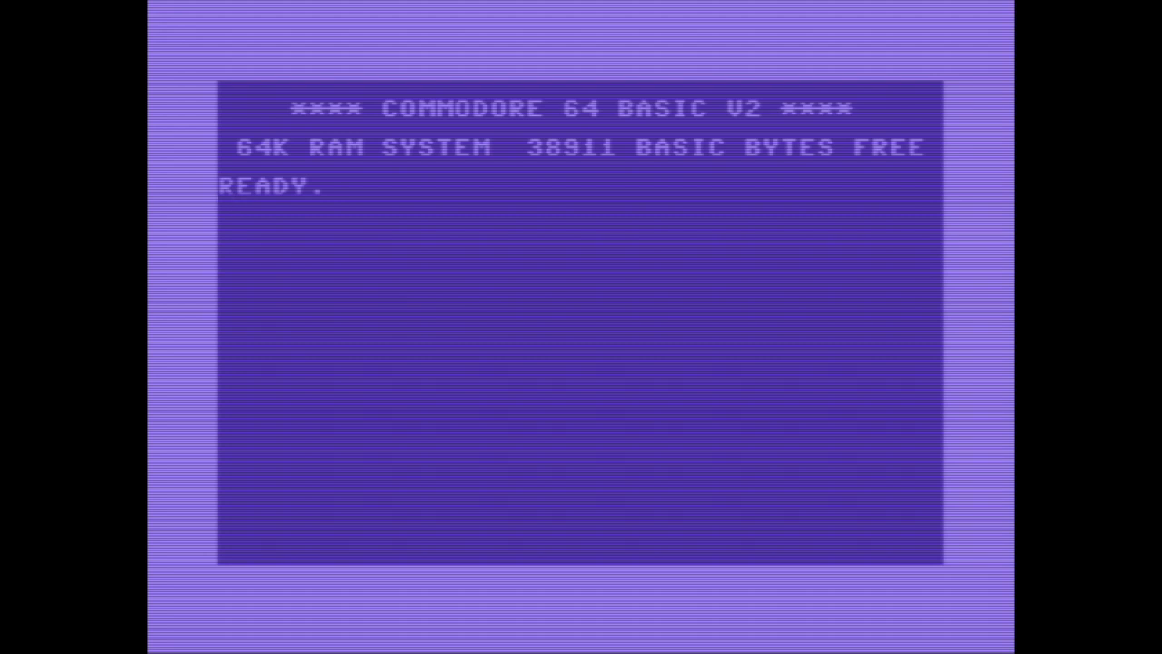
Show the disk directory via LOAD"$",8, then load MEMWRITE from drive 8 and run it
text(LOAD)
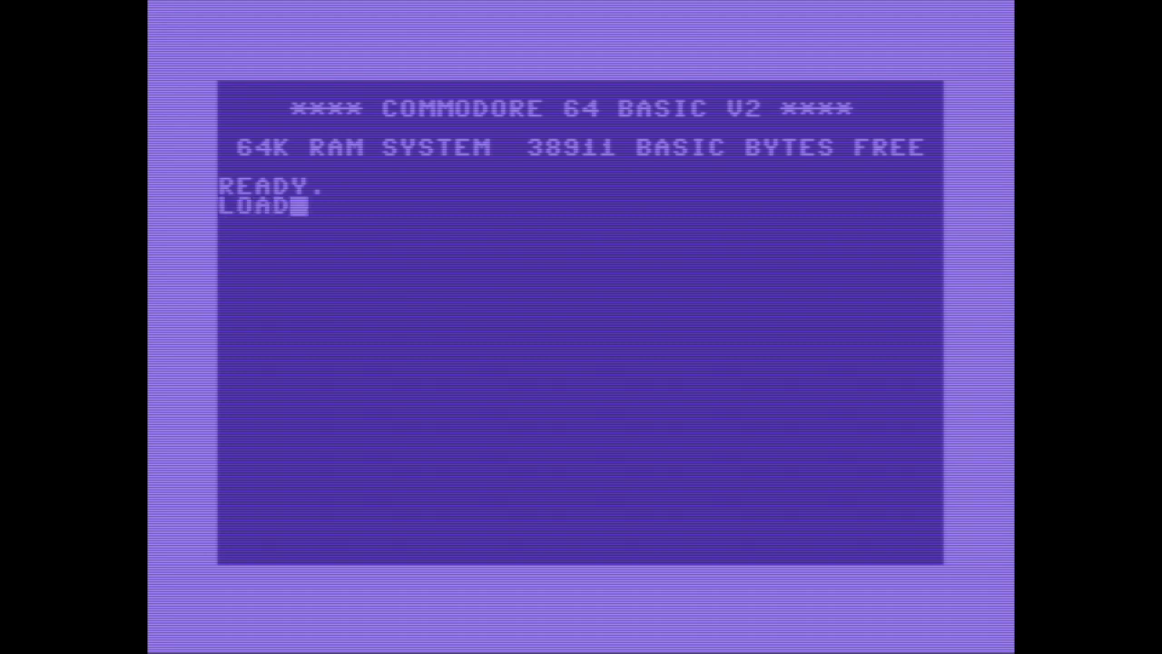
text("$",8)
text(LIST)
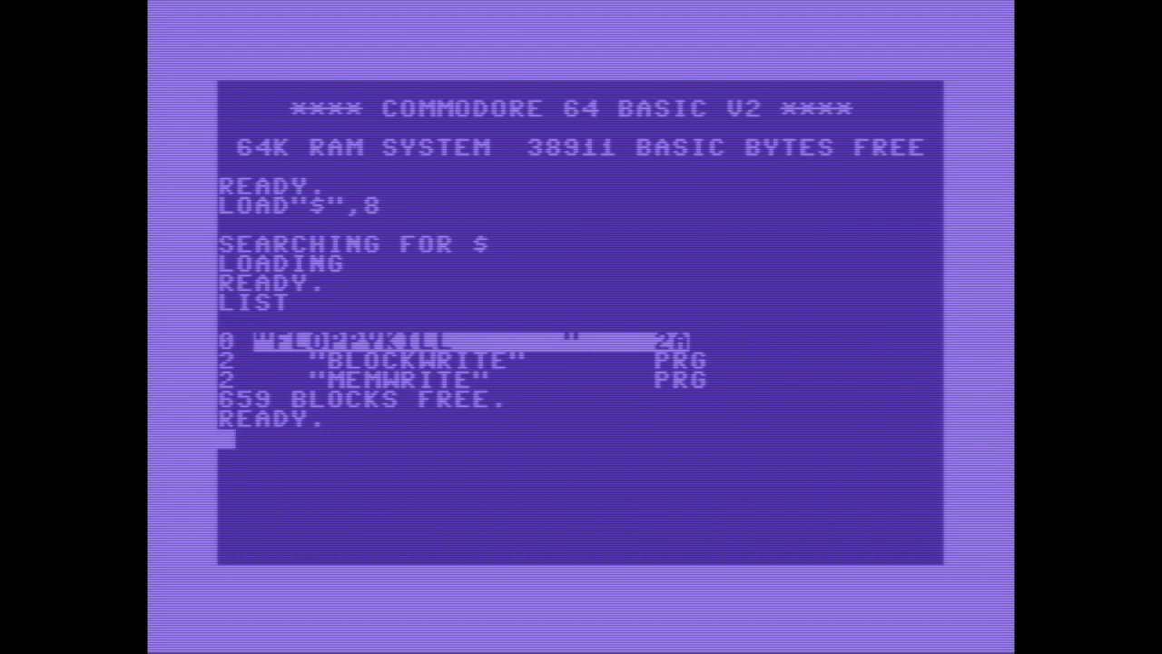
text(LOAD"MEMW)
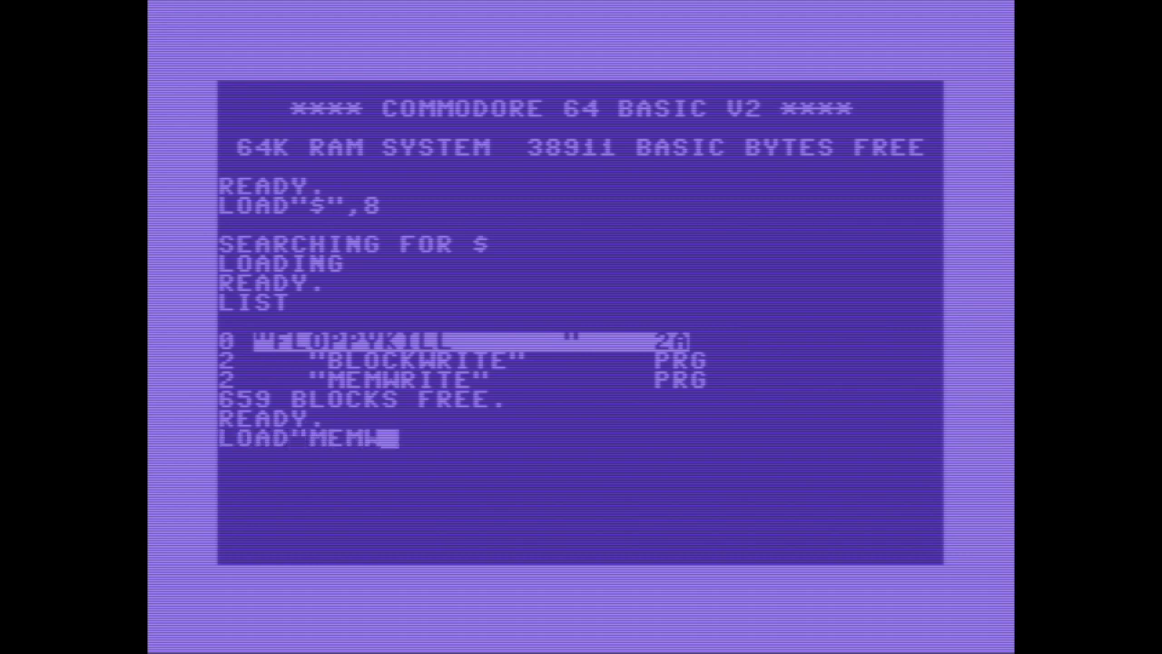
text(RITE",8)
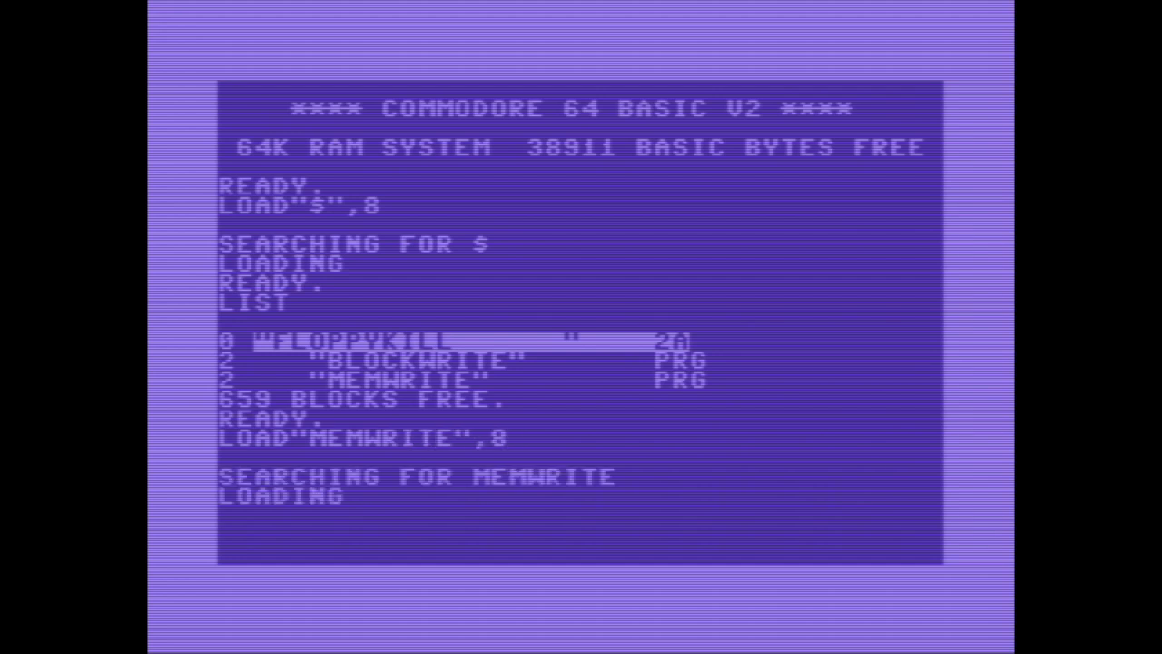
text(RUN)
text(104)
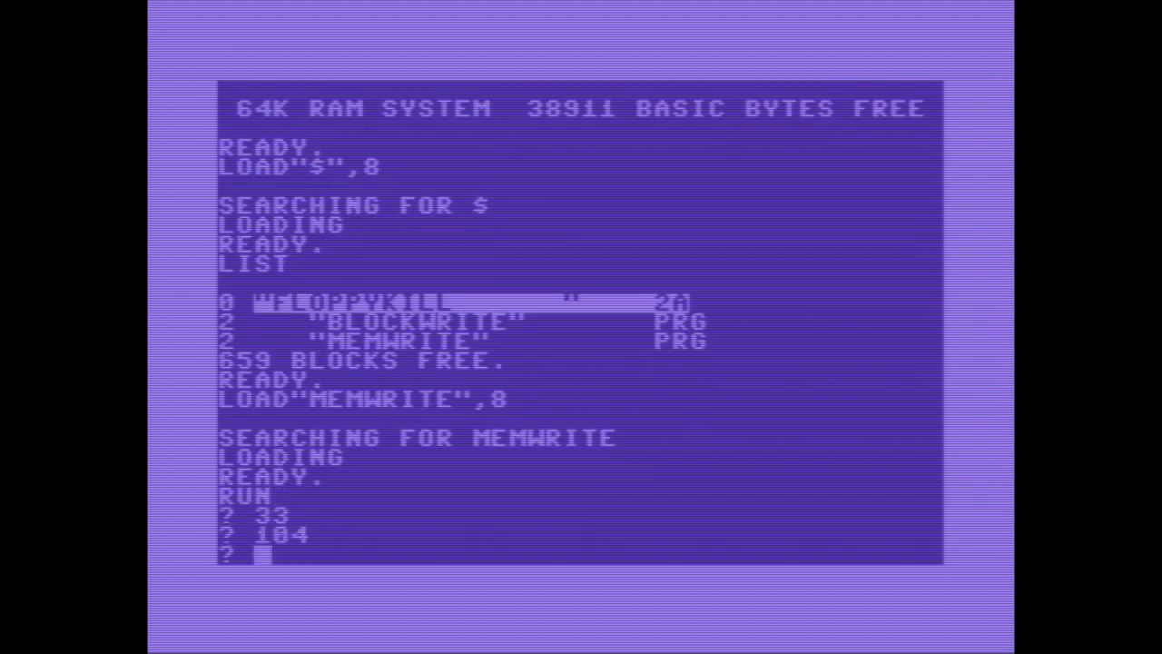
Enter the final byte value 2 so MEMWRITE reads back 33 through 2 from drive memory
text(2)
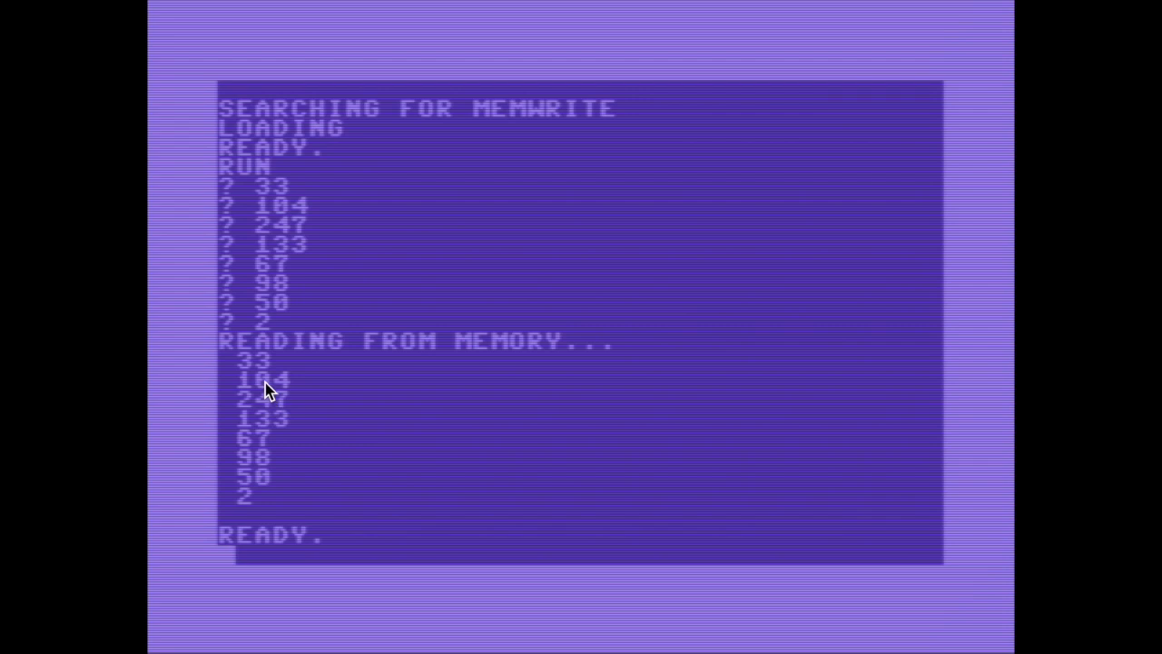
mouse_move(276, 416)
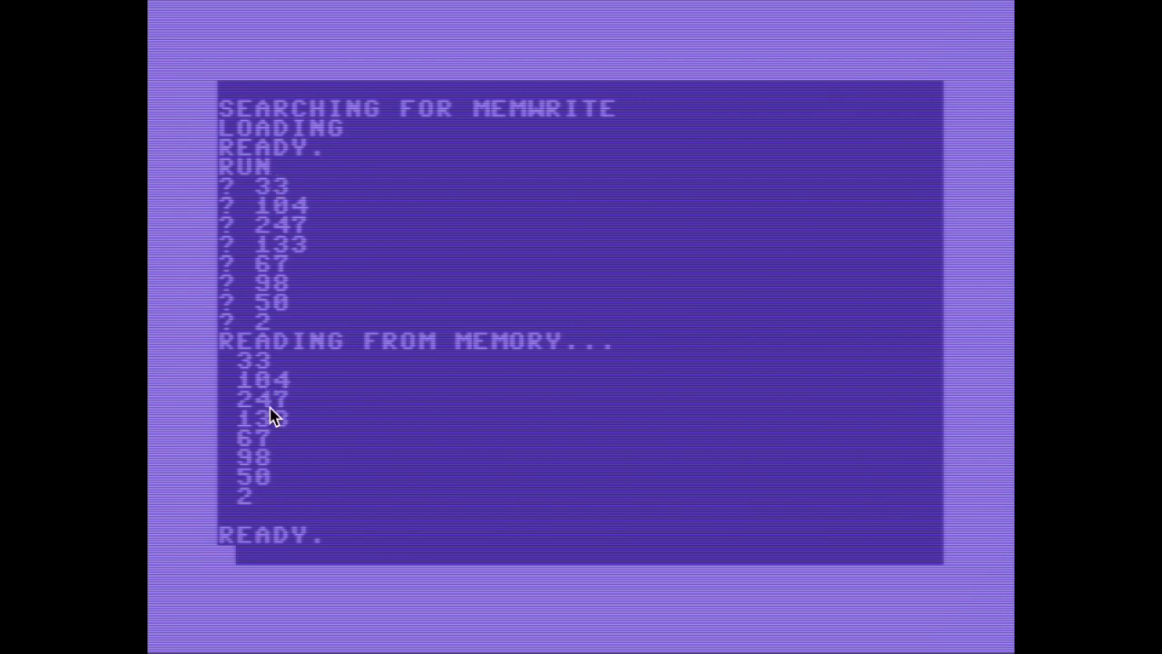
mouse_move(233, 229)
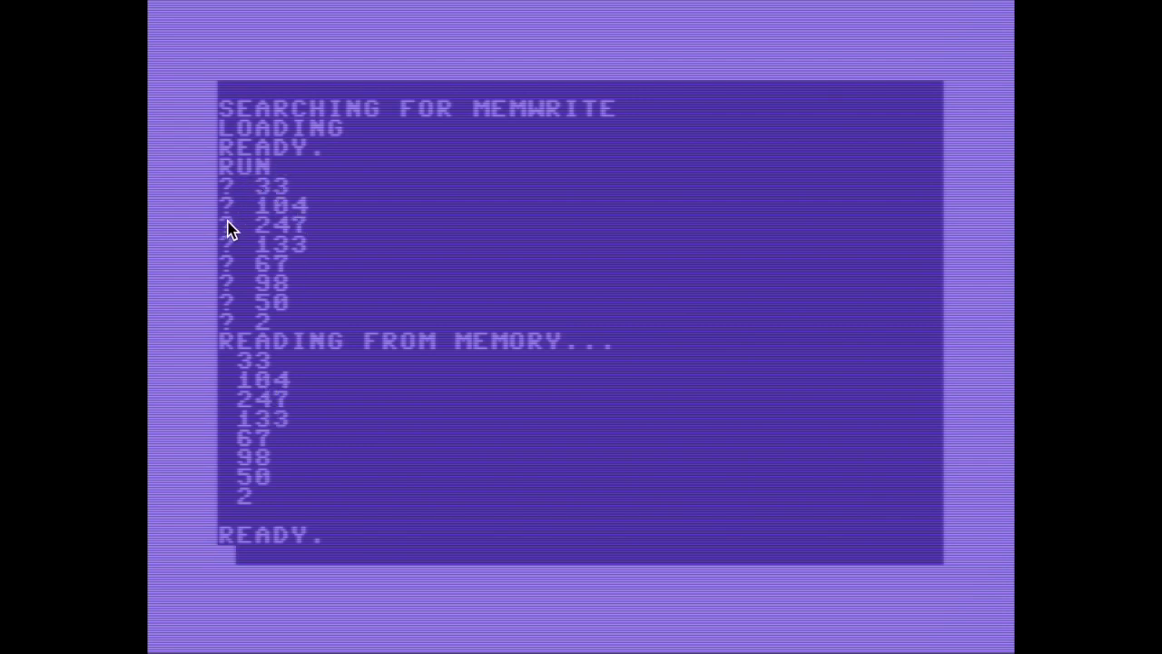
mouse_move(243, 352)
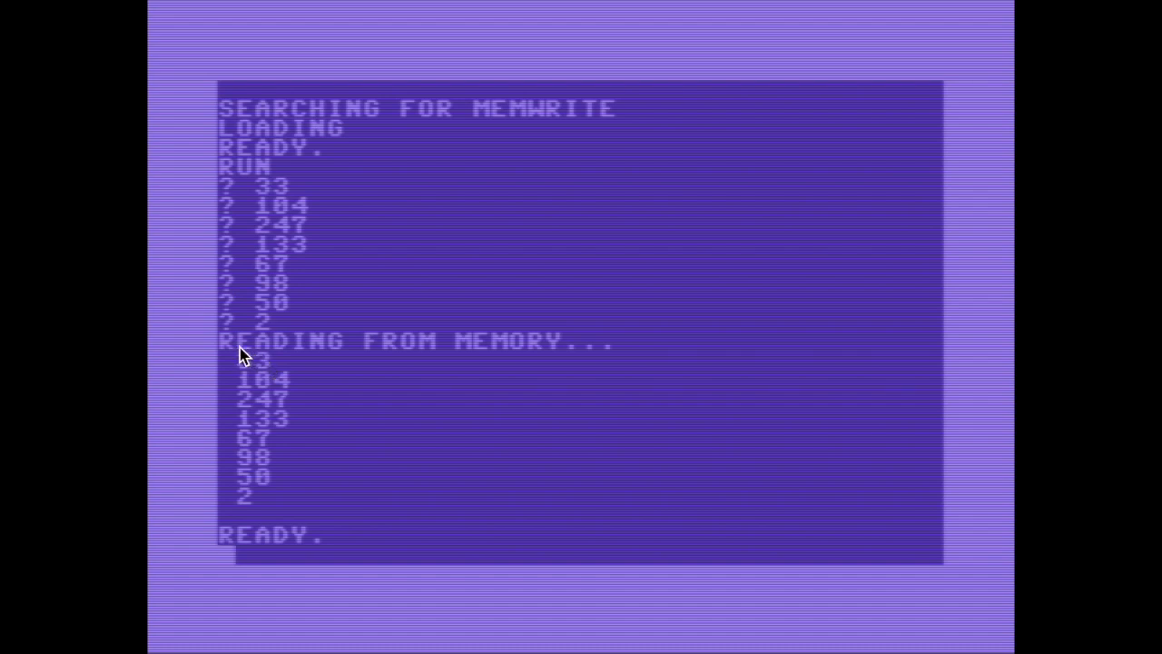
mouse_move(443, 363)
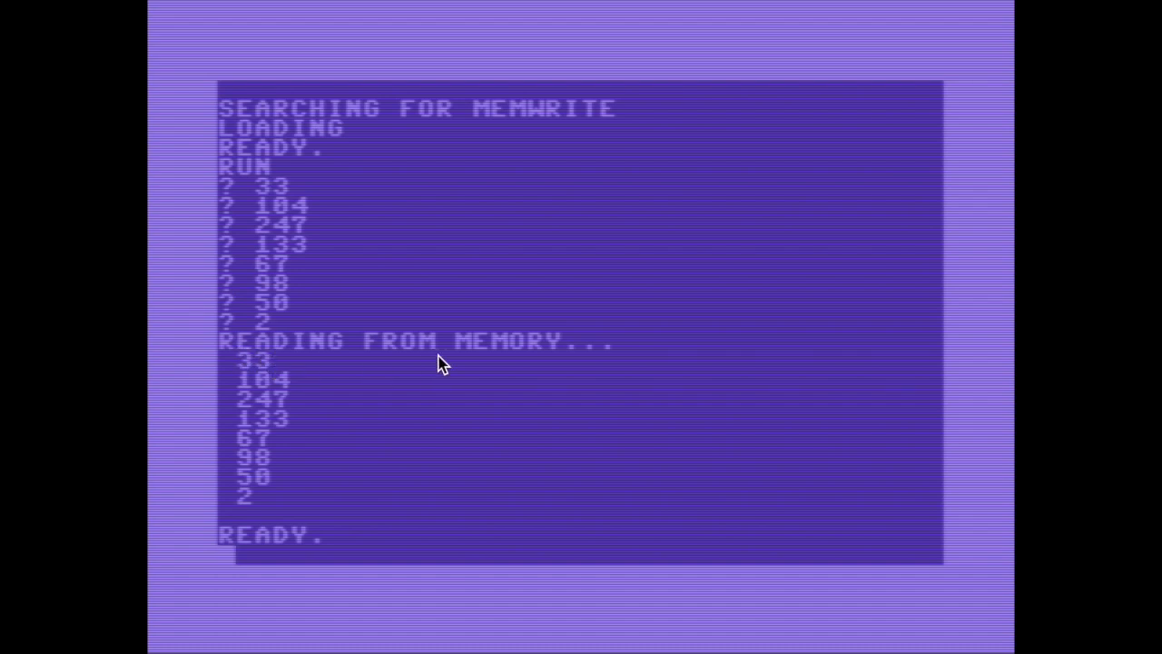
mouse_move(474, 361)
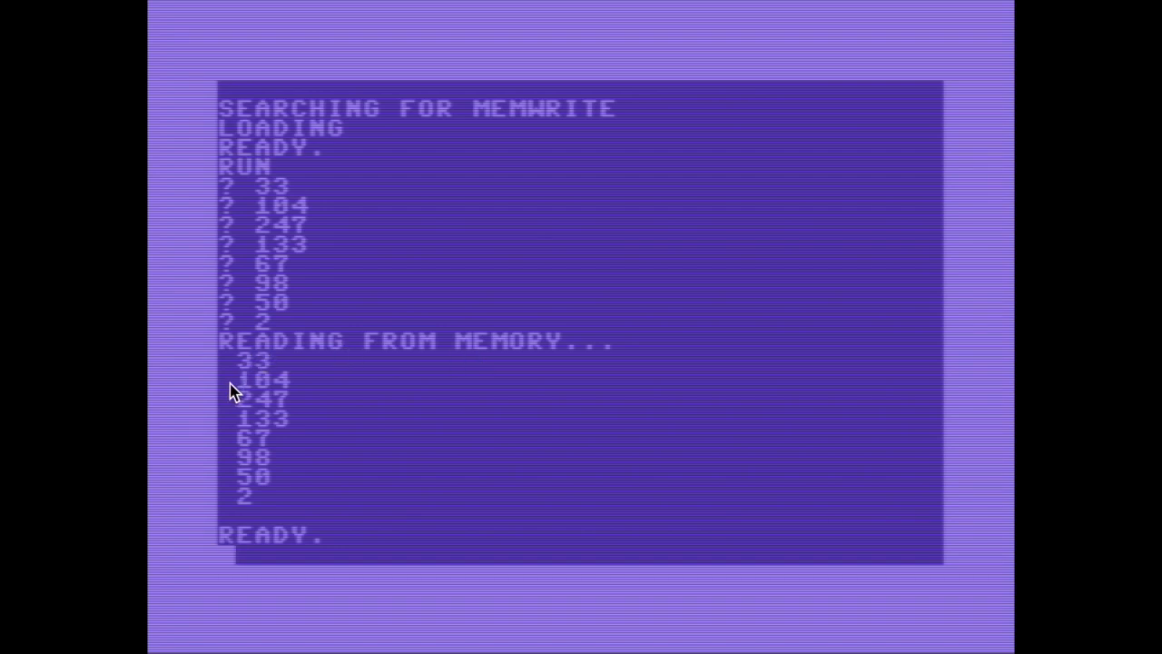
mouse_move(289, 418)
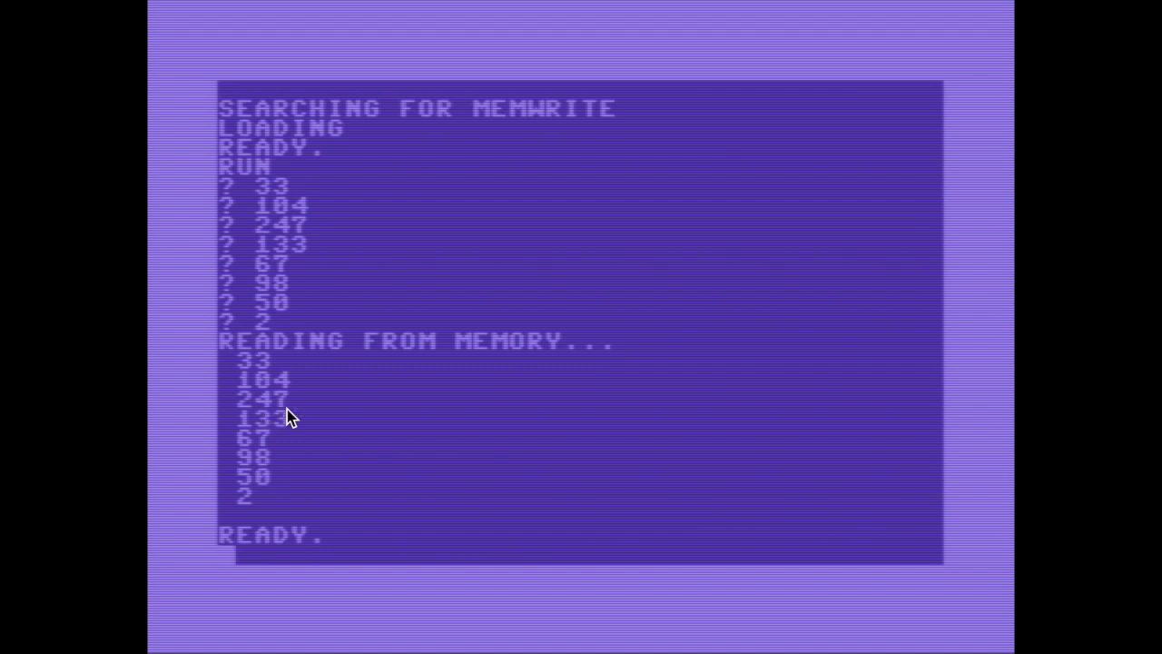
List the MEMWRITE program, then run it answering the first value prompt with 3
text(LIST)
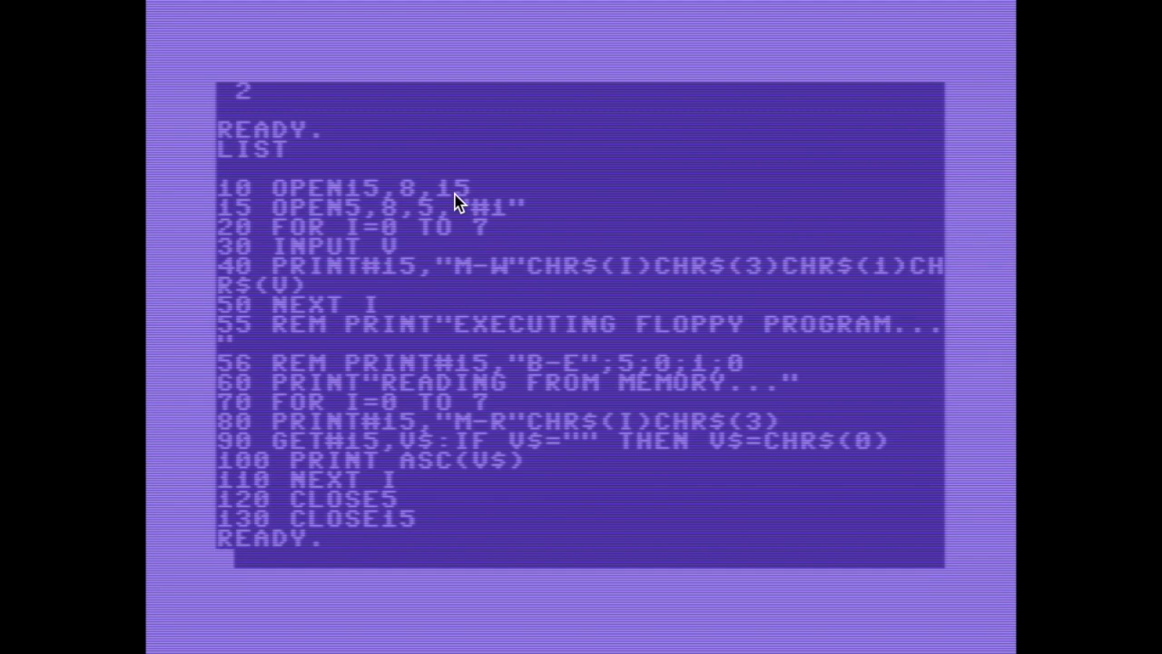
mouse_move(385, 252)
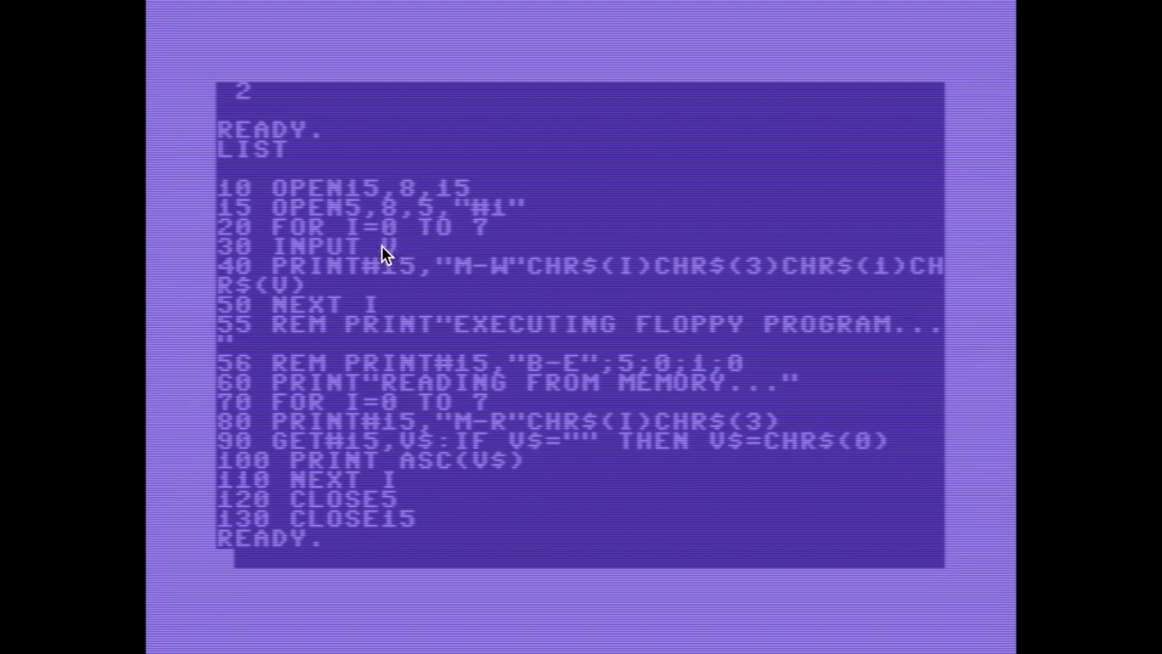
mouse_move(301, 234)
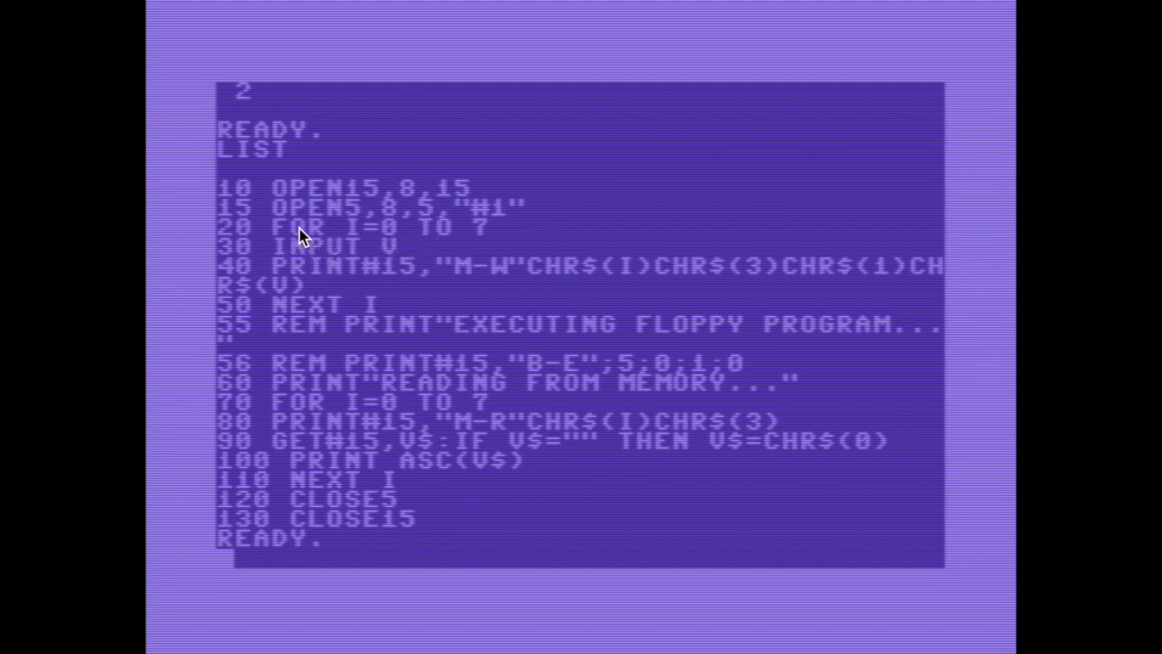
mouse_move(356, 319)
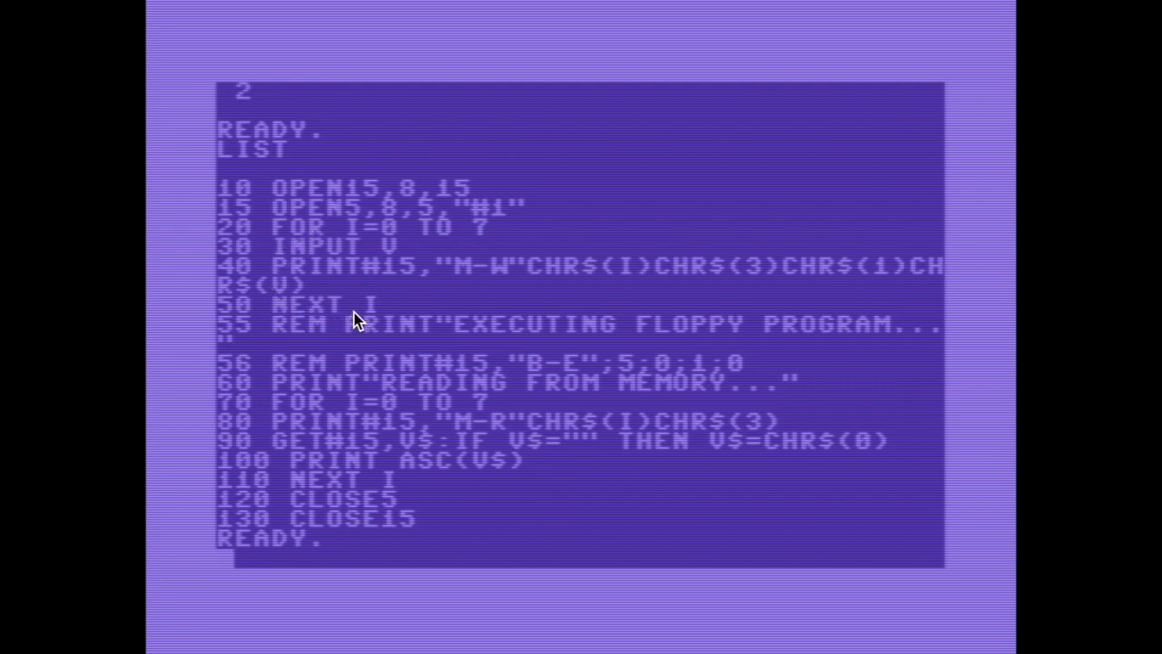
mouse_move(367, 276)
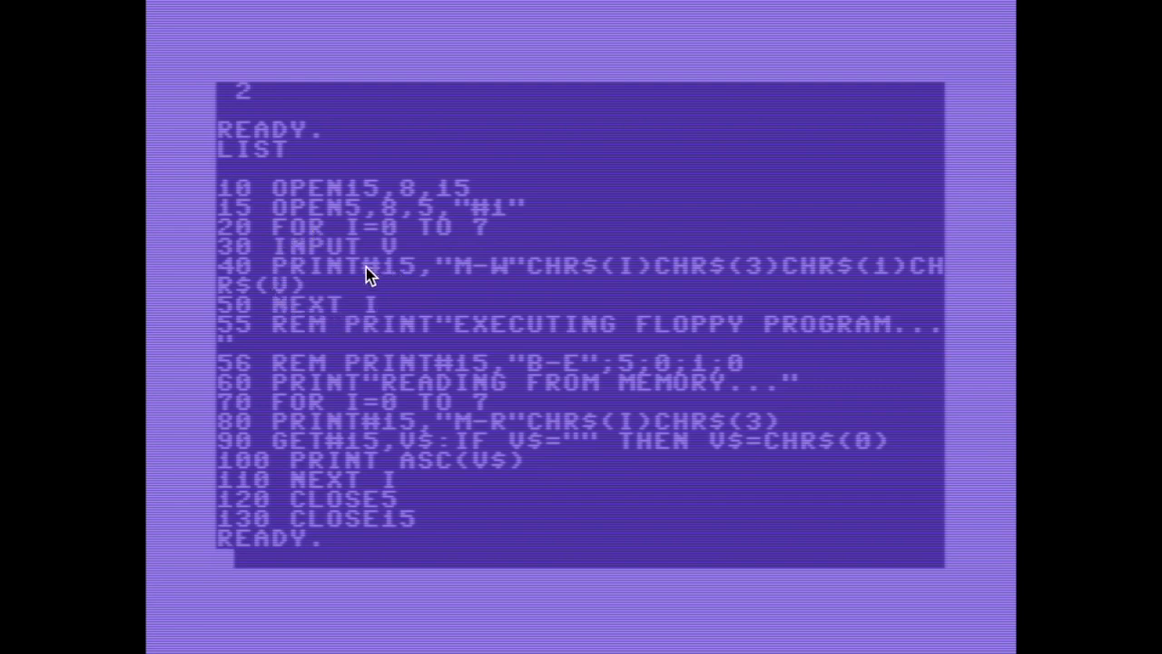
mouse_move(523, 280)
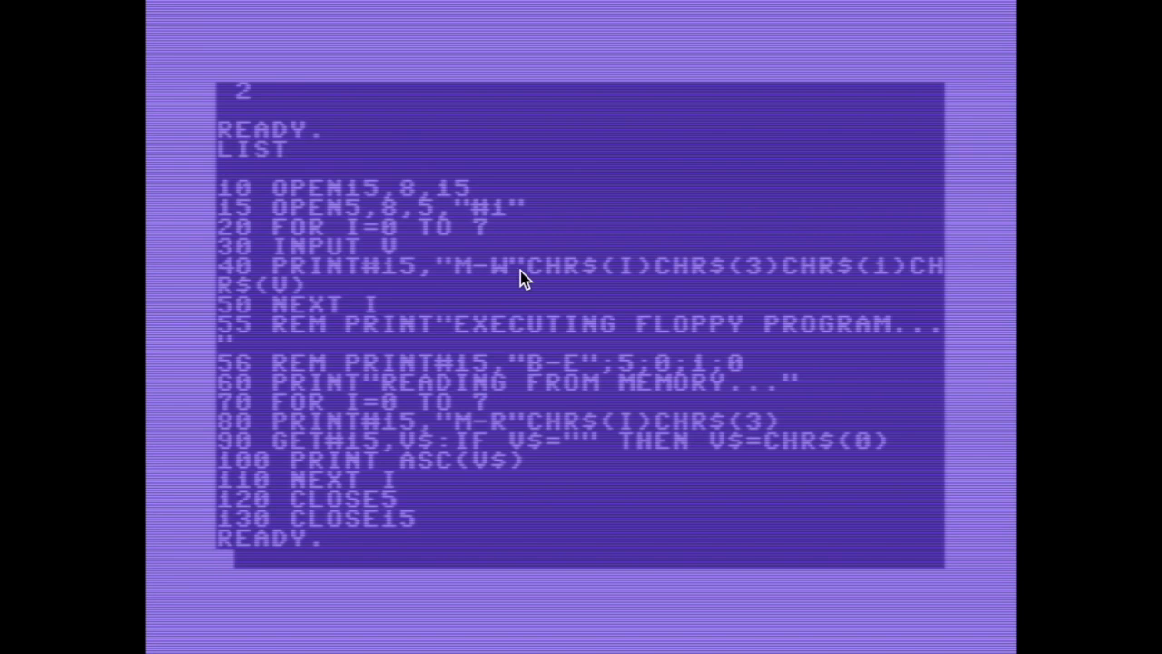
mouse_move(473, 272)
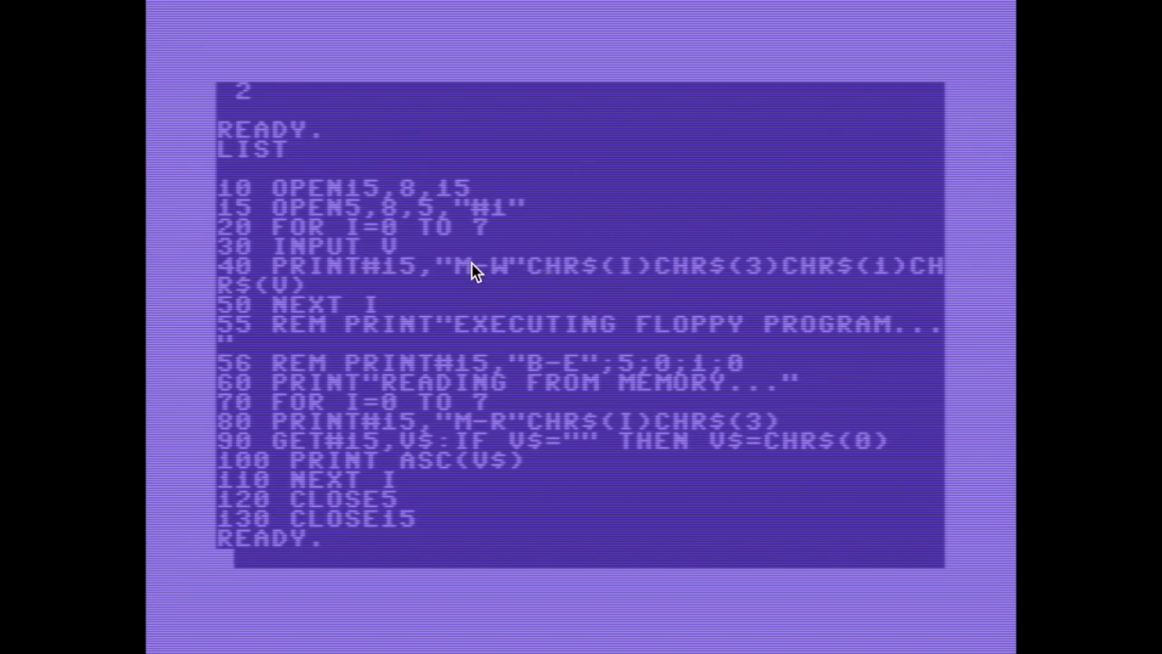
mouse_move(463, 276)
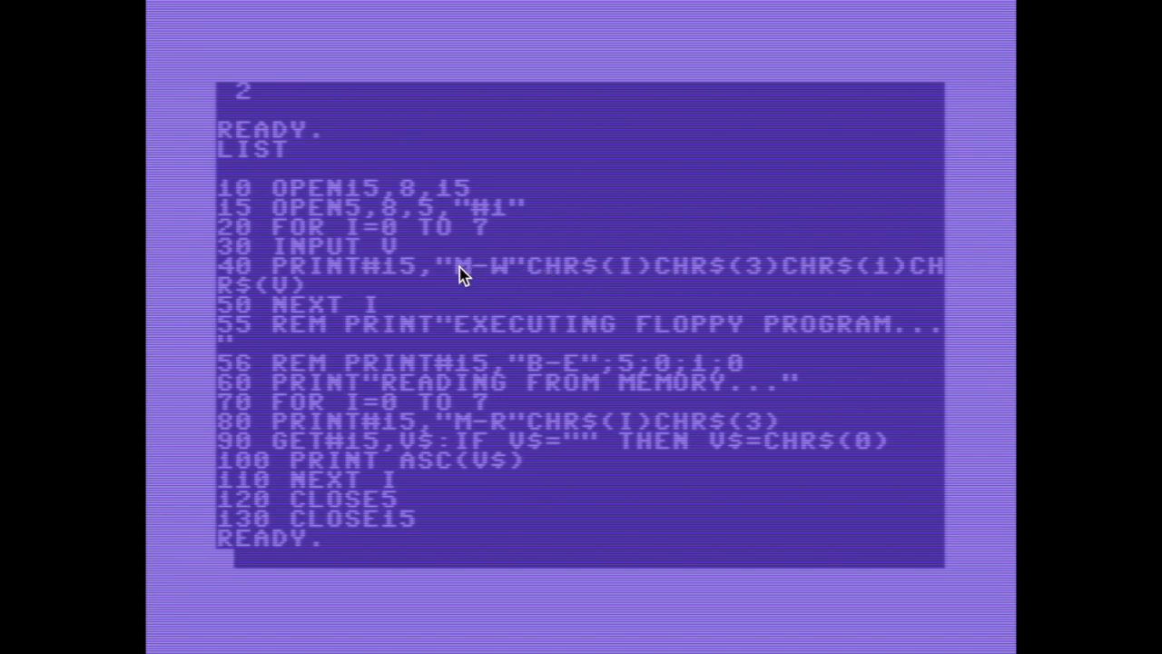
mouse_move(622, 285)
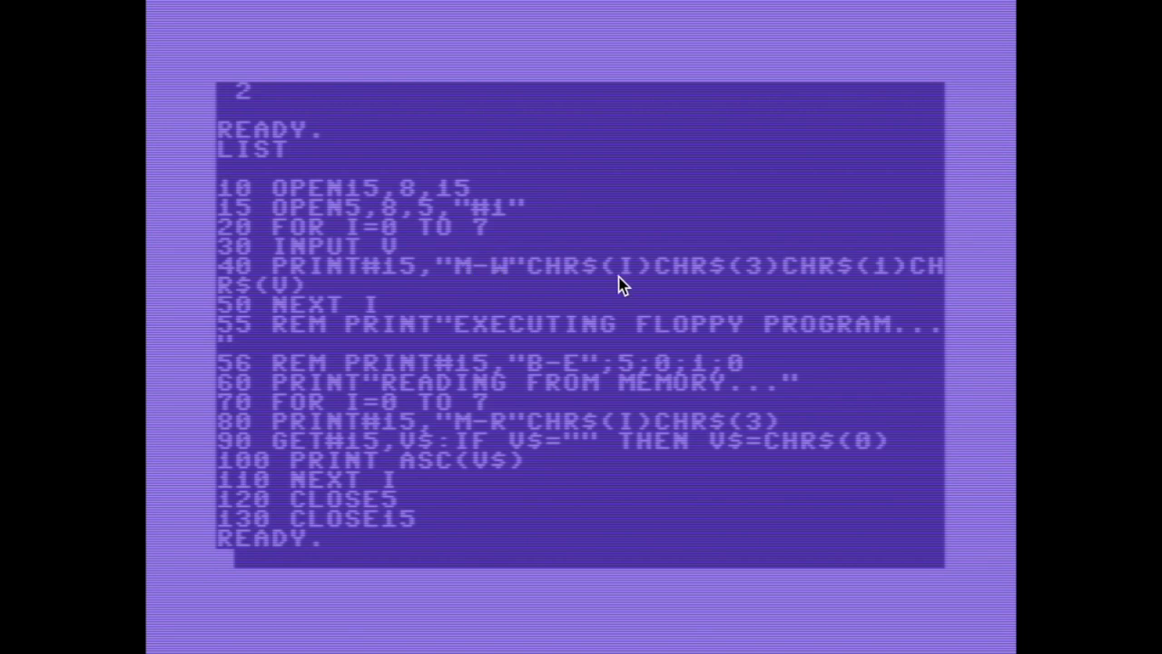
mouse_move(820, 279)
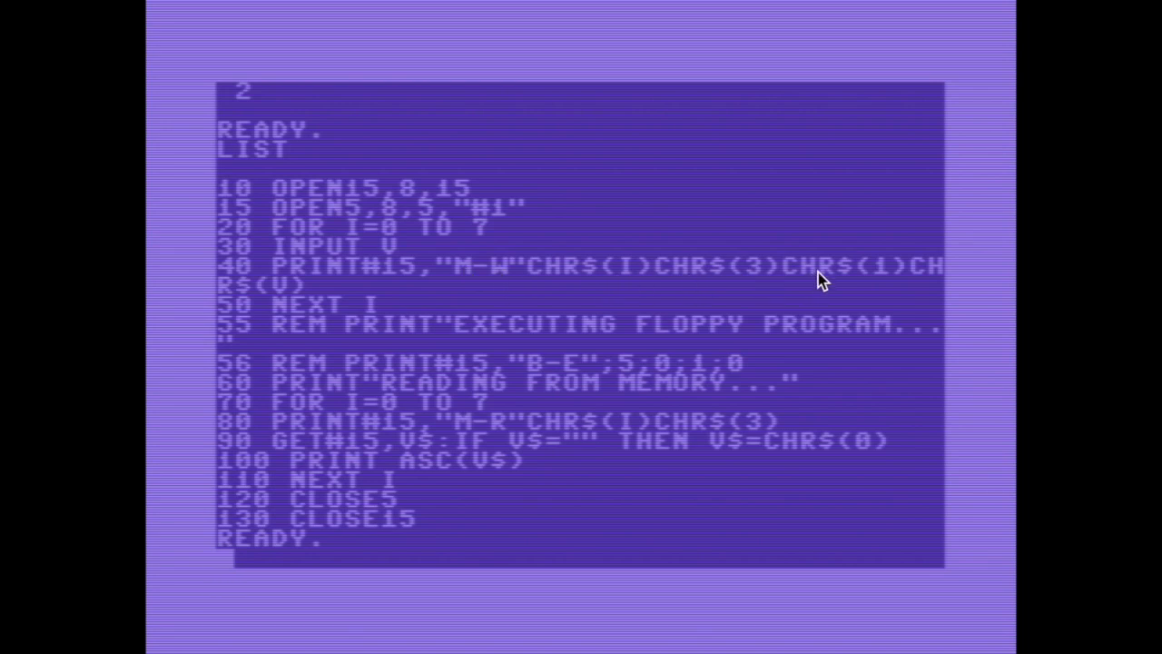
mouse_move(426, 312)
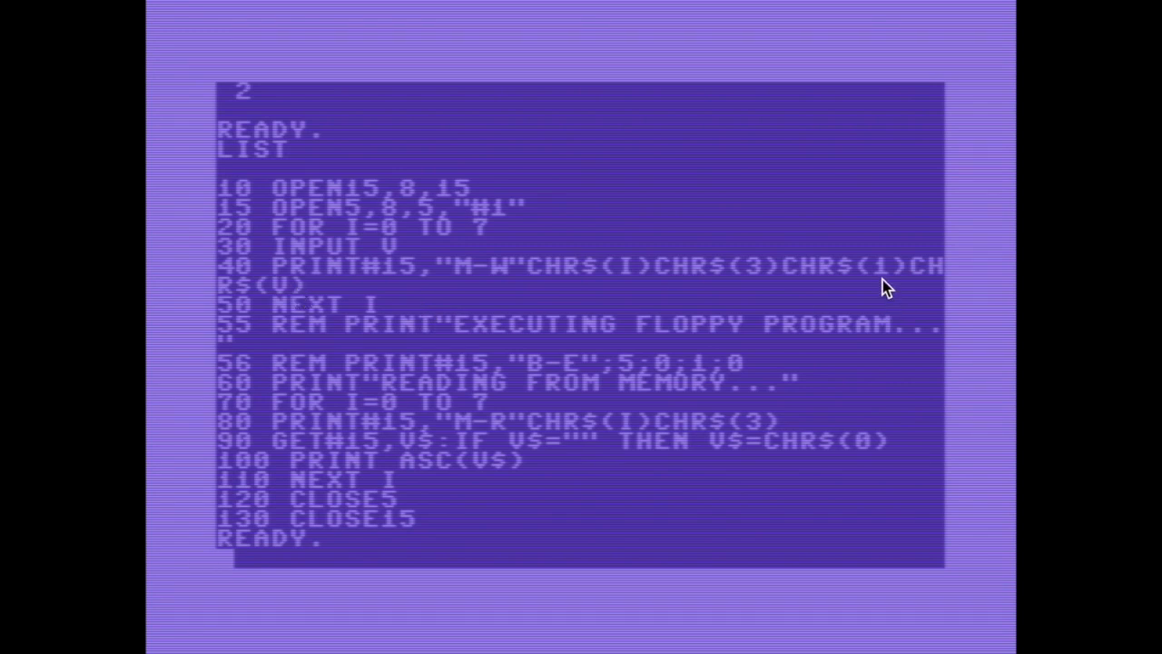
mouse_move(354, 292)
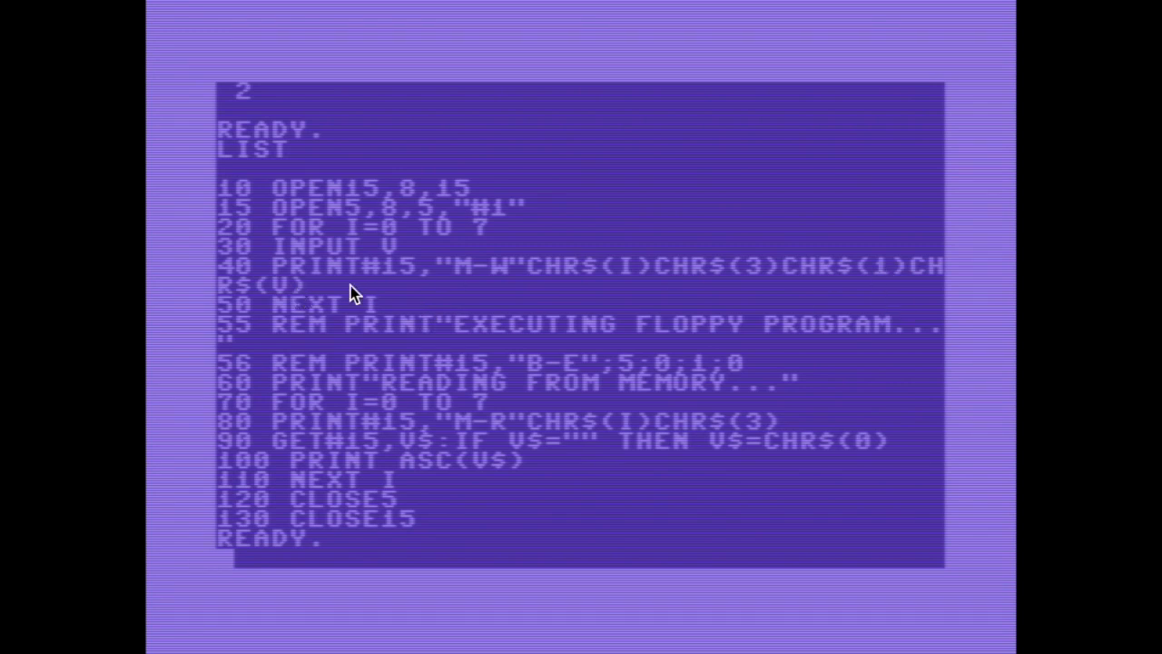
mouse_move(276, 295)
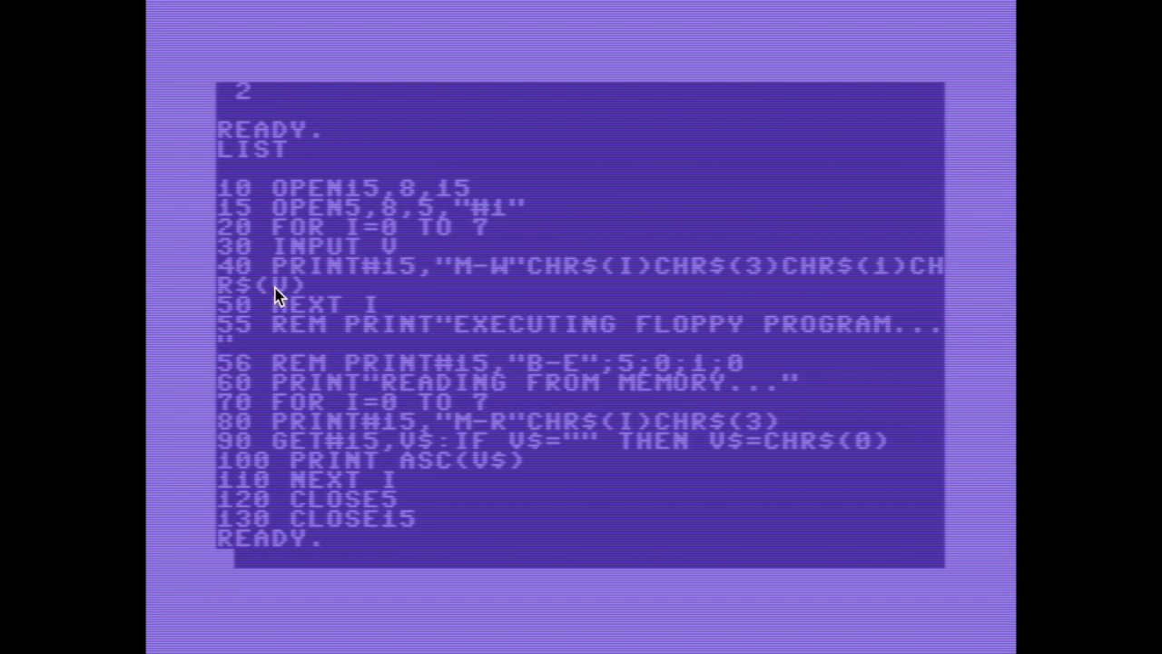
mouse_move(396, 253)
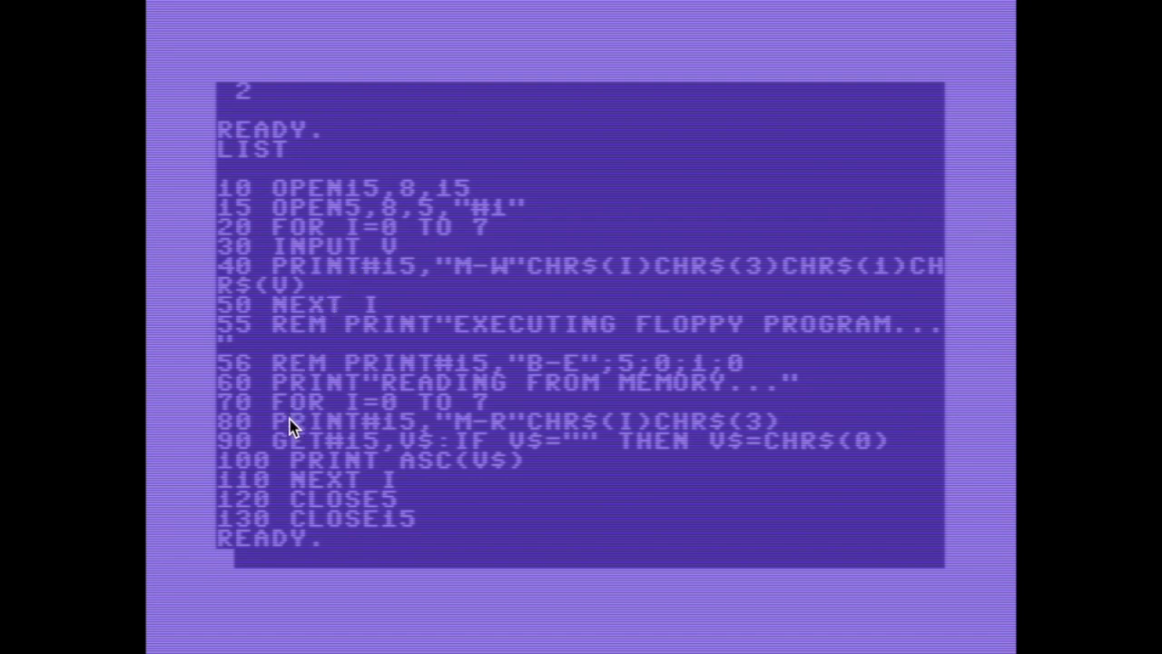
mouse_move(465, 436)
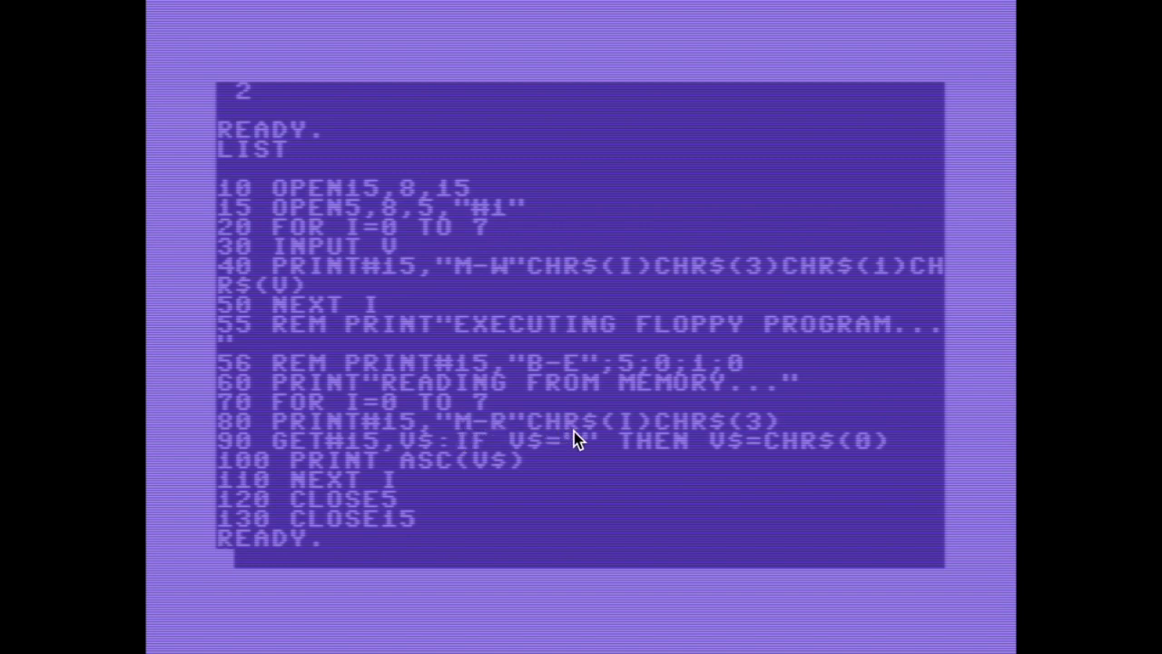
mouse_move(650, 434)
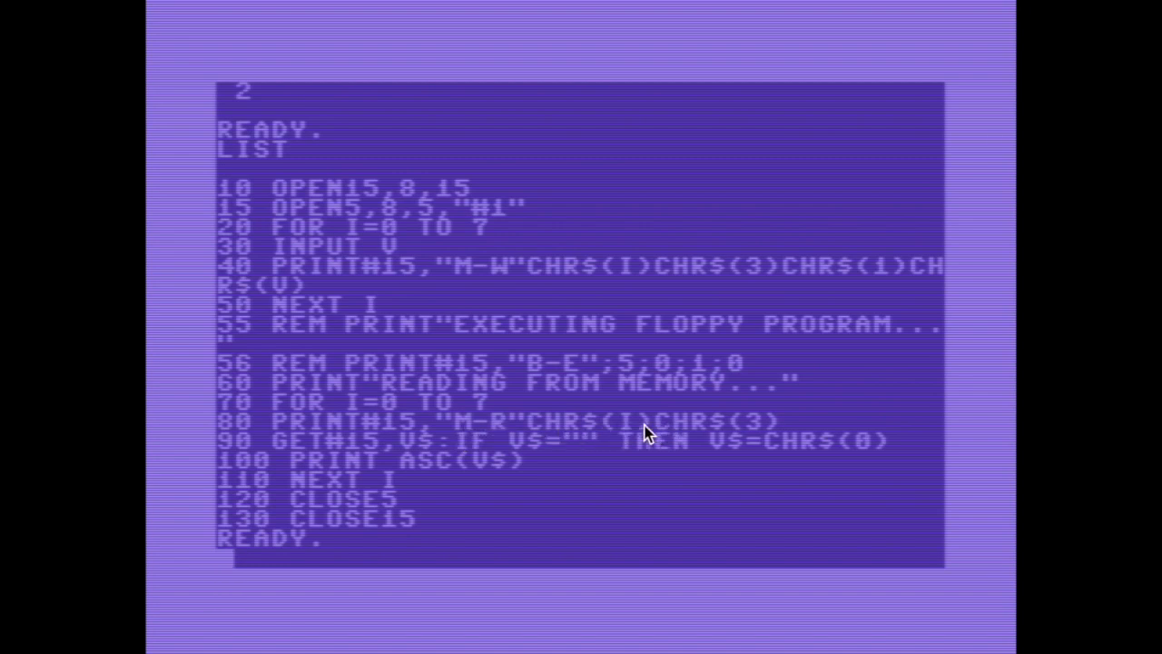
mouse_move(414, 461)
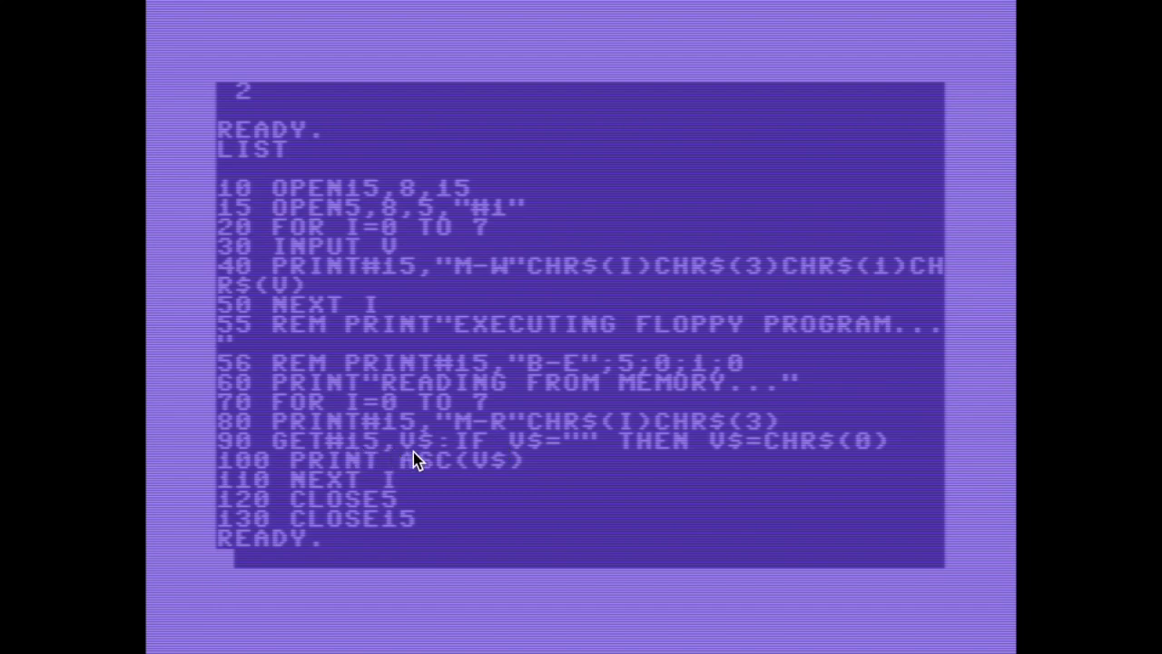
mouse_move(461, 472)
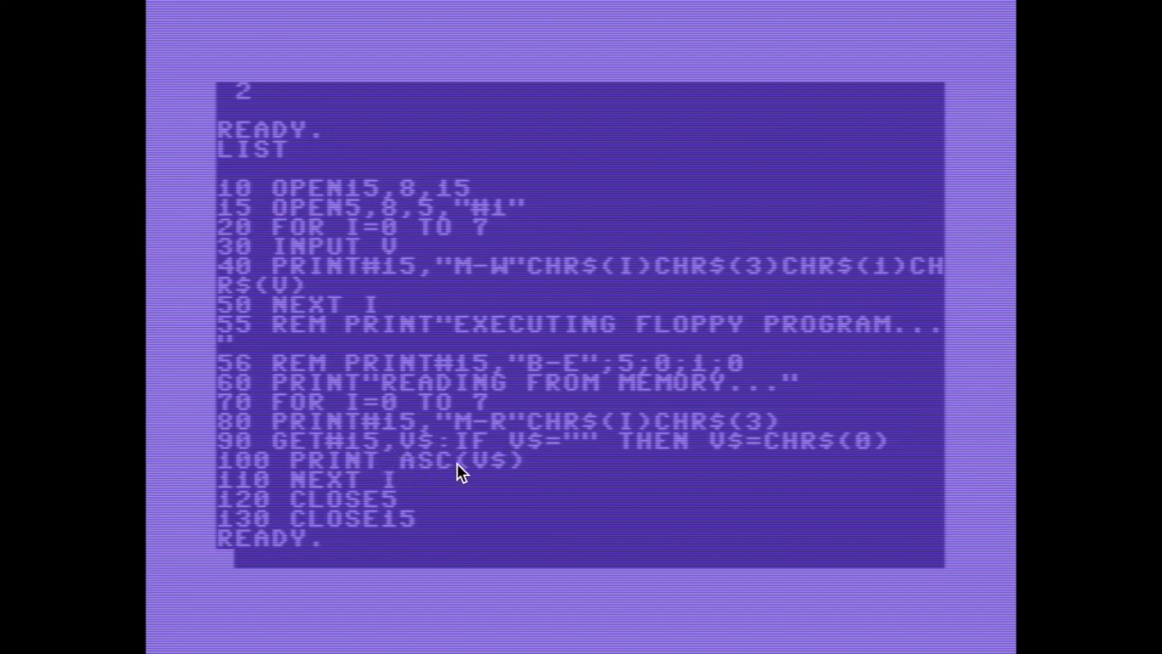
mouse_move(658, 295)
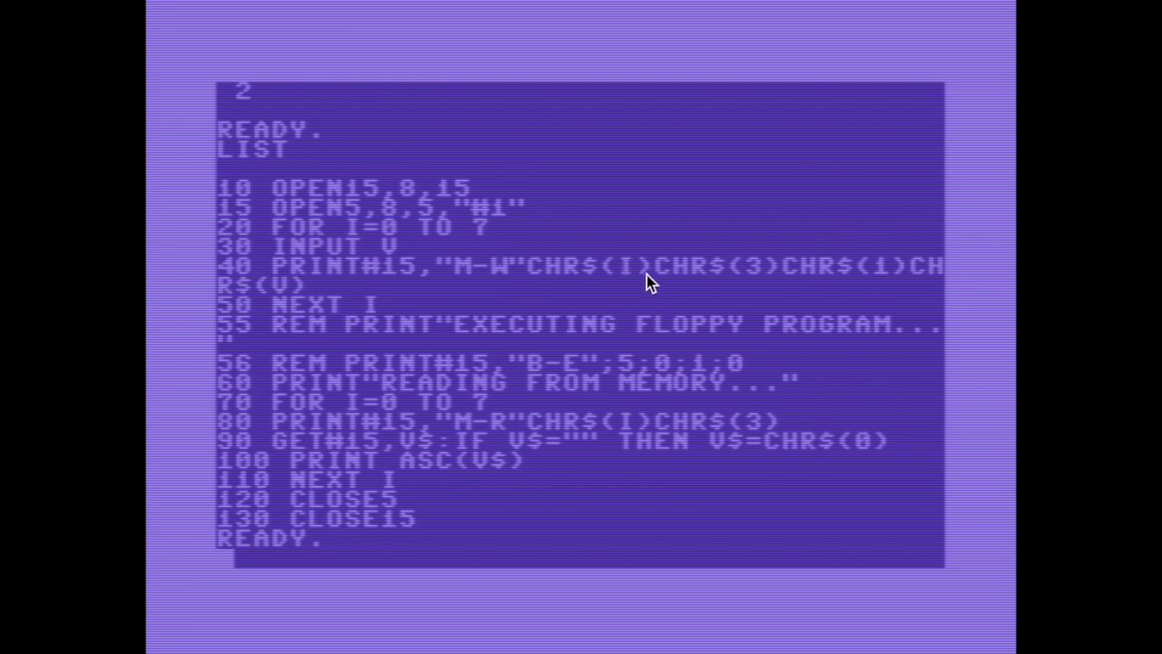
mouse_move(645, 279)
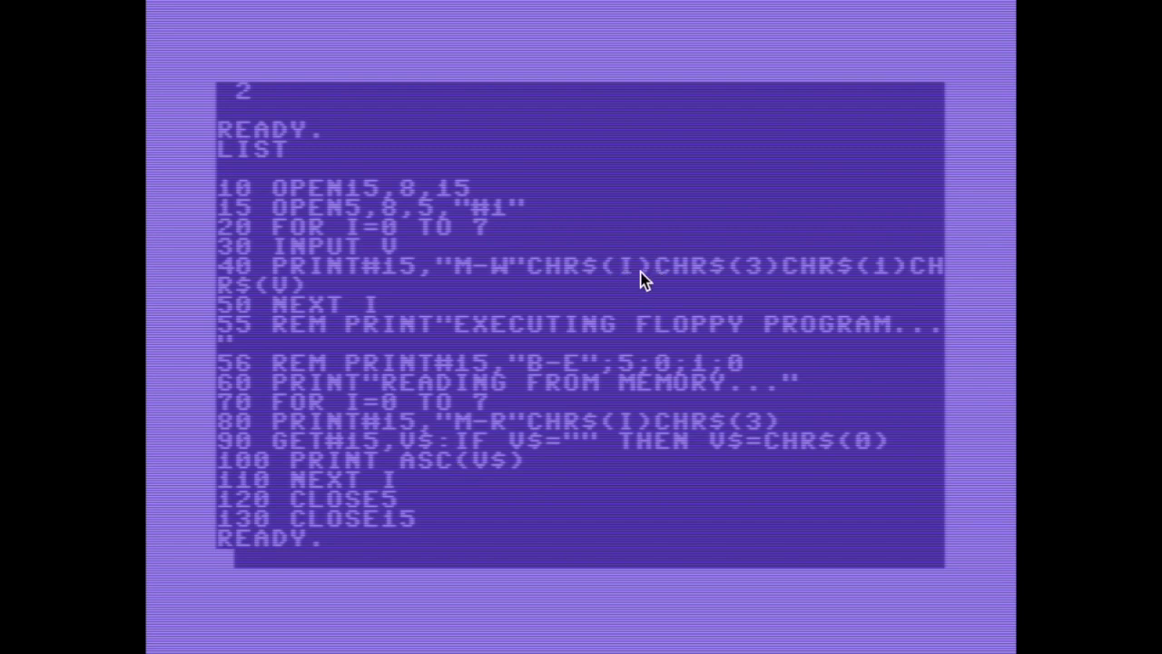
mouse_move(748, 281)
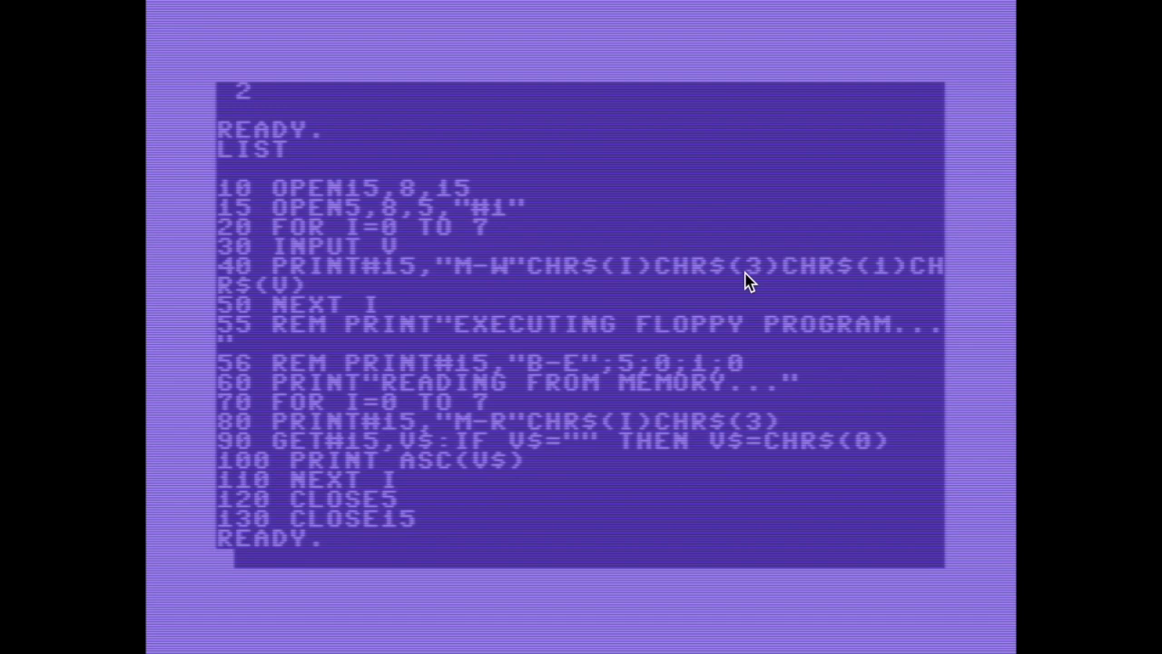
mouse_move(337, 555)
text(?)
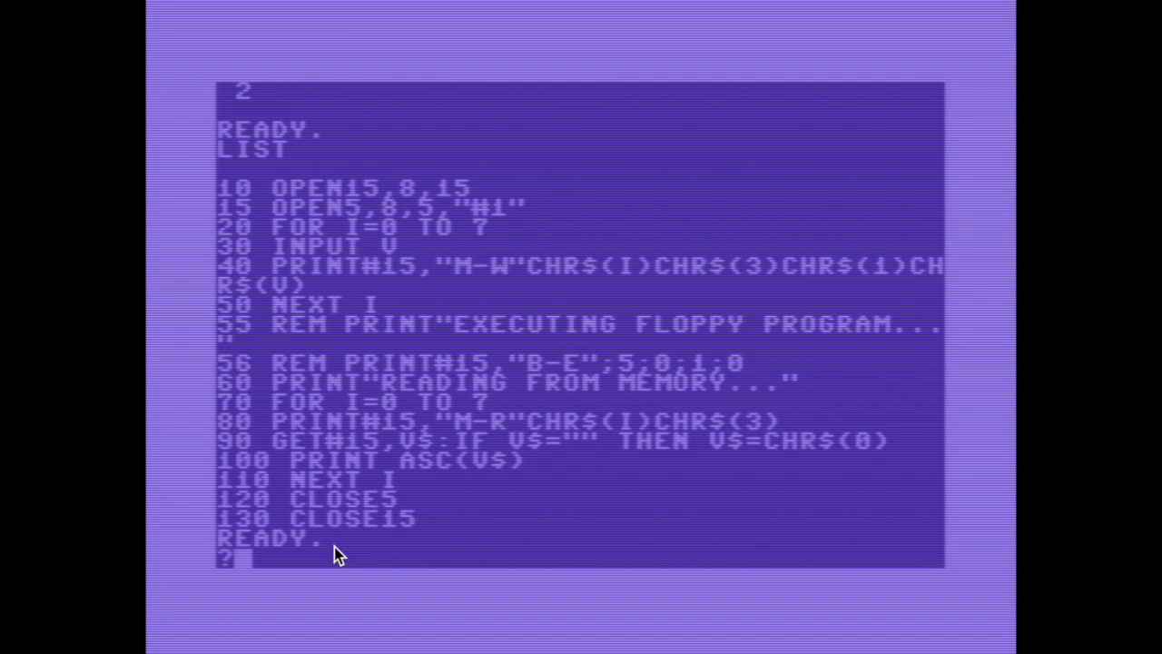
text(3)
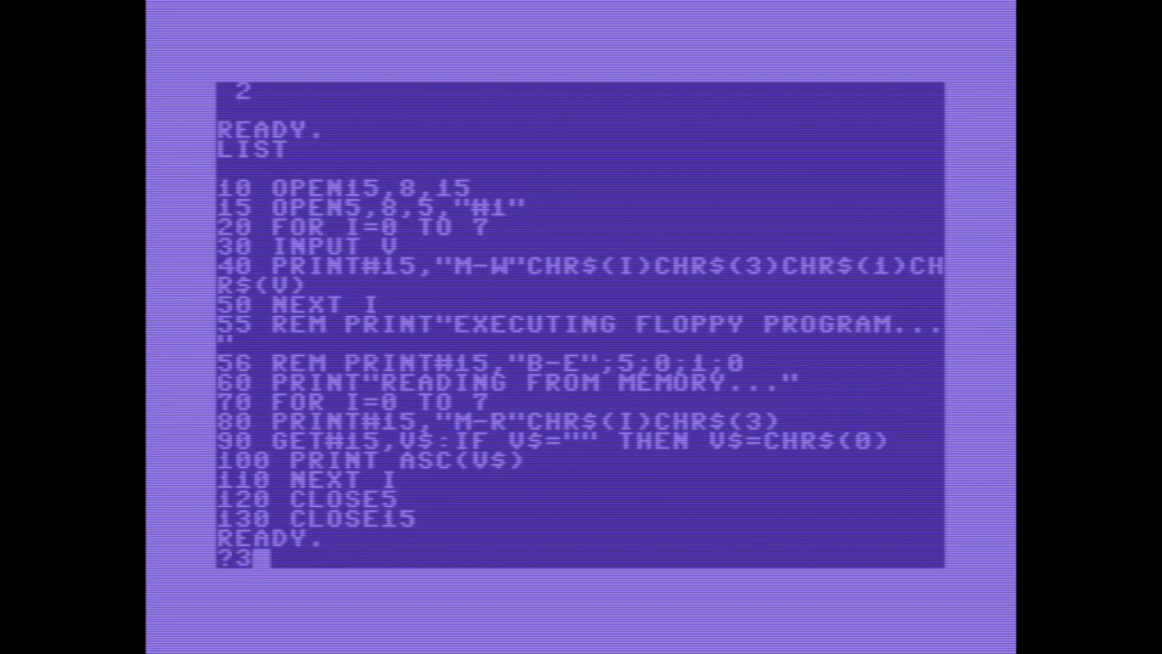
text(*2)
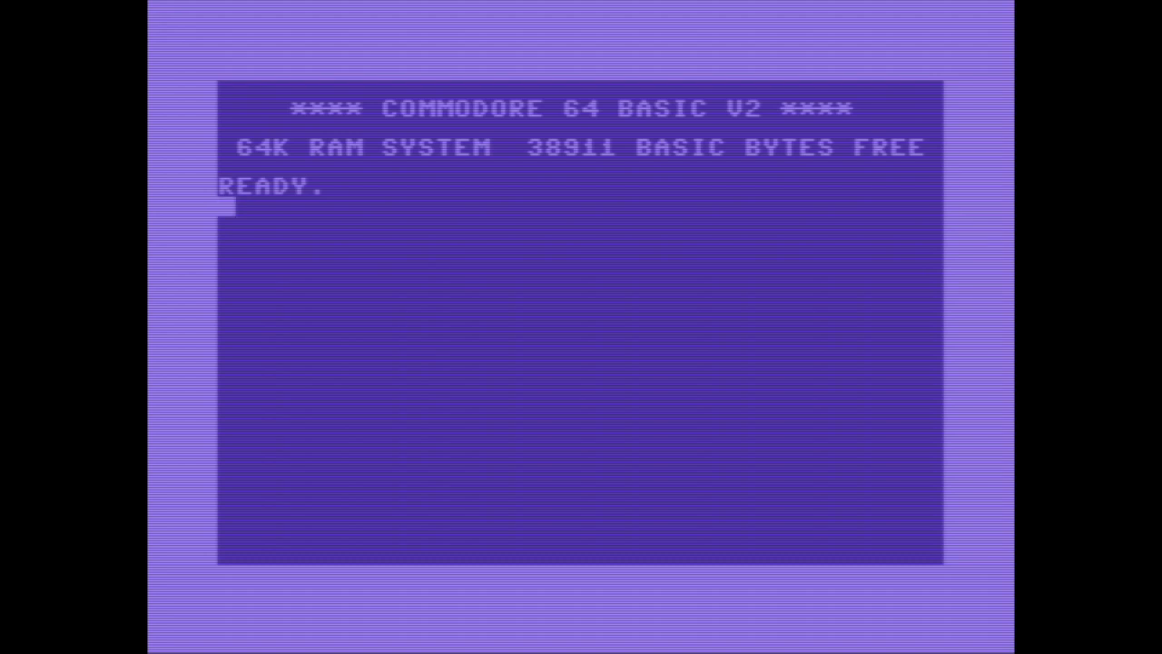
Enter lines 10 OPEN 2,8,15 and 20 PRINT#2,"M-R"CHR$(0)CHR$(3) to request one drive-memory byte
text(10 OPEN)
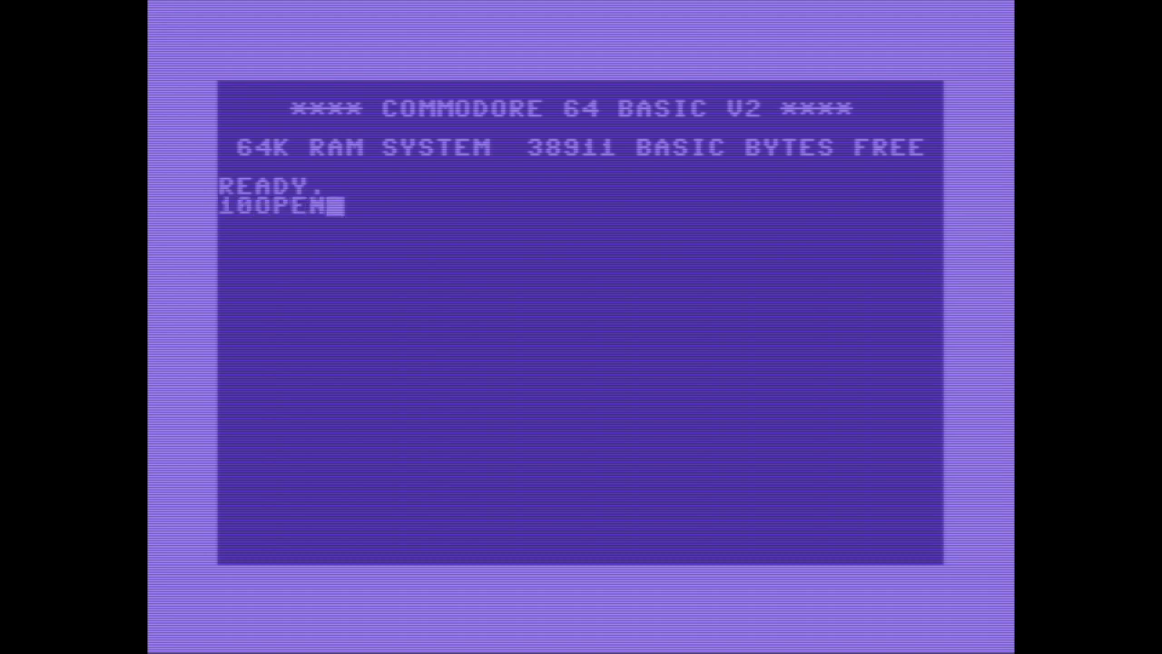
text(2,)
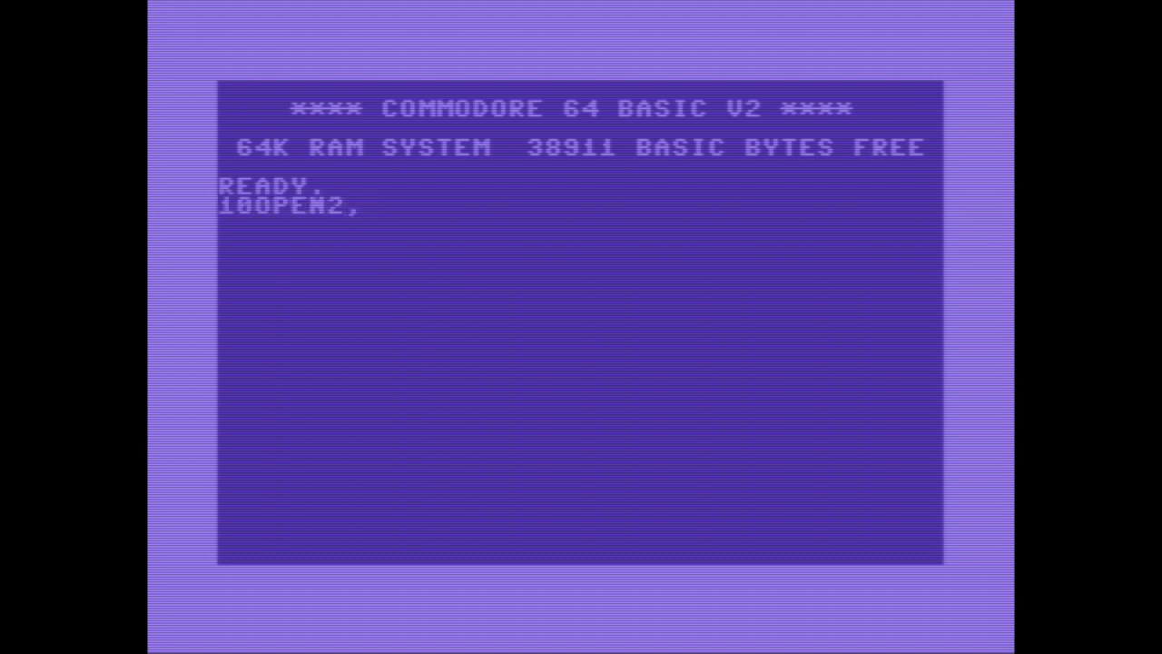
text(8,15)
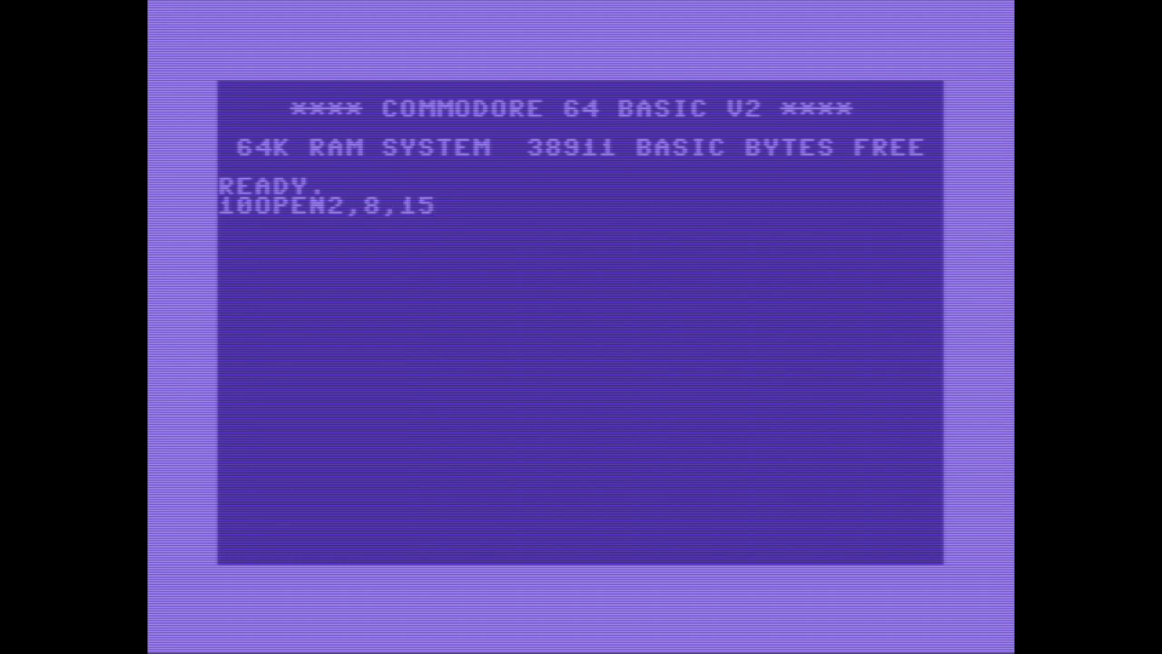
text(2)
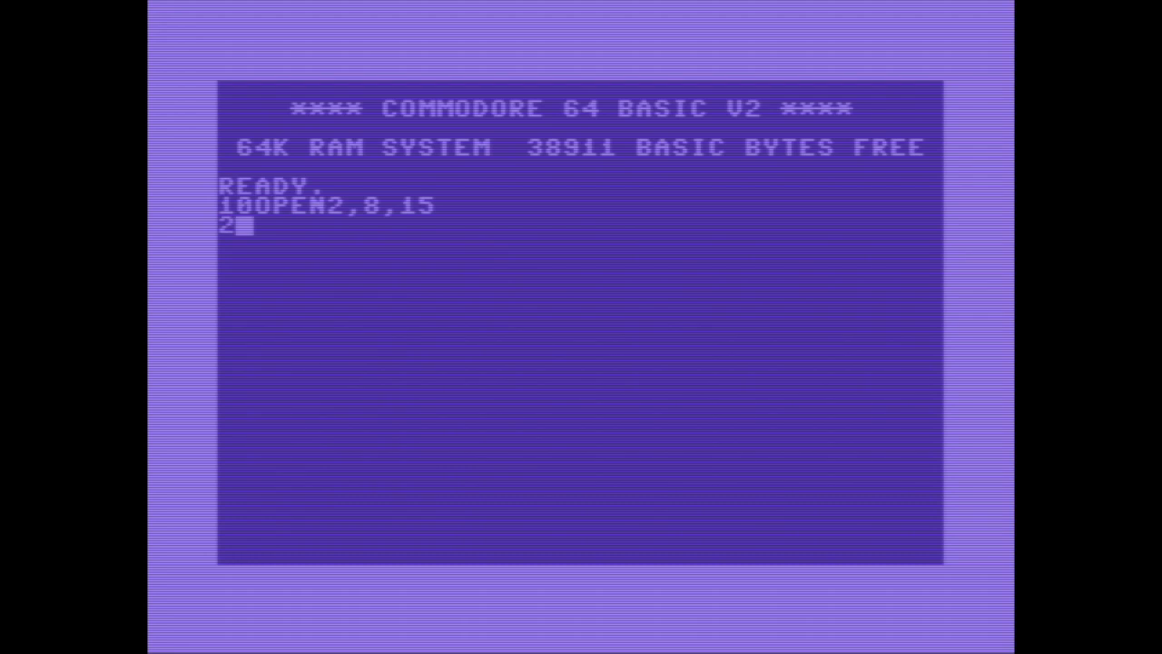
text(0PRINT)
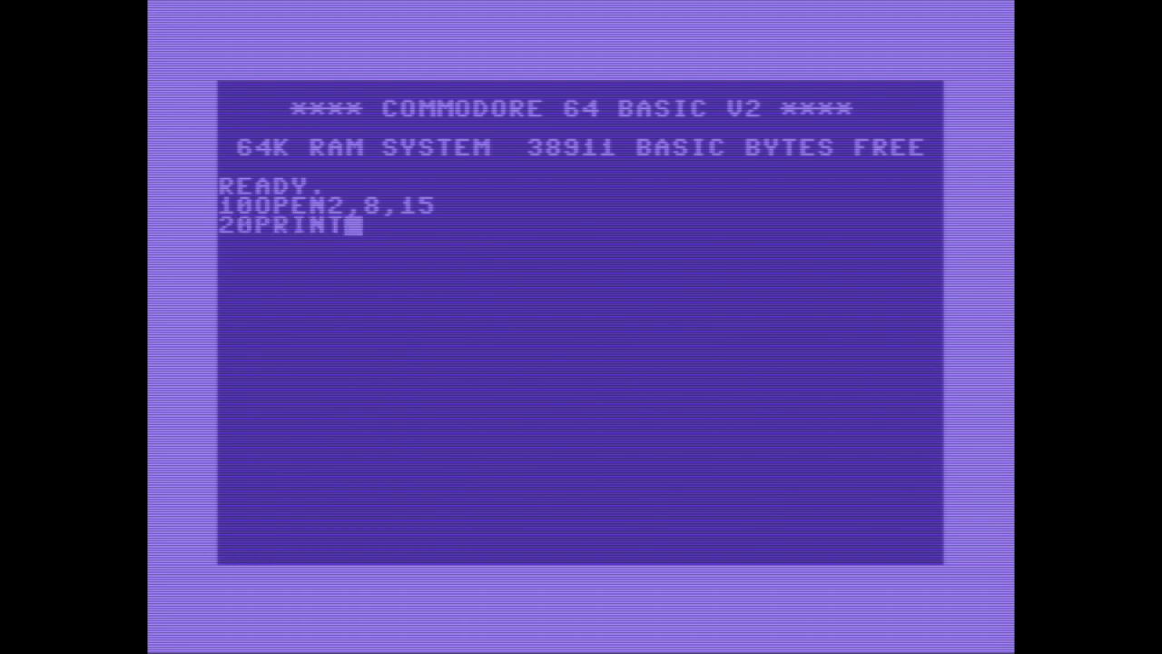
text(#2)
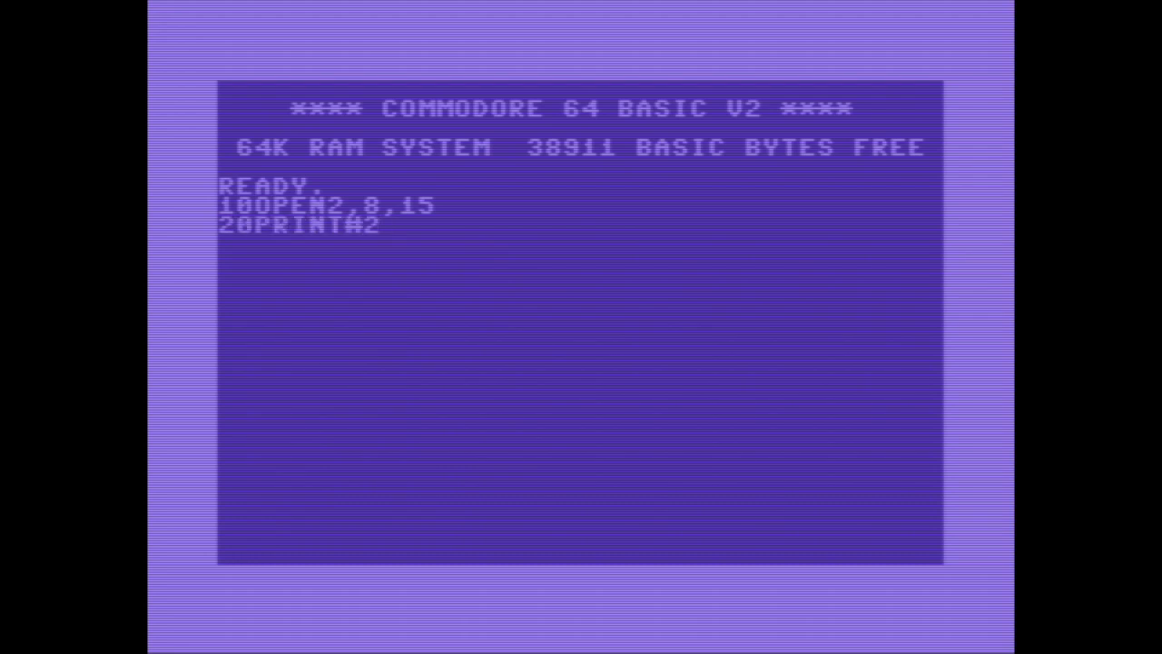
text("M-)
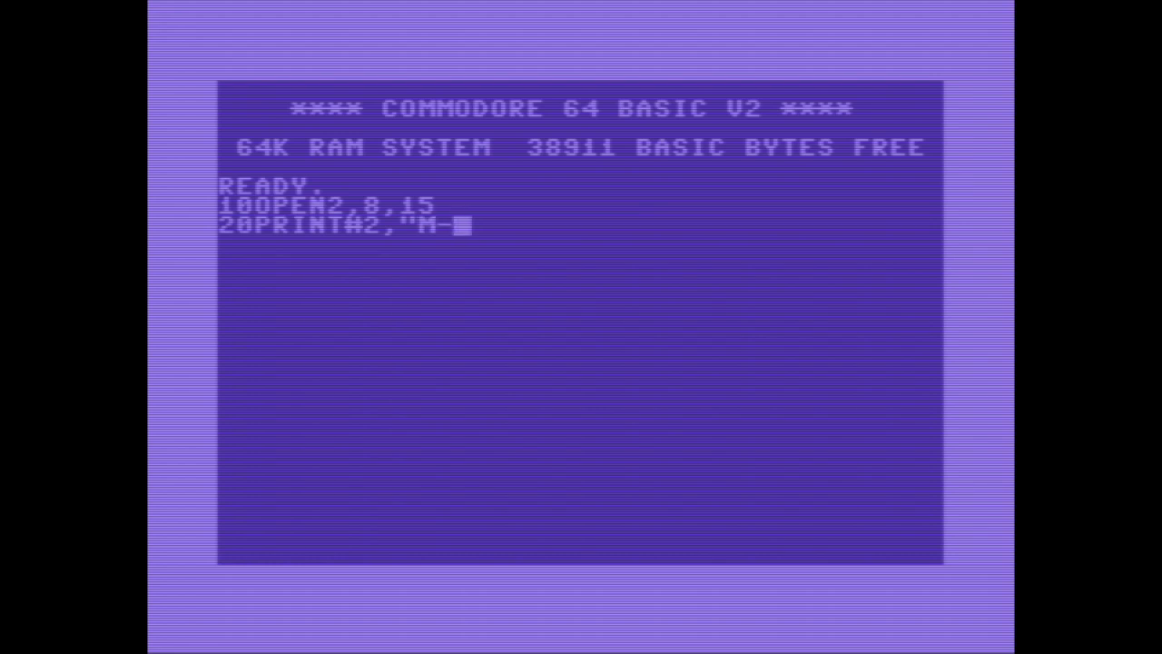
text(R"CHR)
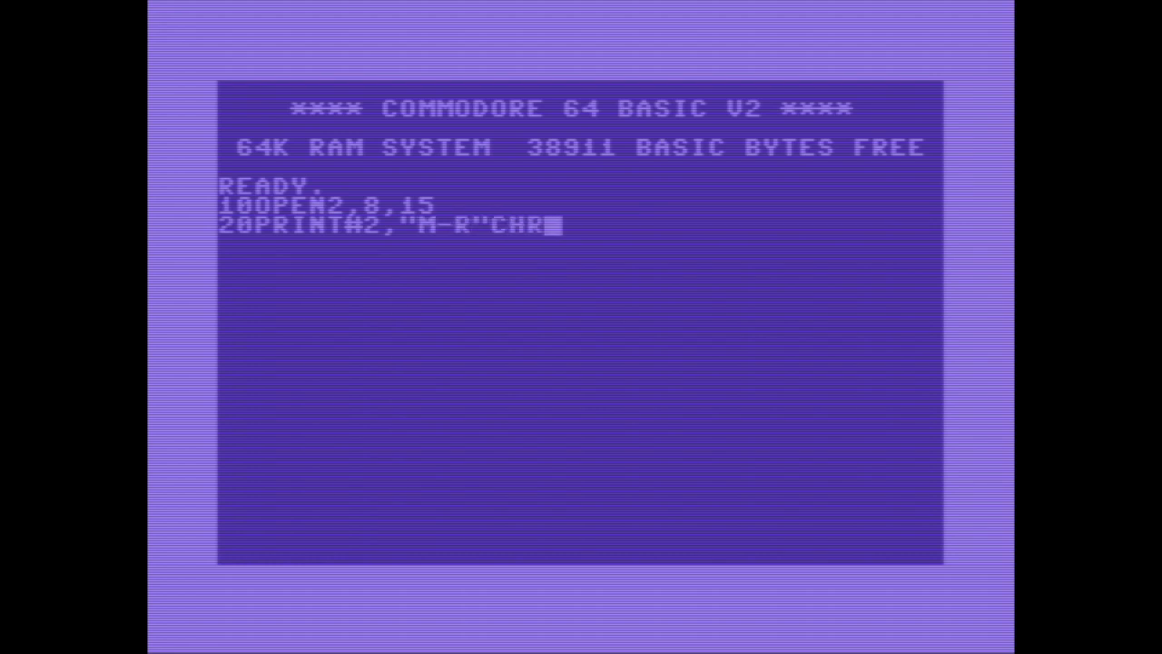
text($)
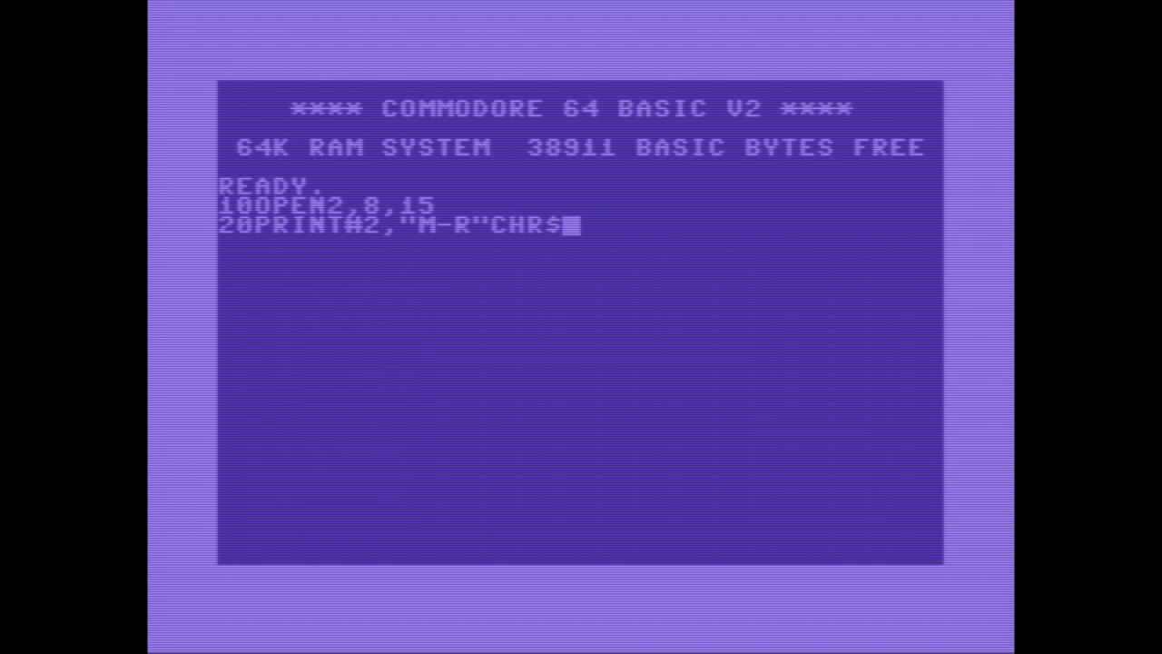
text((0))
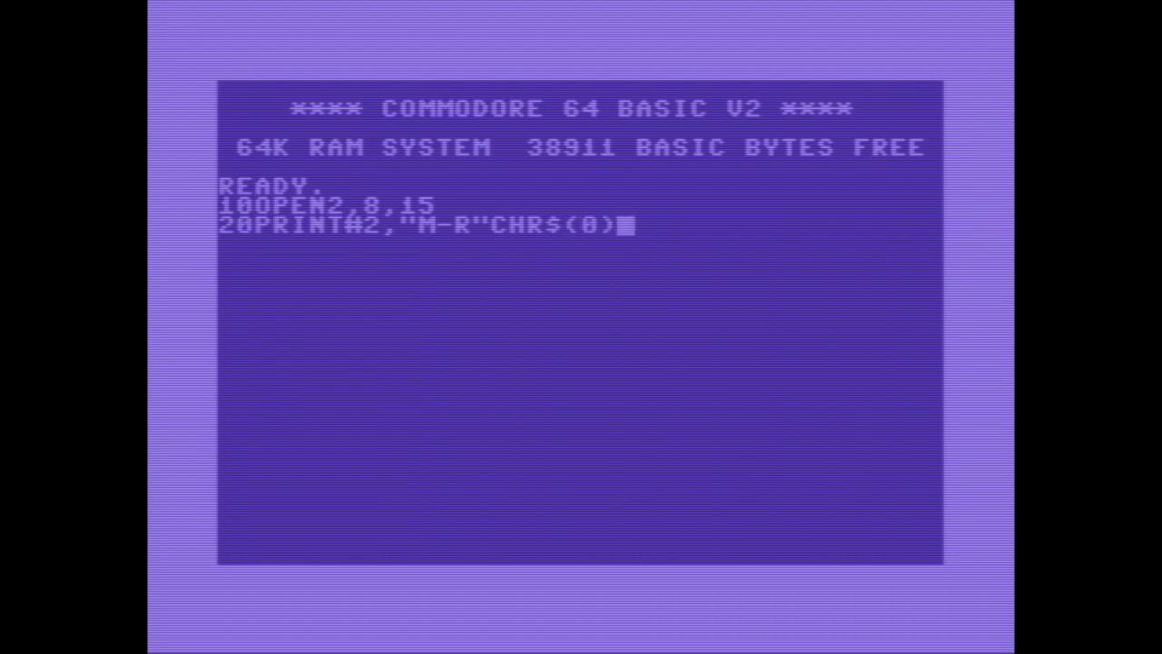
text(CHR$)
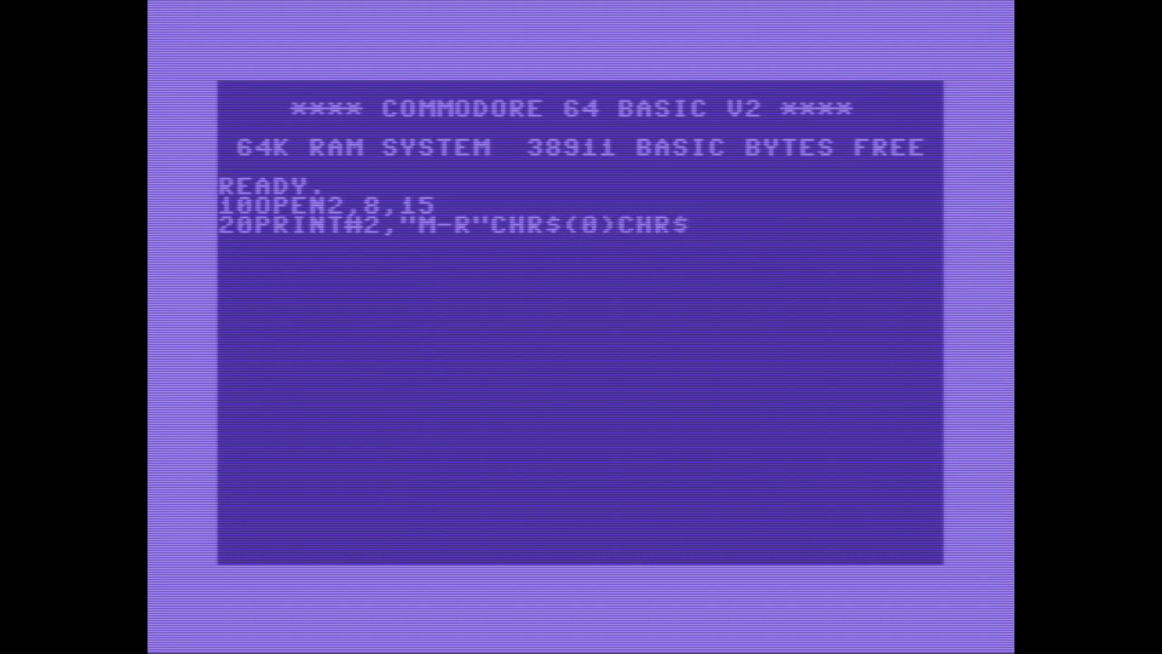
text((3)
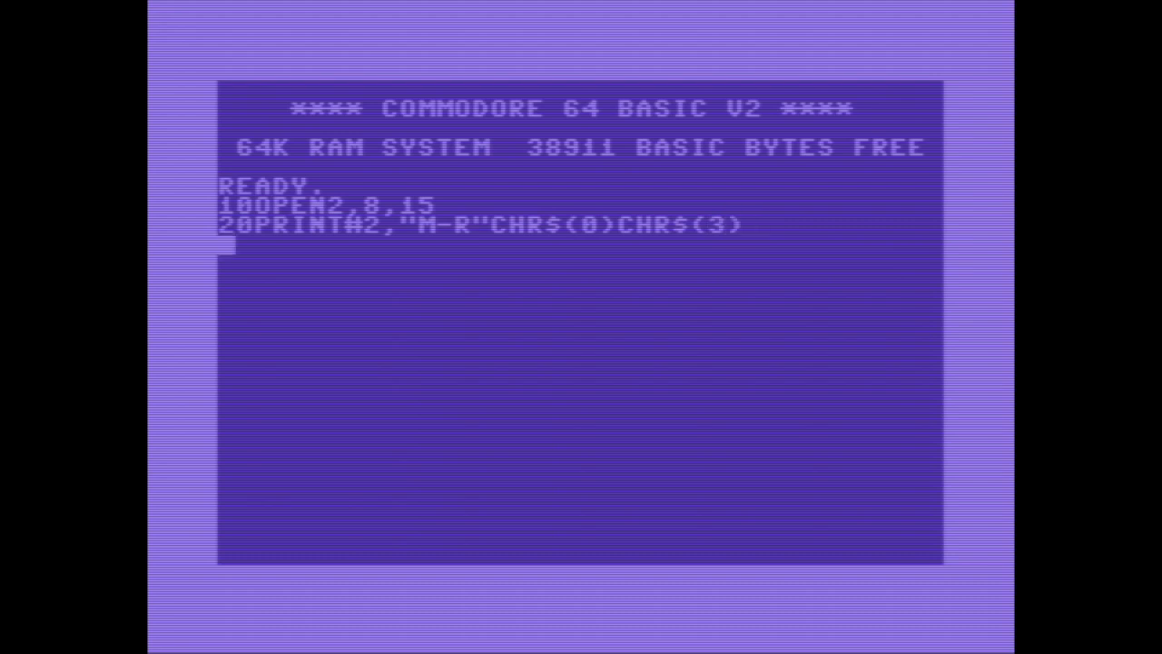
Enter lines 30 GET#2,V$:PRINT ASC(V$) and 40 CLOSE 2, then run the program so it prints 33
text(30GET)
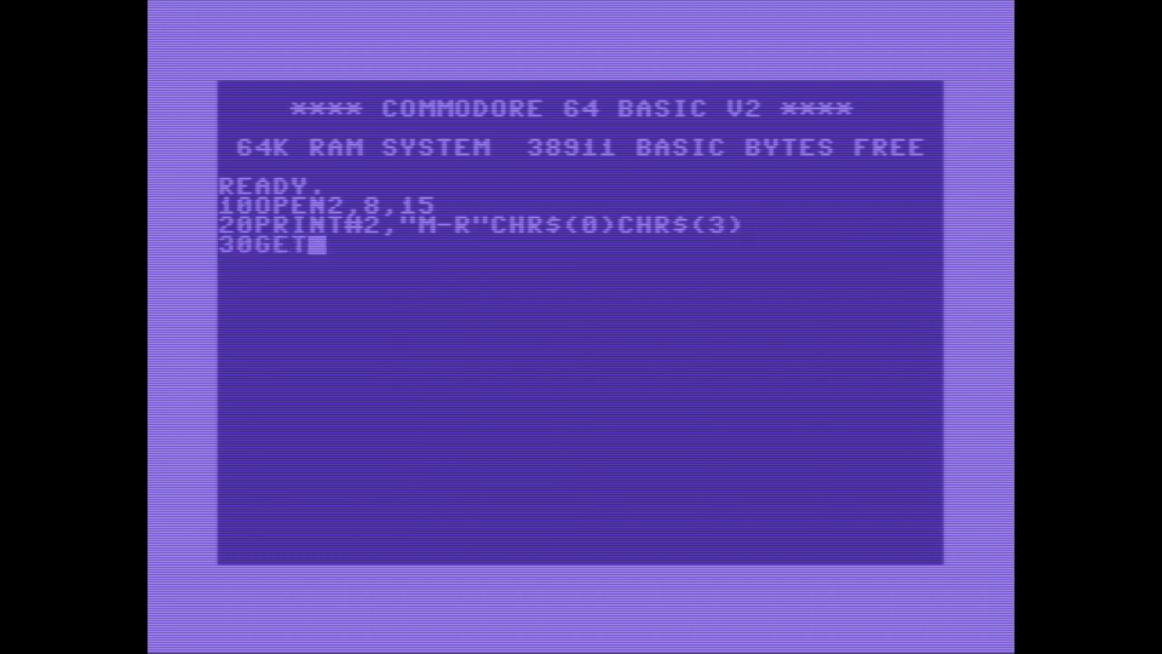
text(#2)
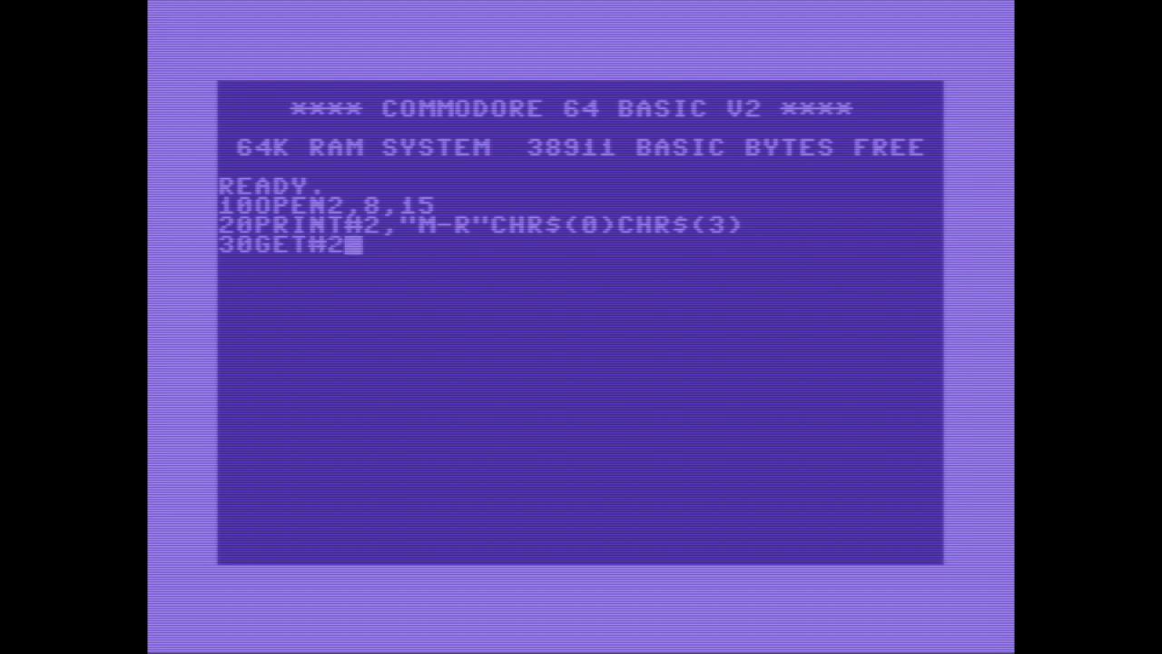
text(,V)
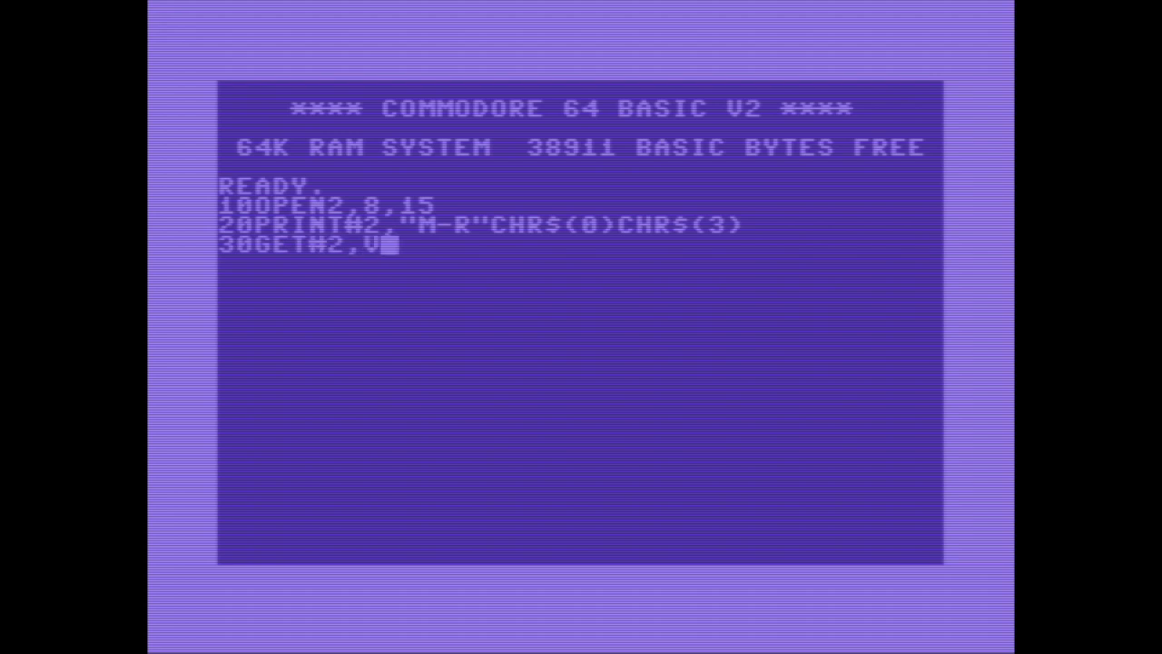
text($:)
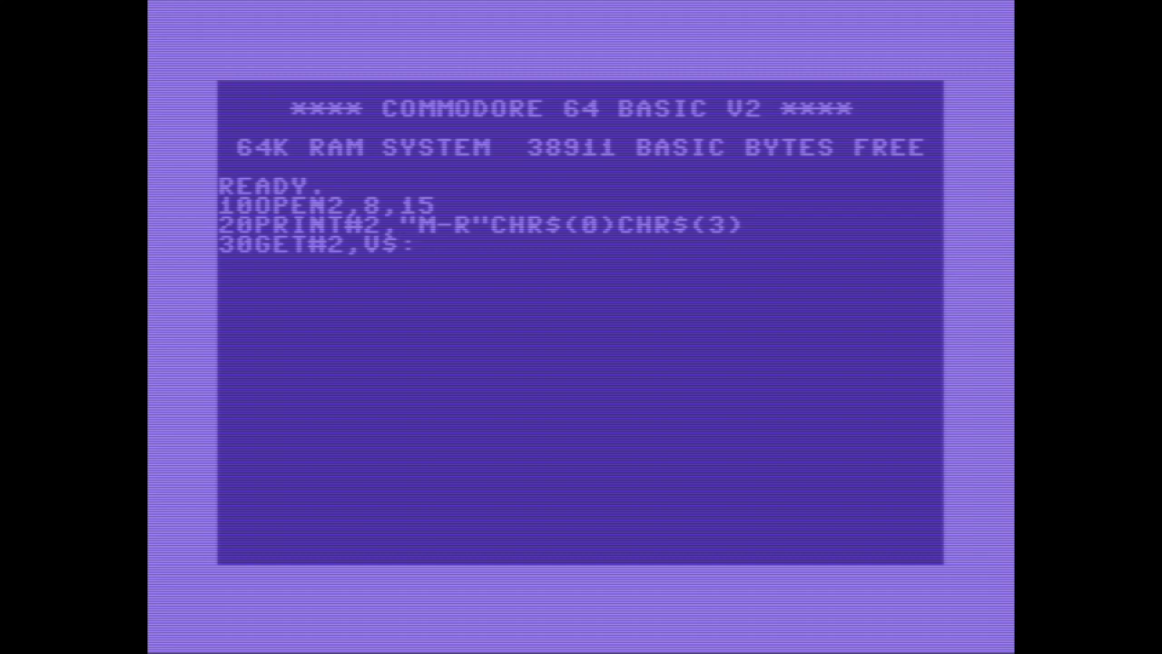
text(PRINT)
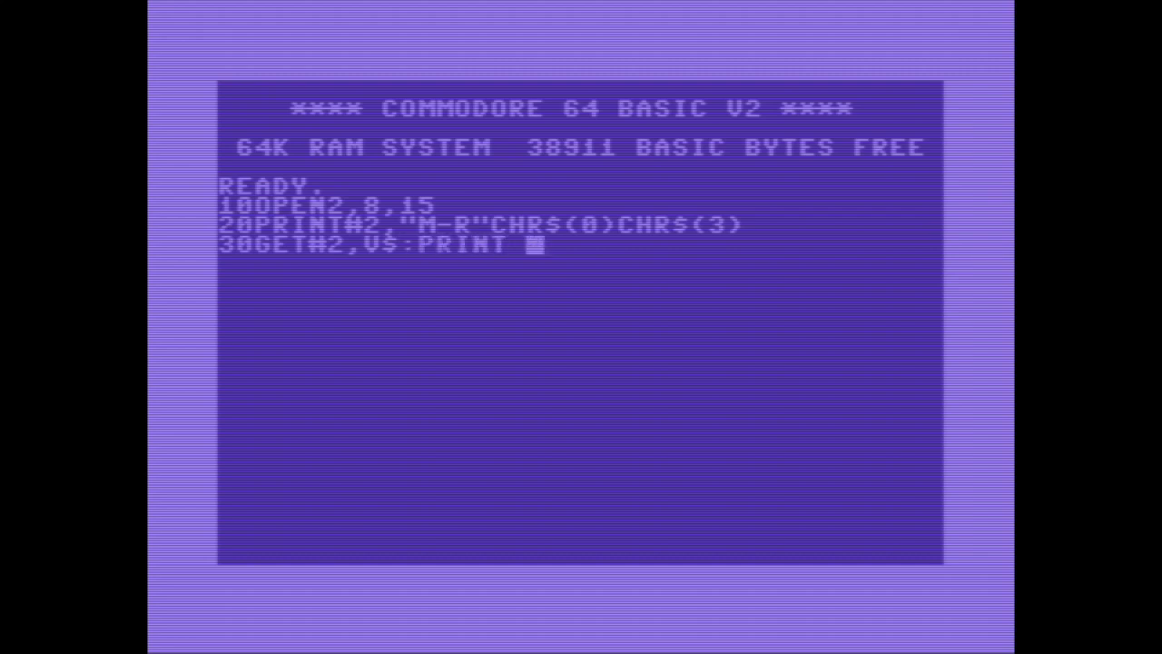
text(ASC(V)
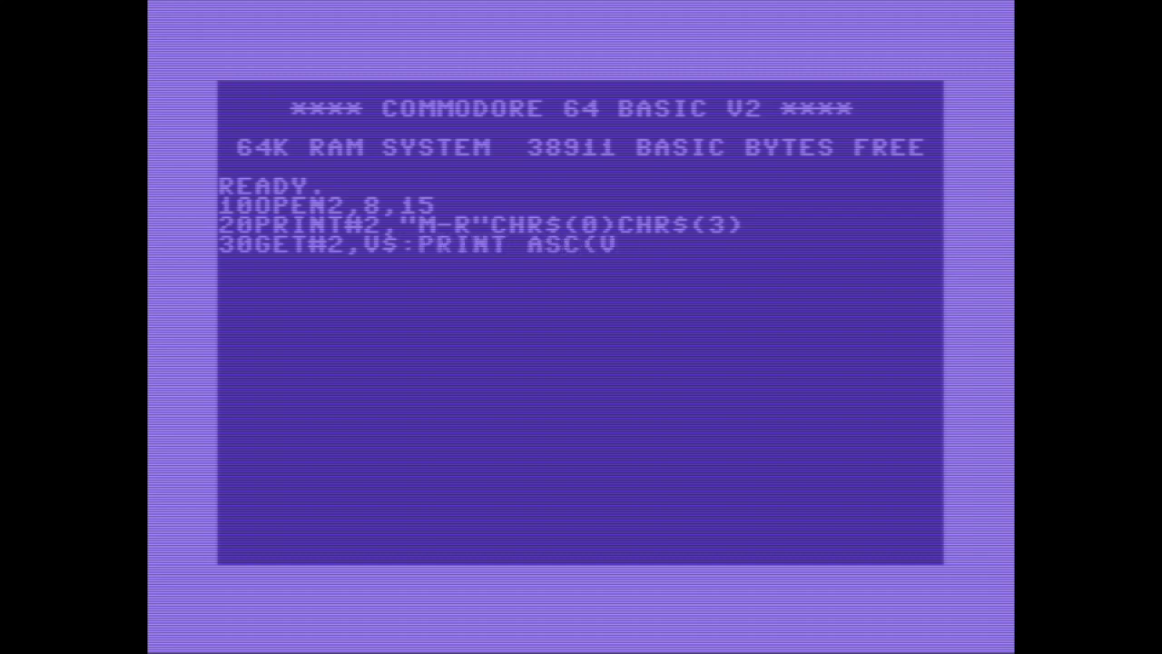
text($))
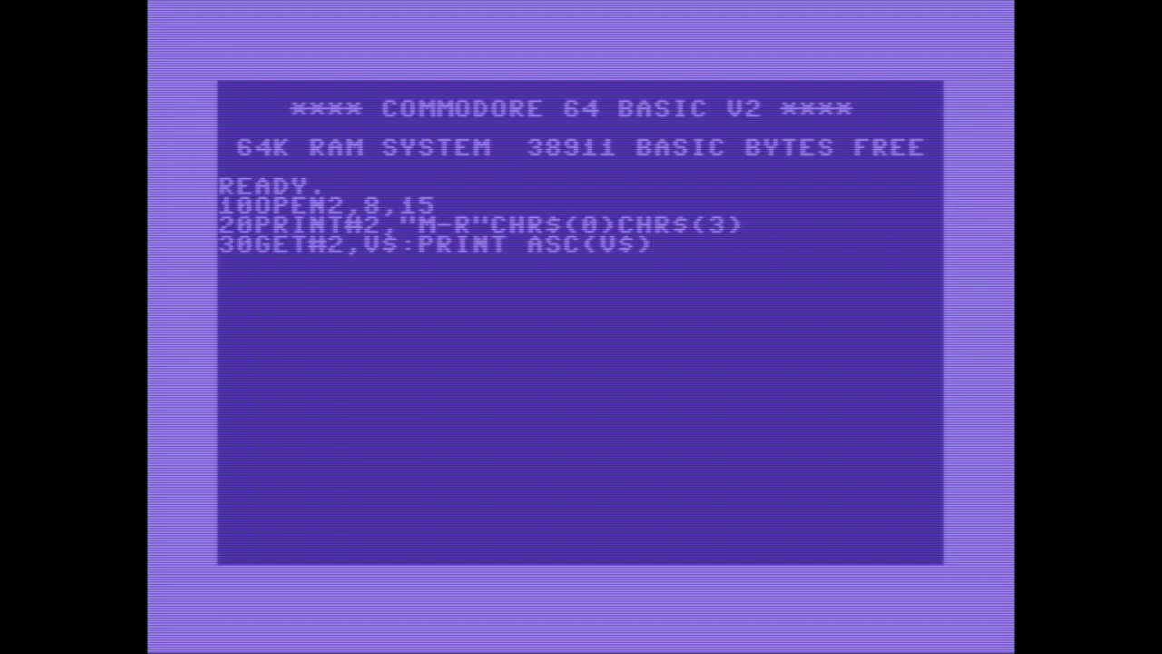
text(40CLOSE2)
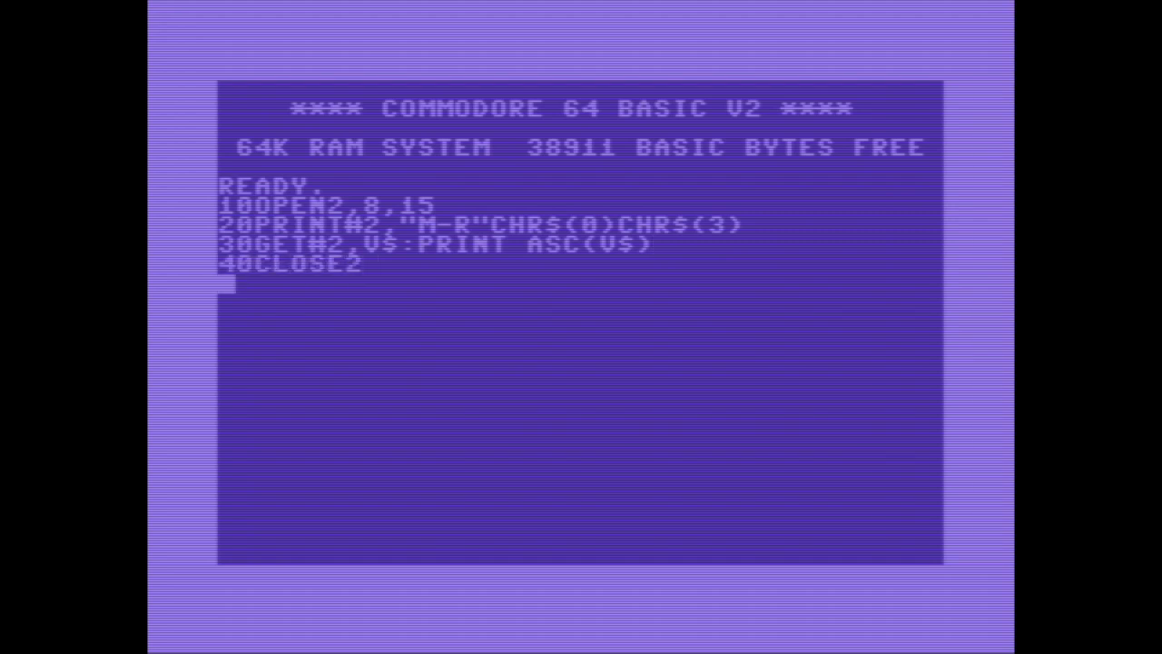
text(RUN)
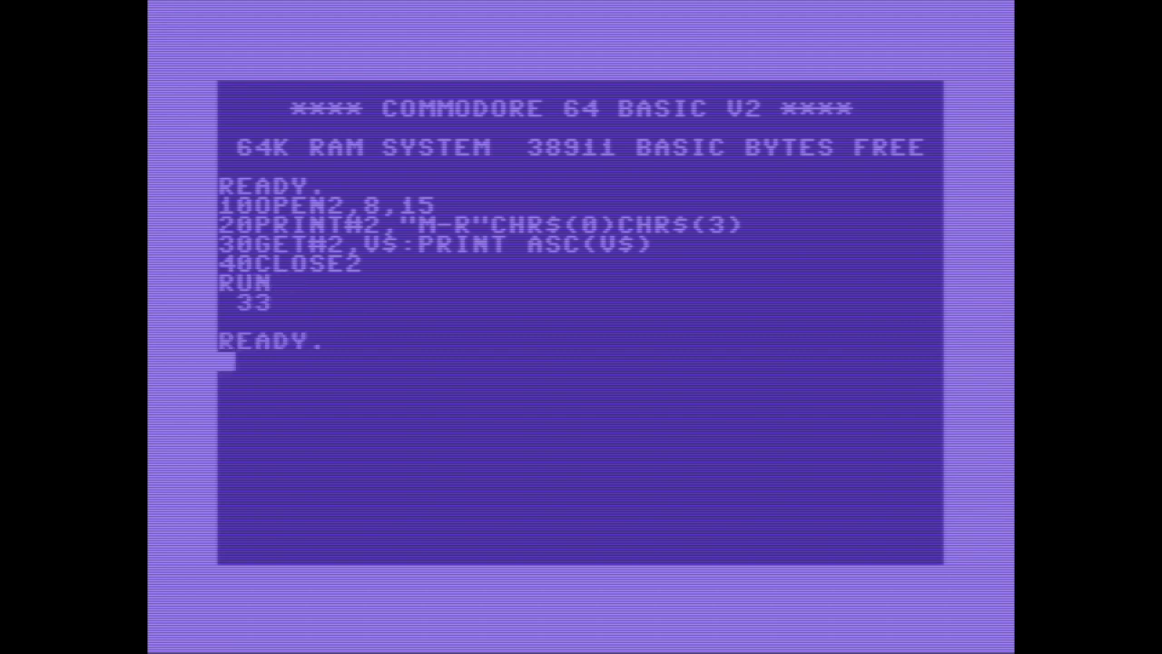
text(LST)
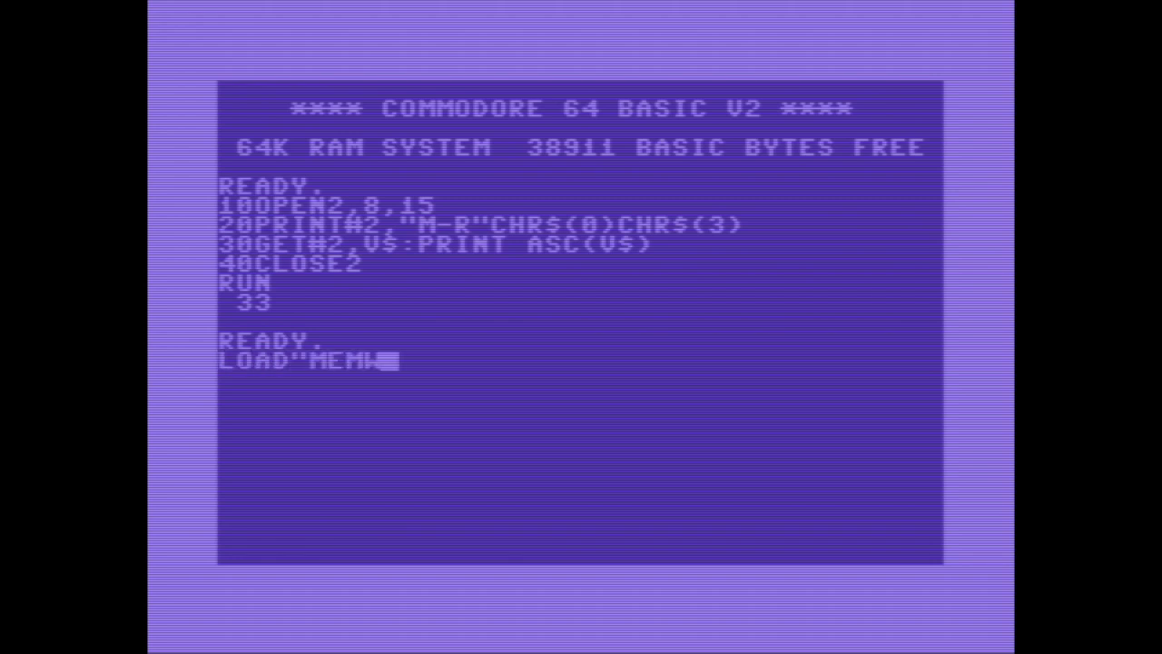
Load MEMWRITE from drive 8 and list its M-W write loop, B-E execution and M-R readback lines
text(WRITE")
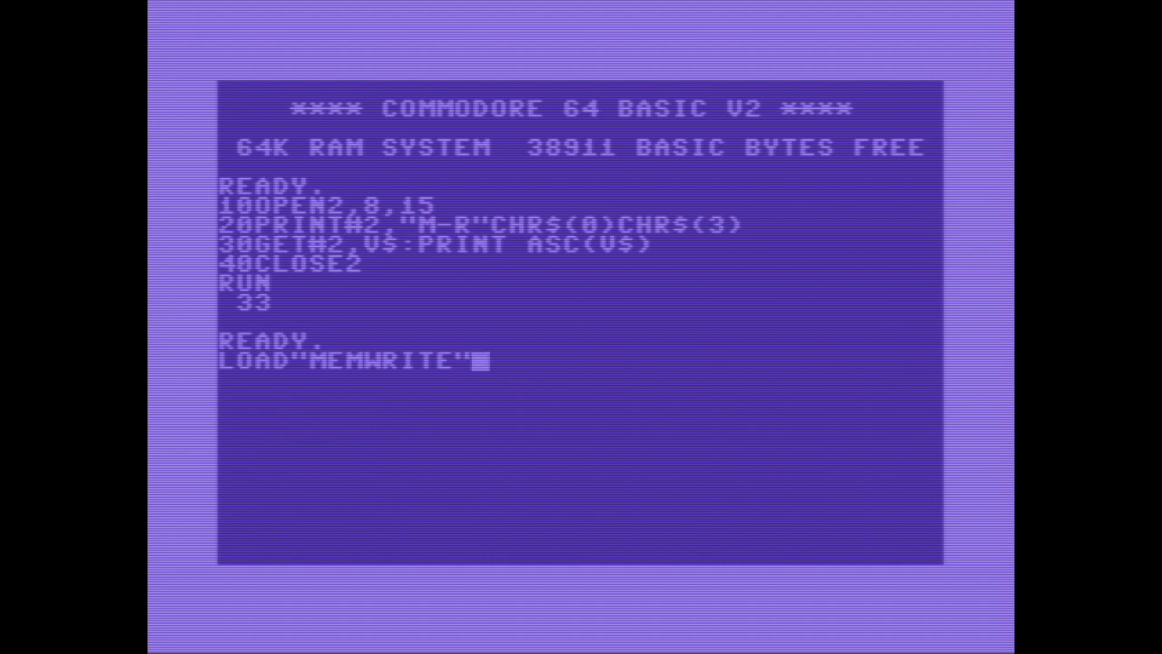
text(,8)
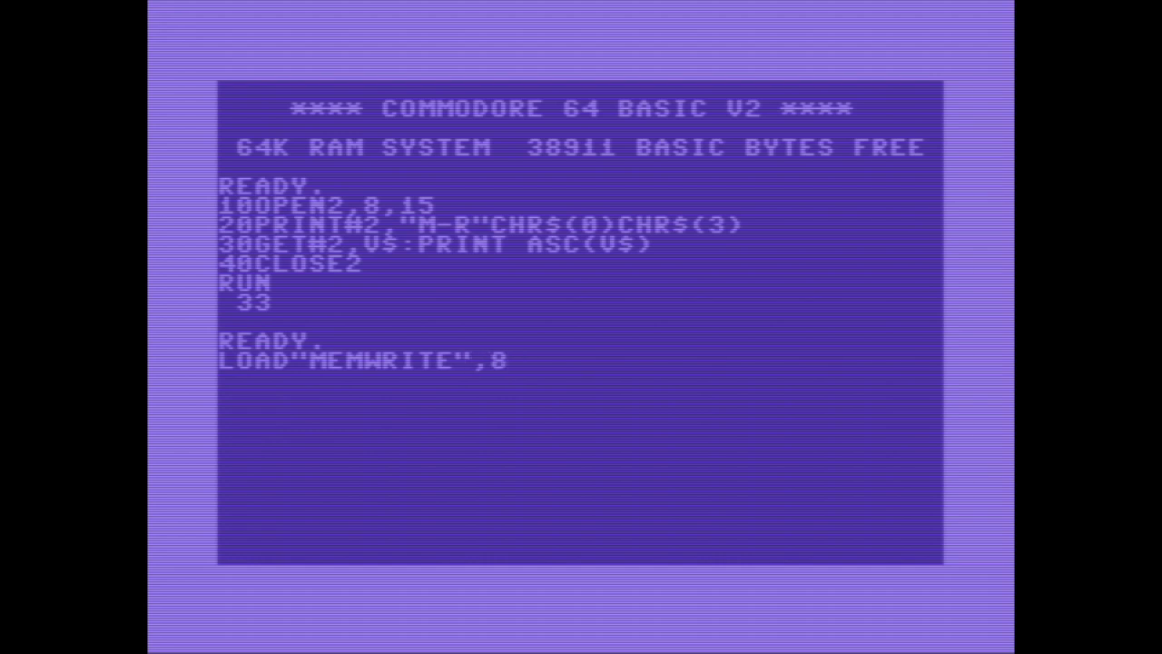
key(Return)
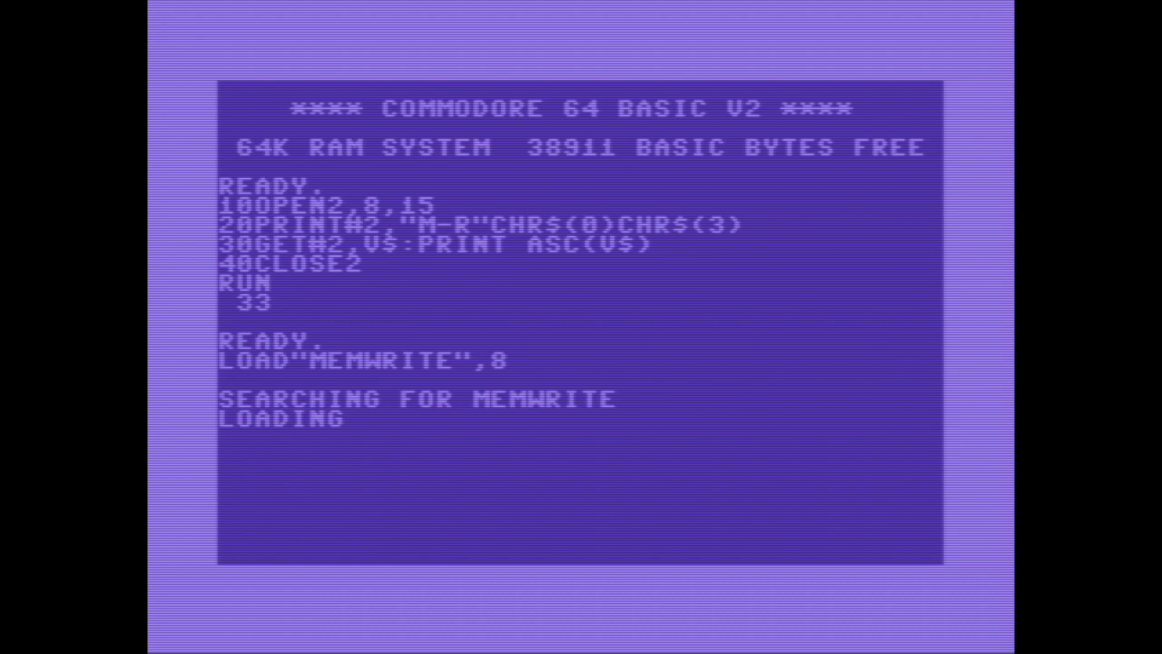
text(LIST)
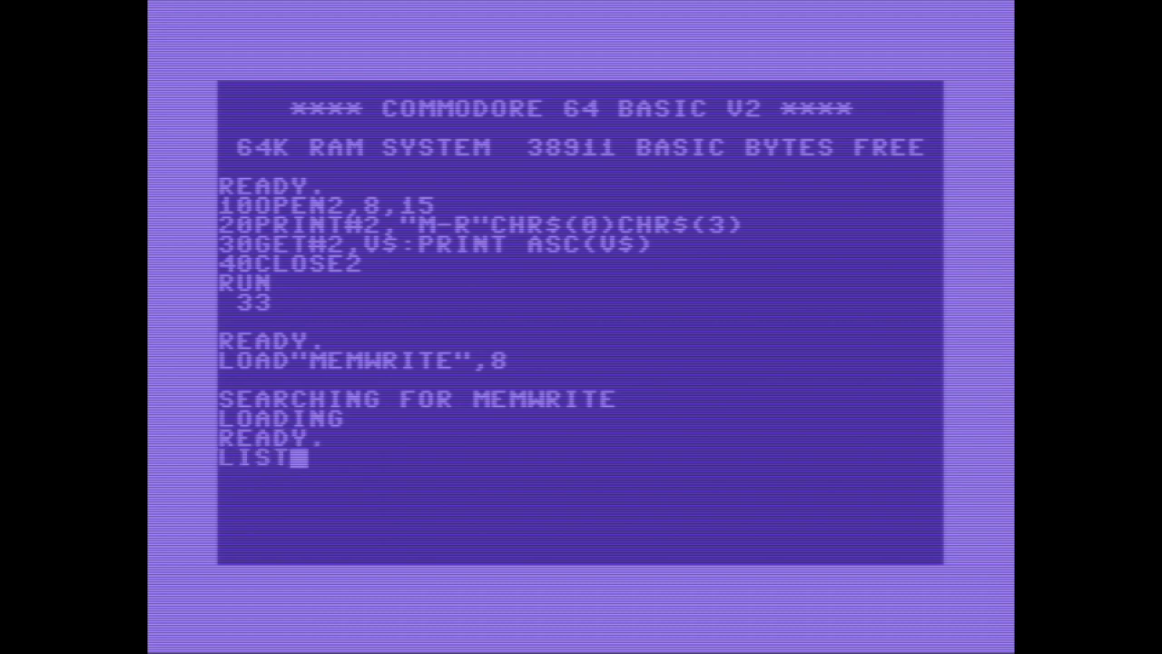
key(Return)
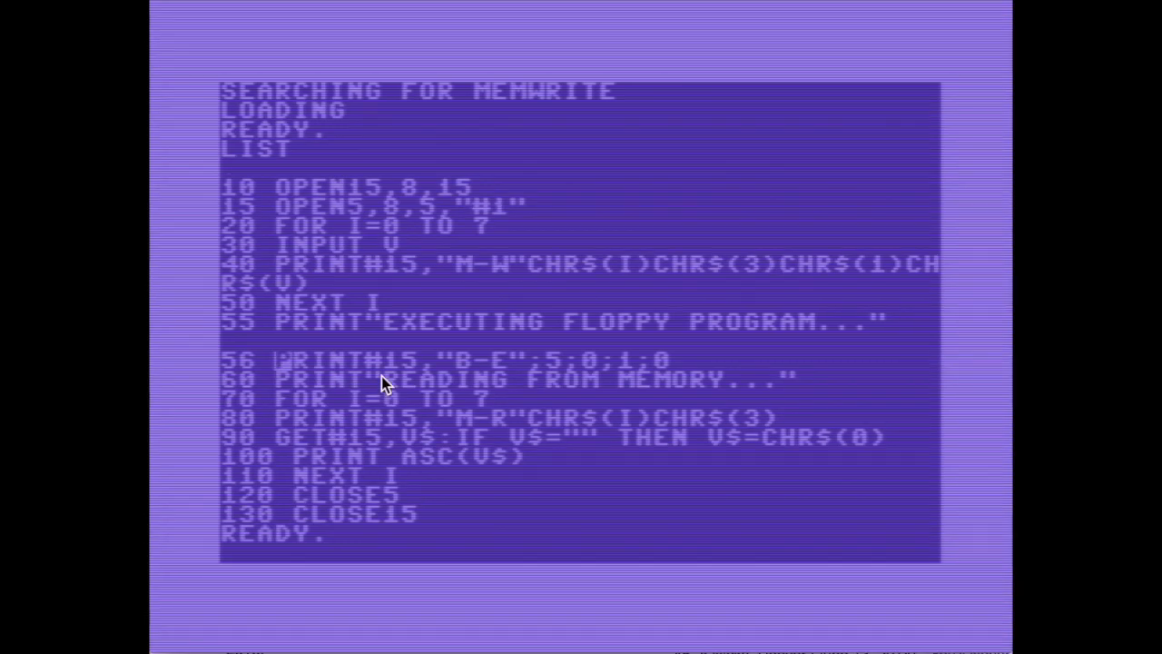
mouse_move(421, 380)
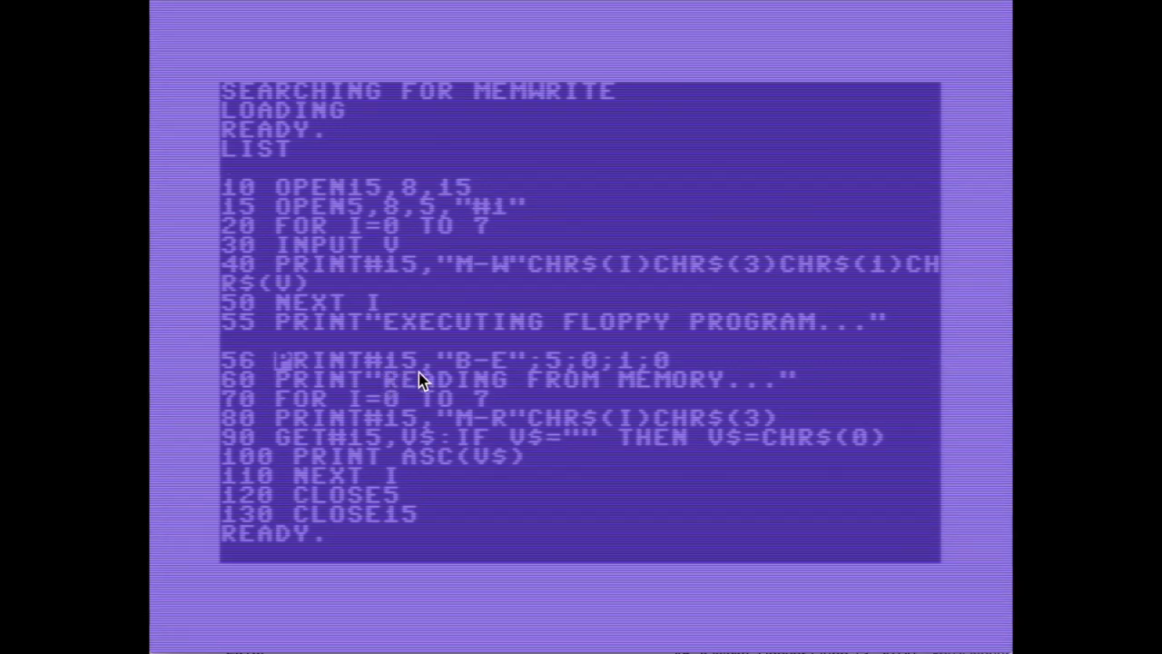
mouse_move(490, 376)
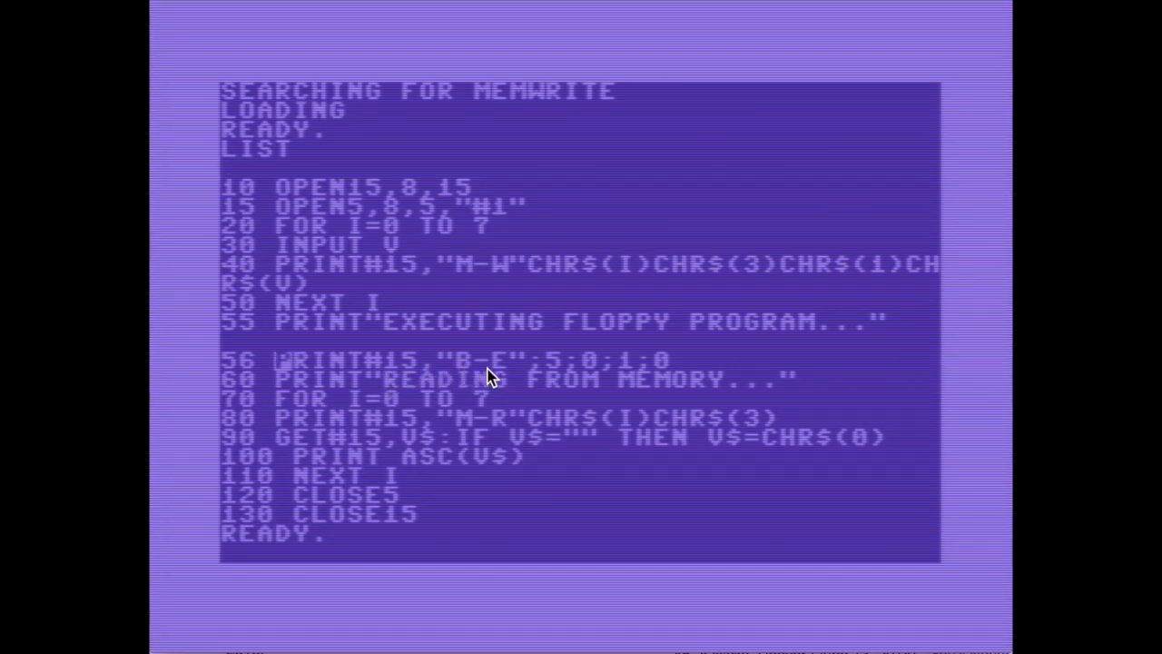
mouse_move(536, 376)
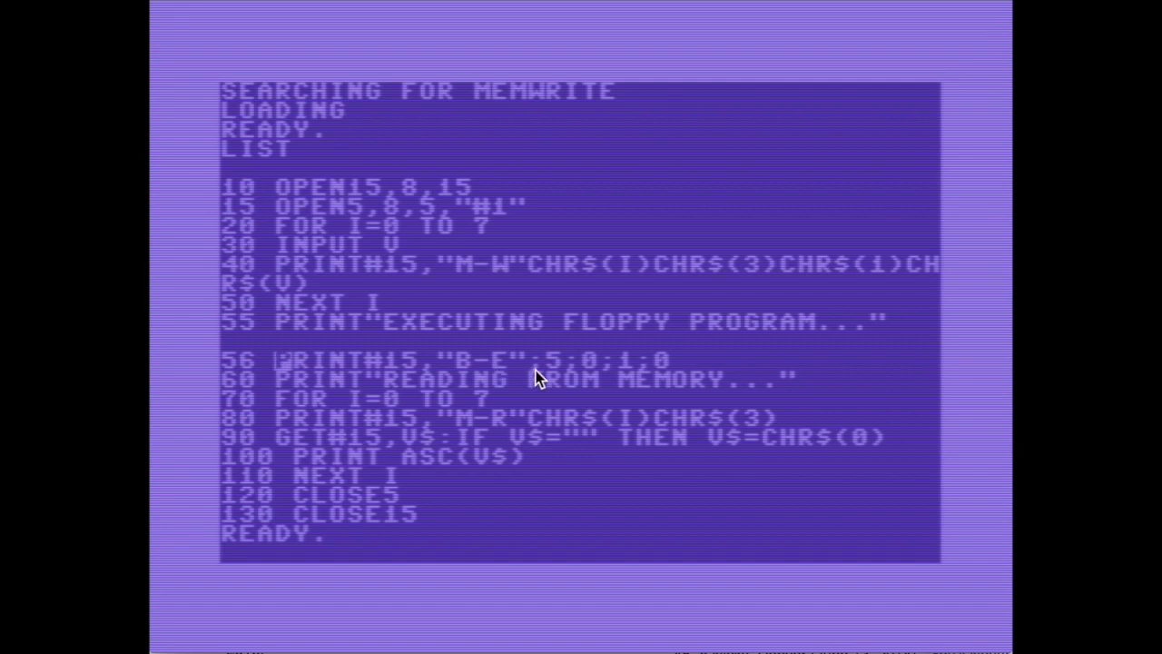
mouse_move(541, 379)
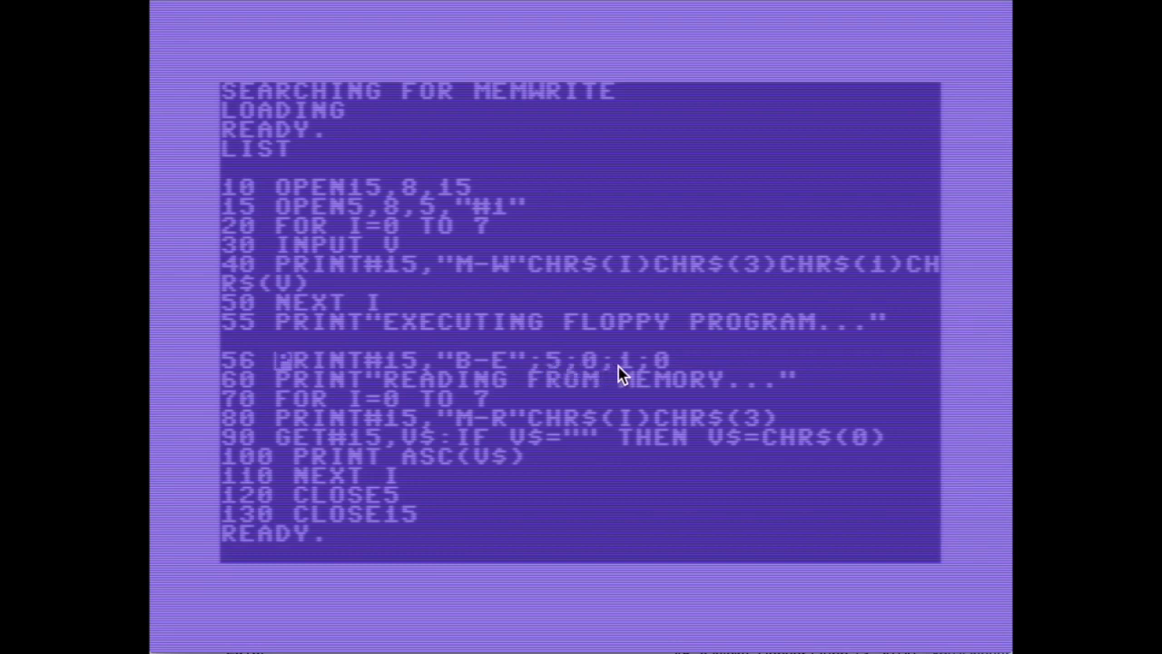
mouse_move(664, 374)
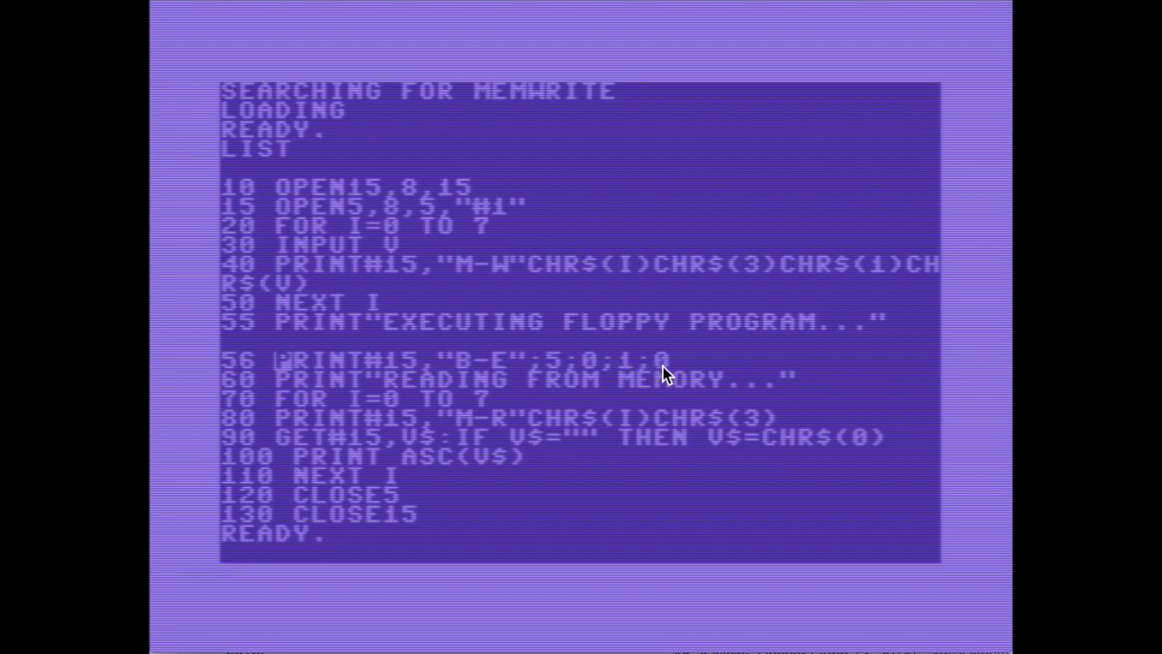
mouse_move(560, 366)
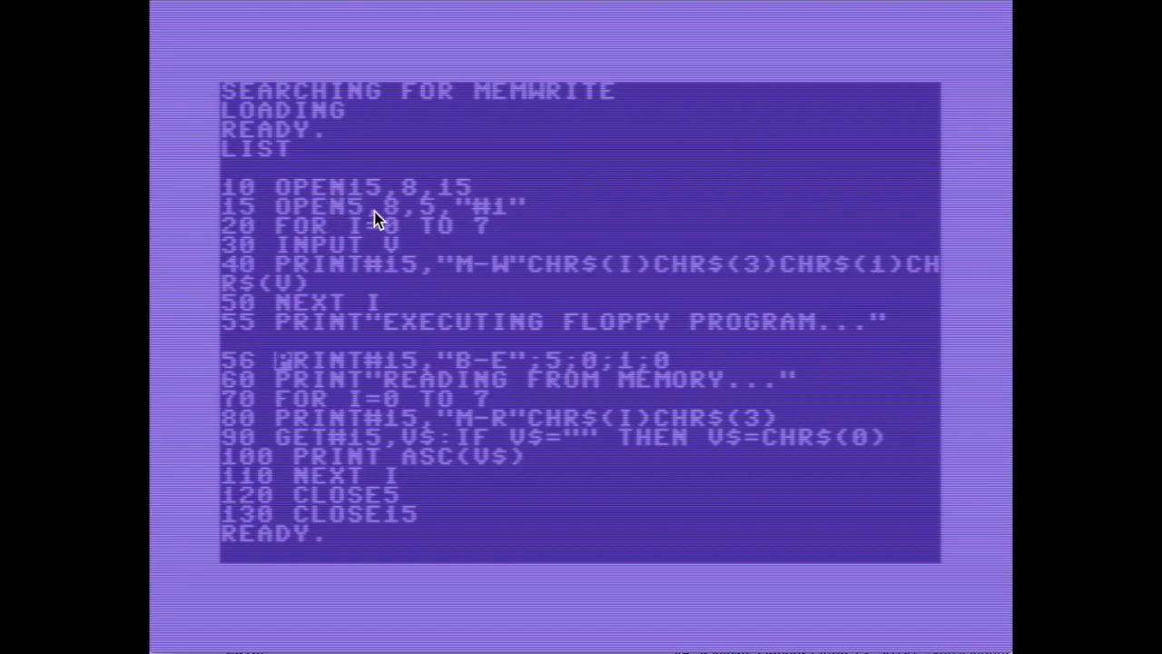
mouse_move(483, 225)
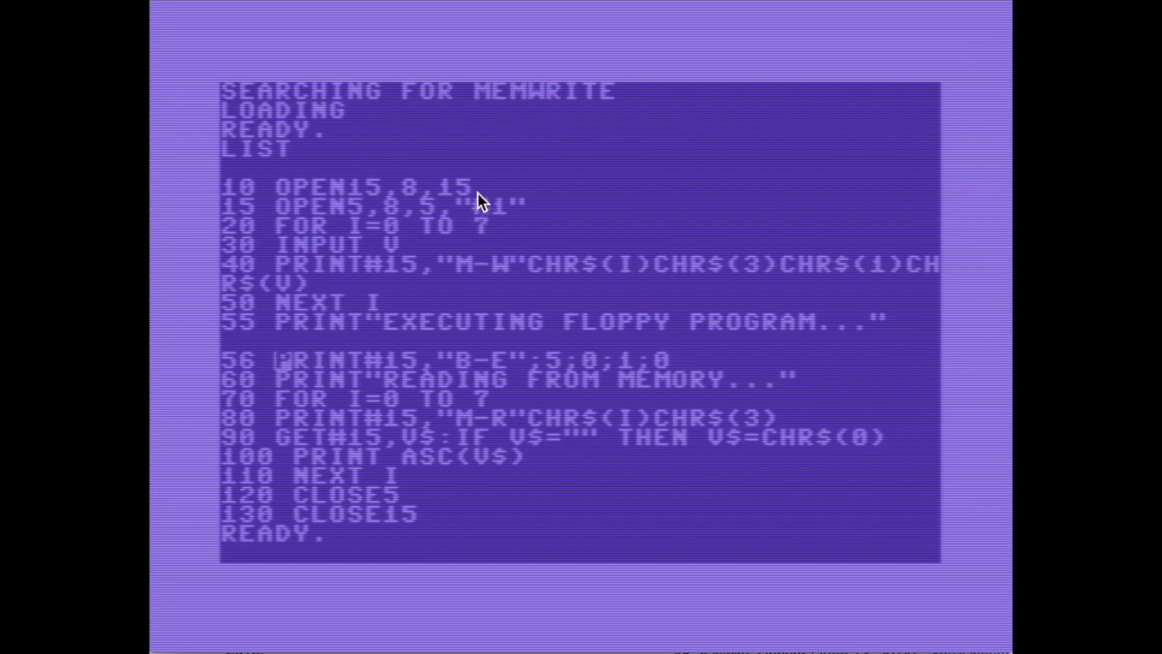
mouse_move(494, 214)
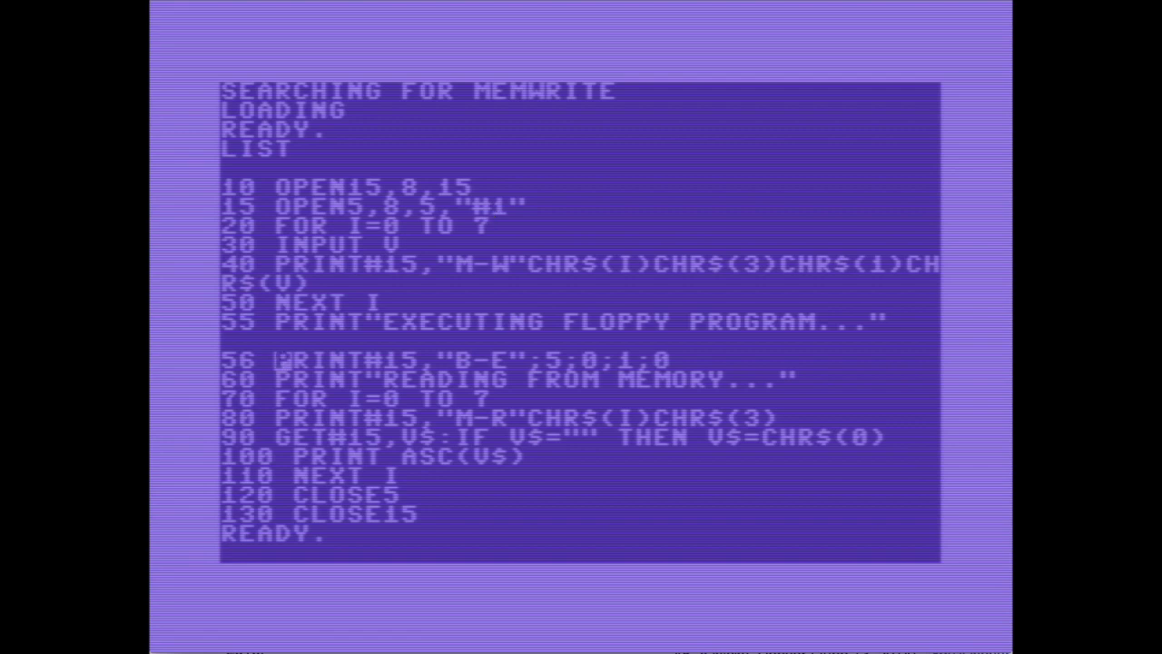
mouse_move(483, 265)
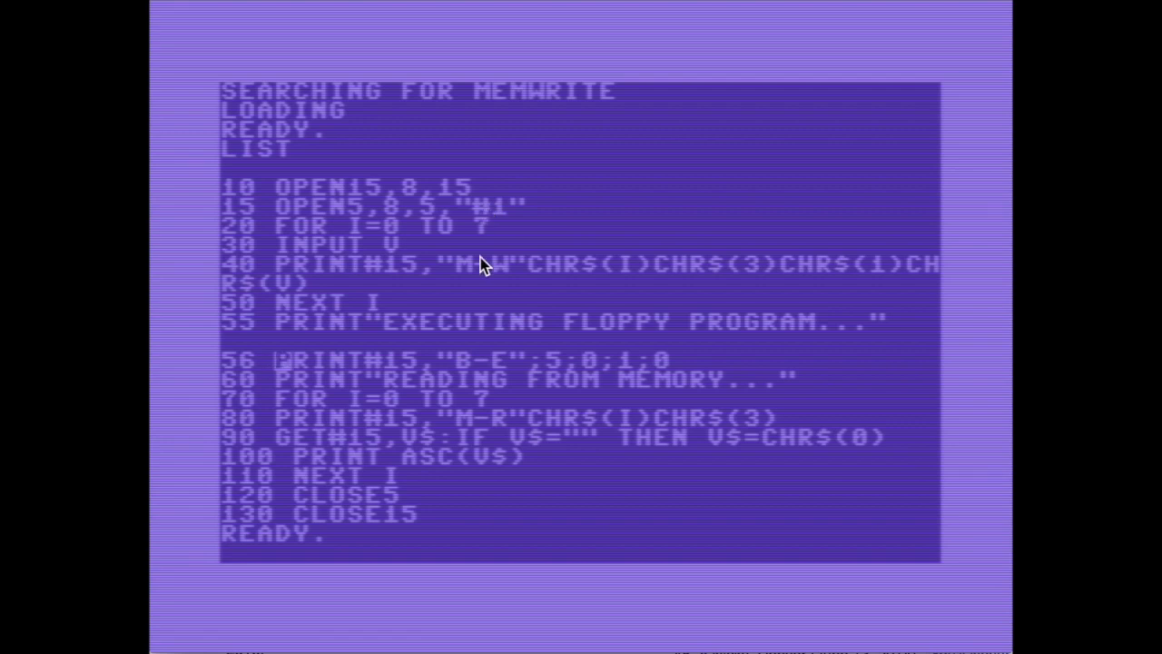
mouse_move(458, 372)
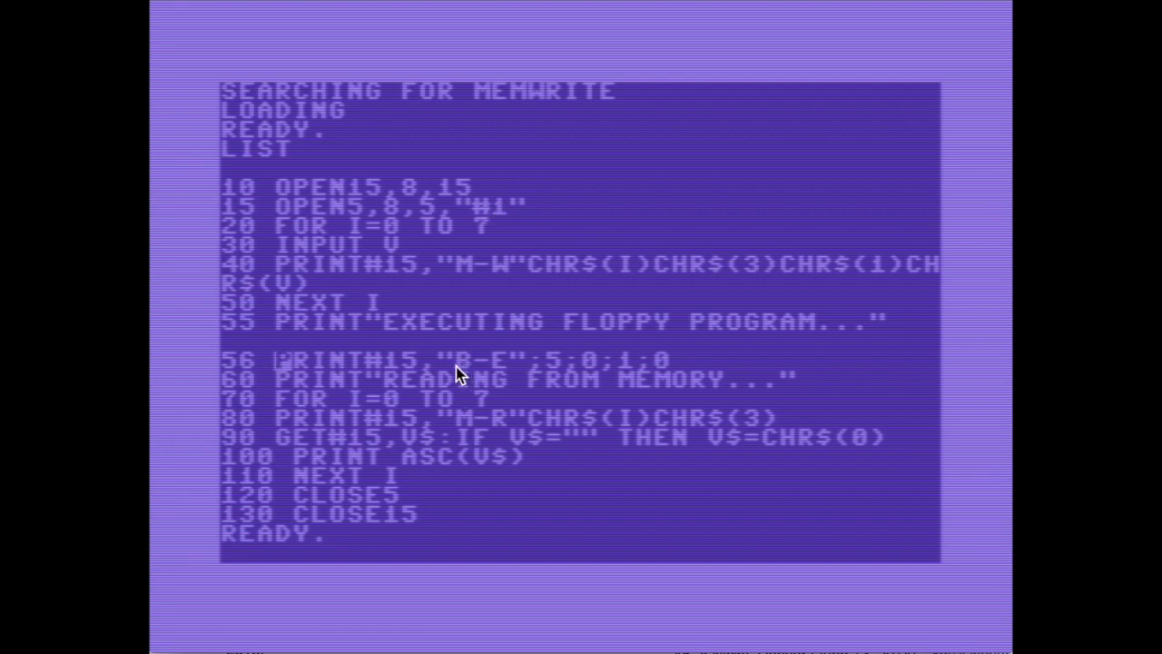
mouse_move(512, 379)
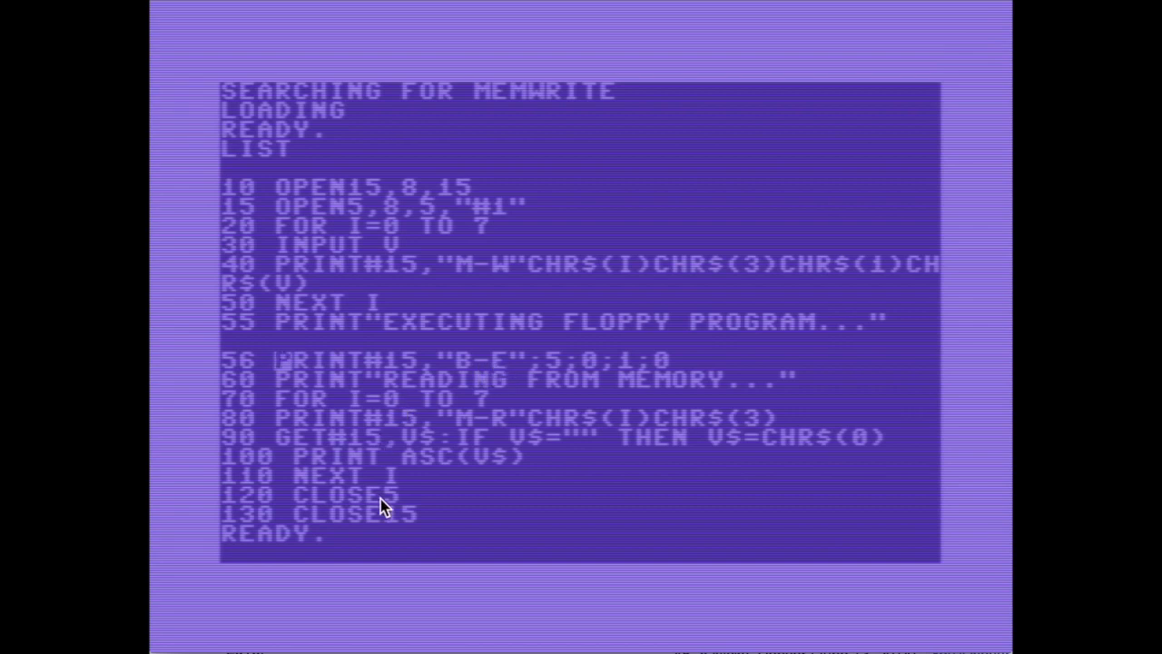
mouse_move(410, 420)
text(RUN)
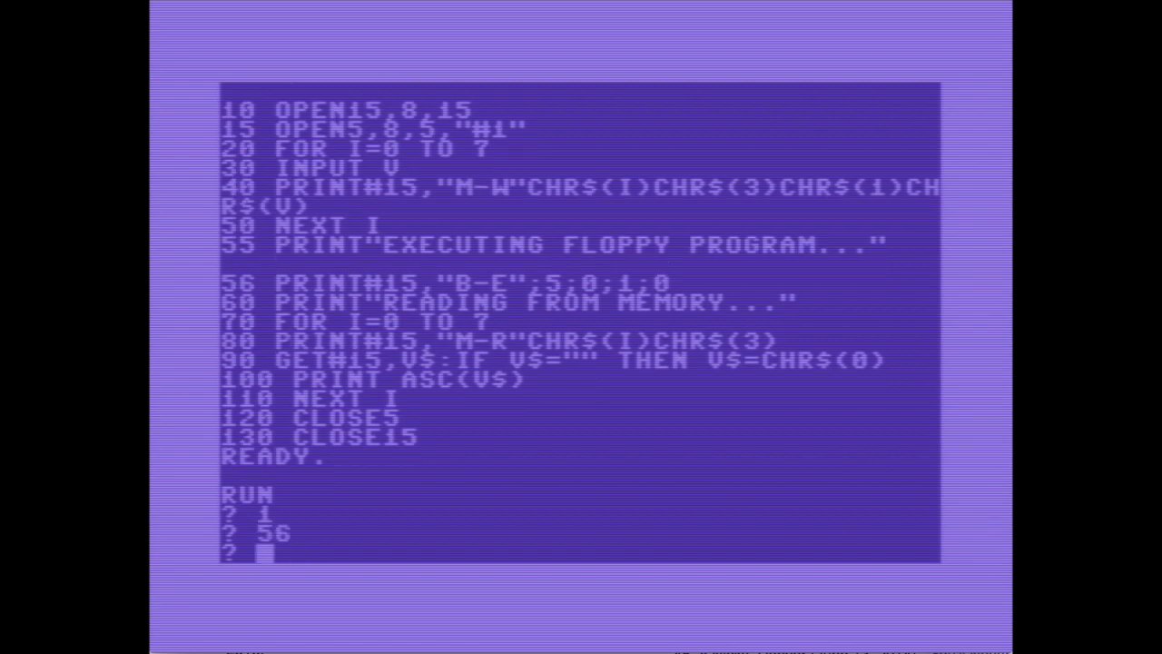
Enter the byte value 80 at MEMWRITE's input prompt among the eight values
text(80)
text(99)
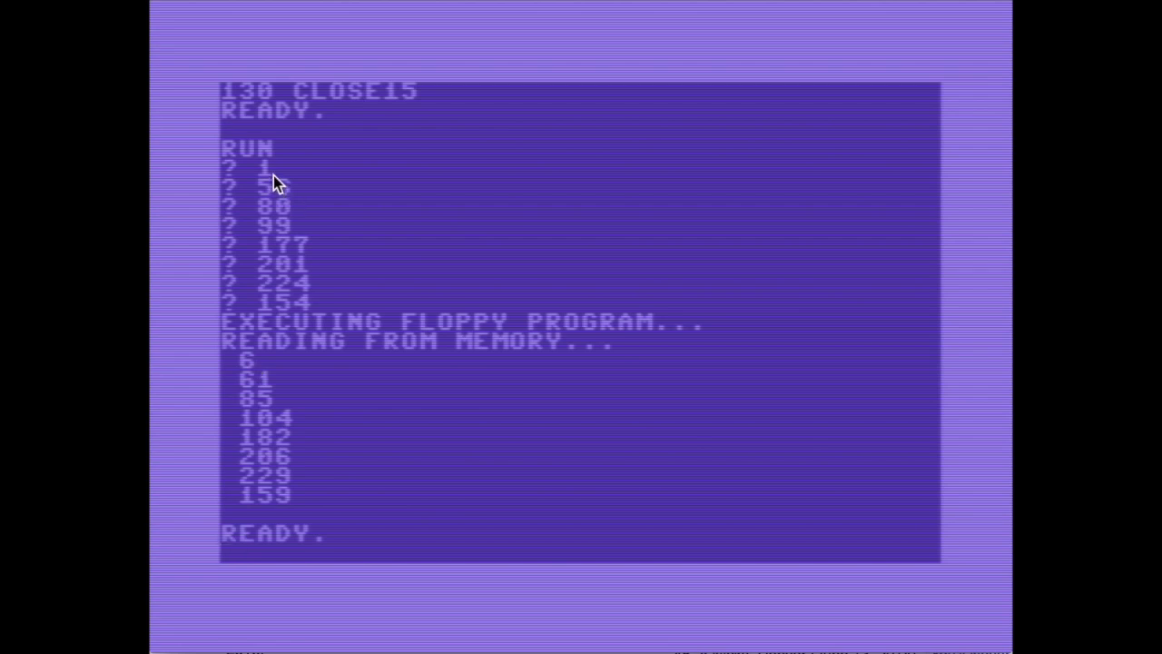
mouse_move(258, 385)
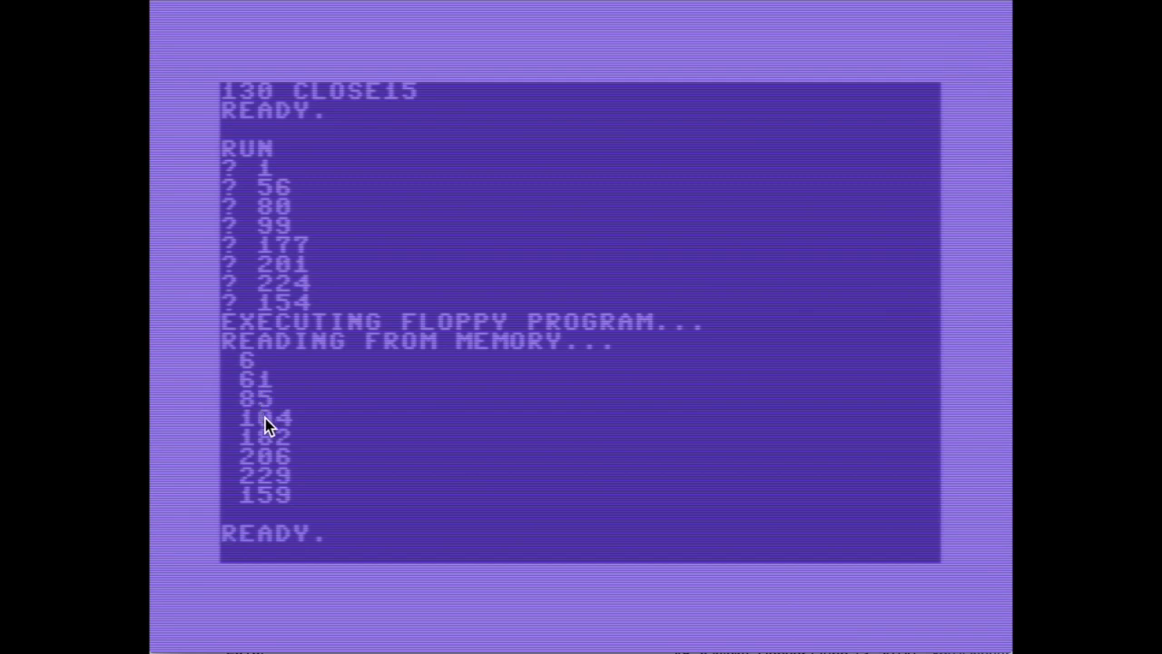
mouse_move(293, 455)
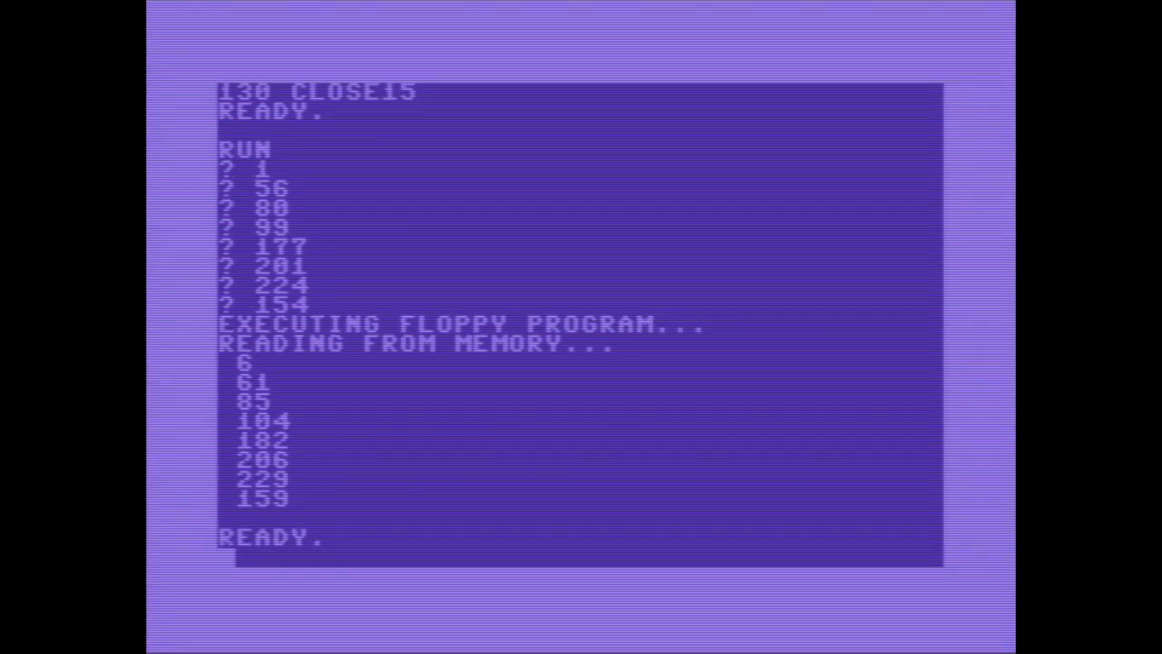
Load BLOCKWRITE from disk and list its DATA-byte write loop and buffer commands
text(LOAD")
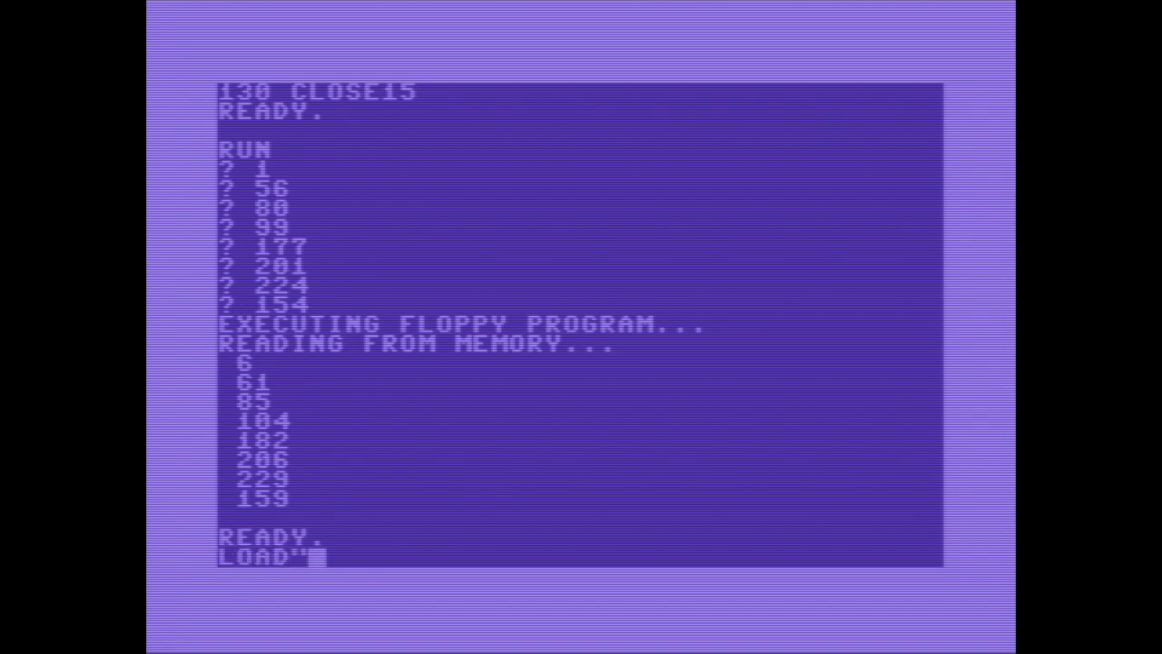
text(BLOCKWRITE",8)
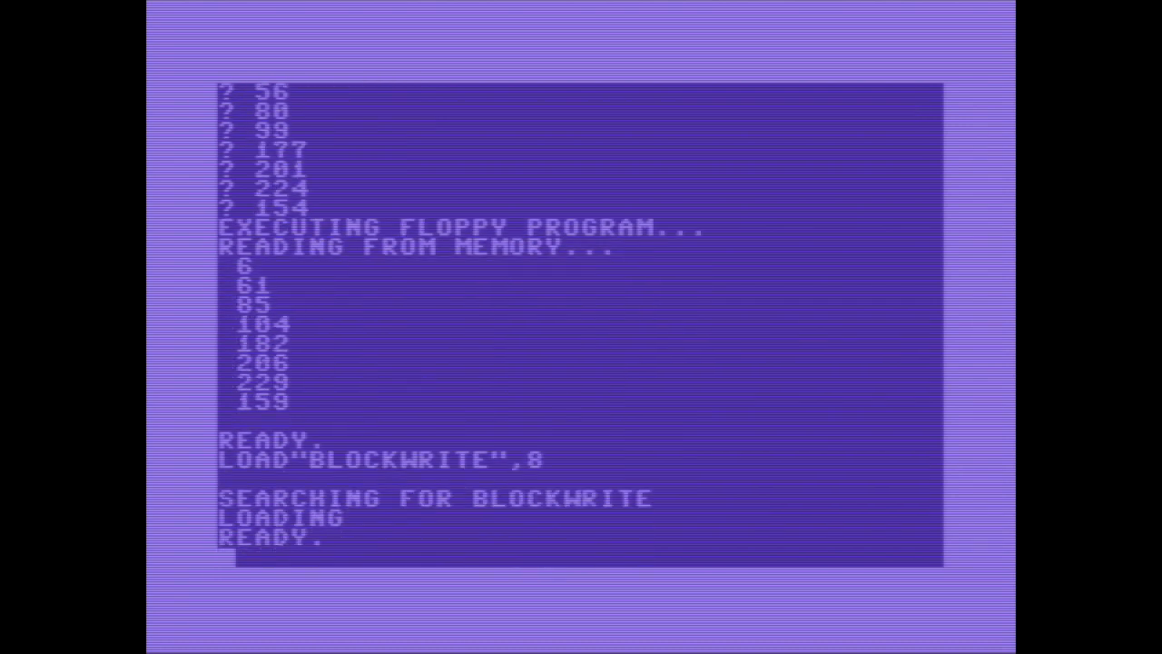
text(LIST)
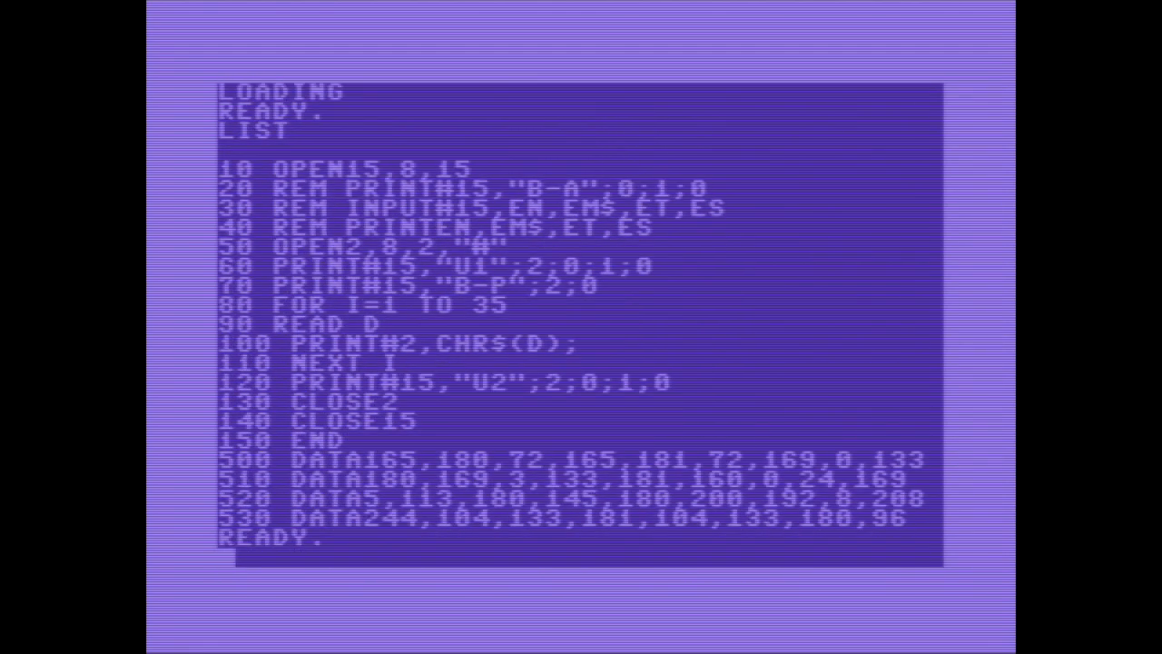
mouse_move(450, 211)
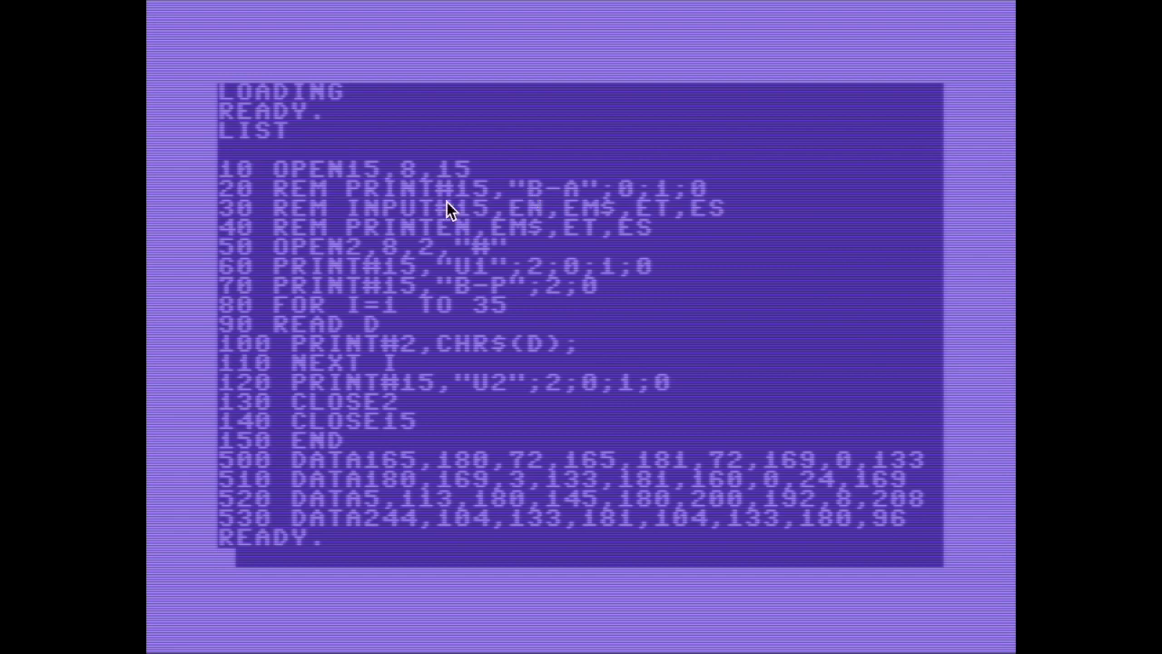
mouse_move(520, 201)
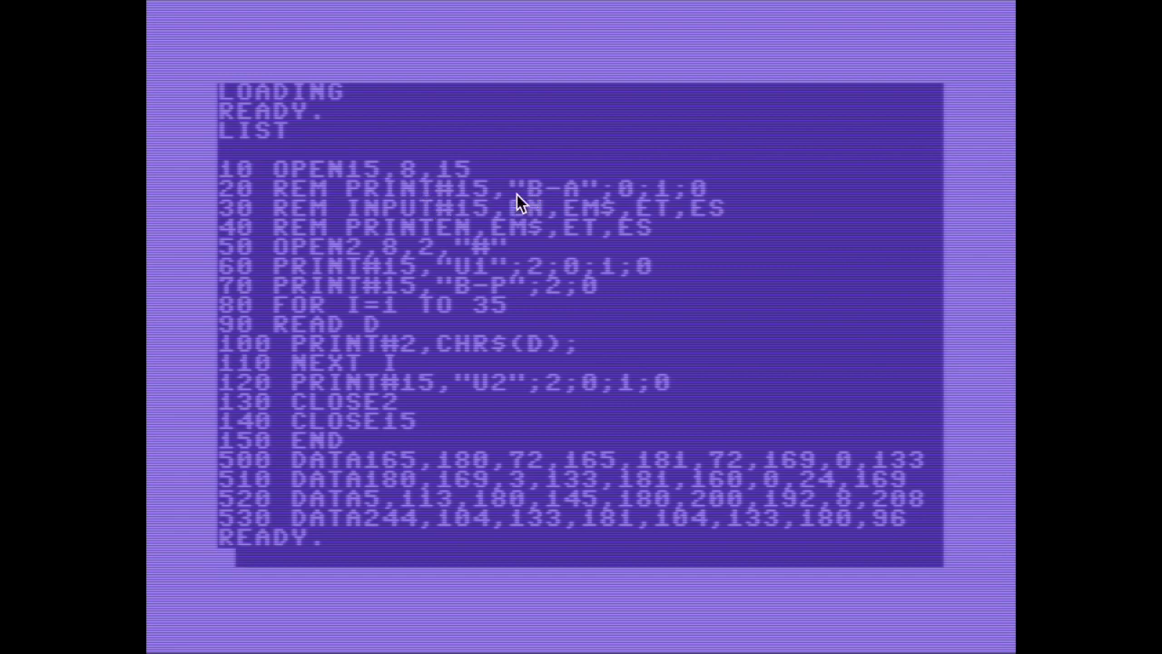
mouse_move(625, 198)
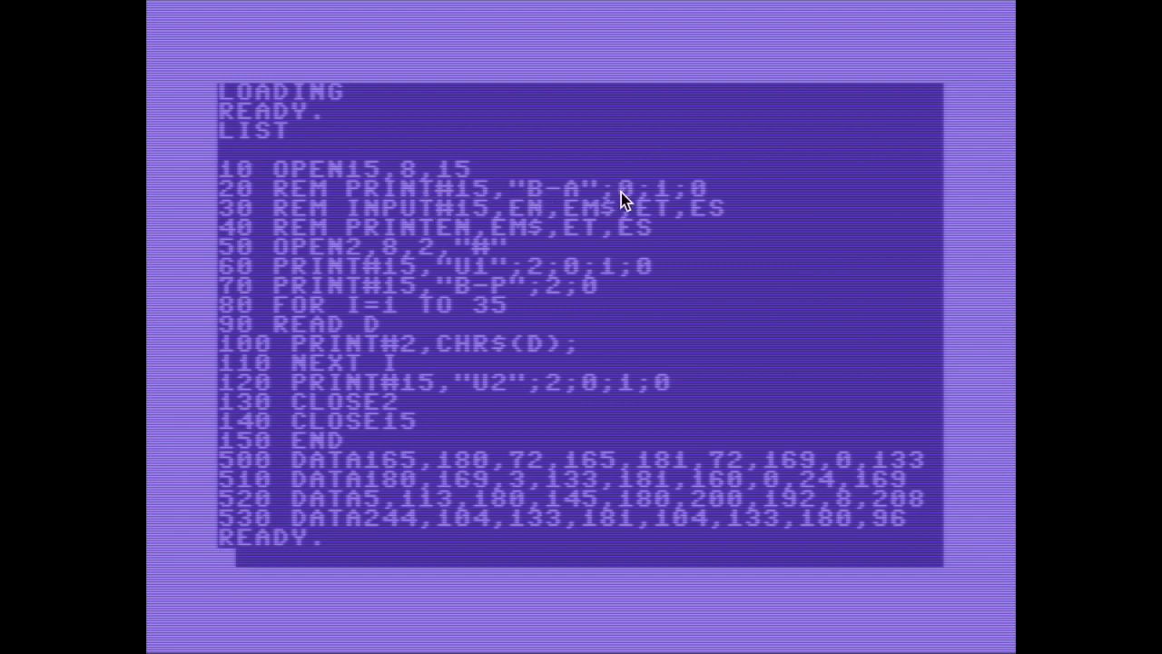
mouse_move(715, 204)
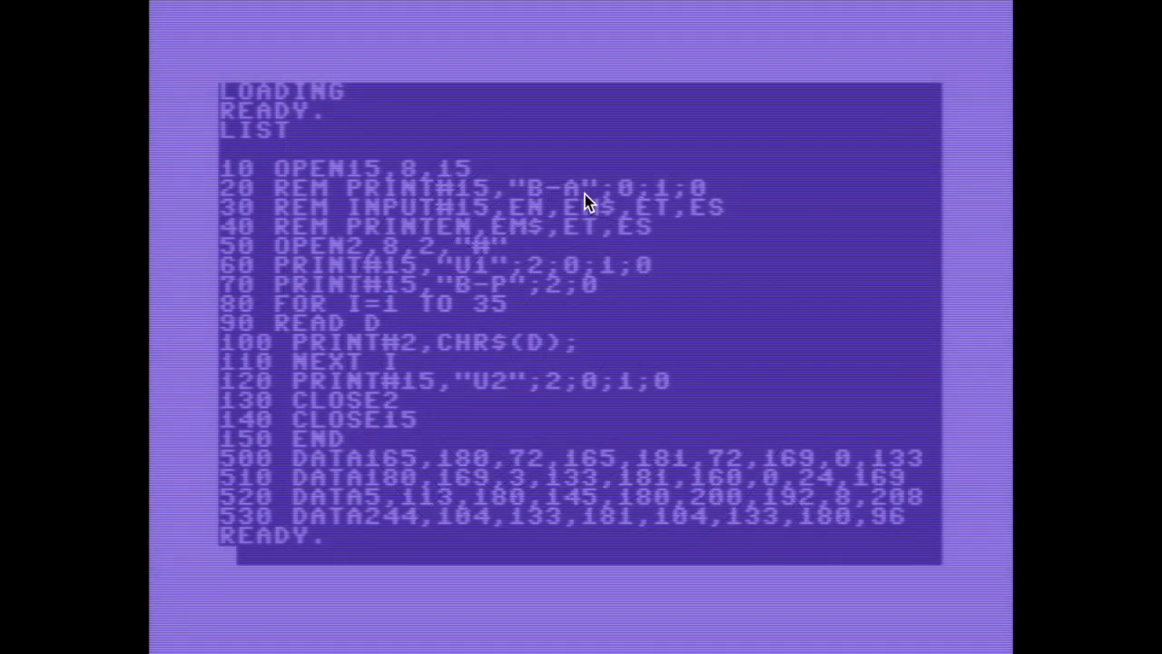
mouse_move(668, 202)
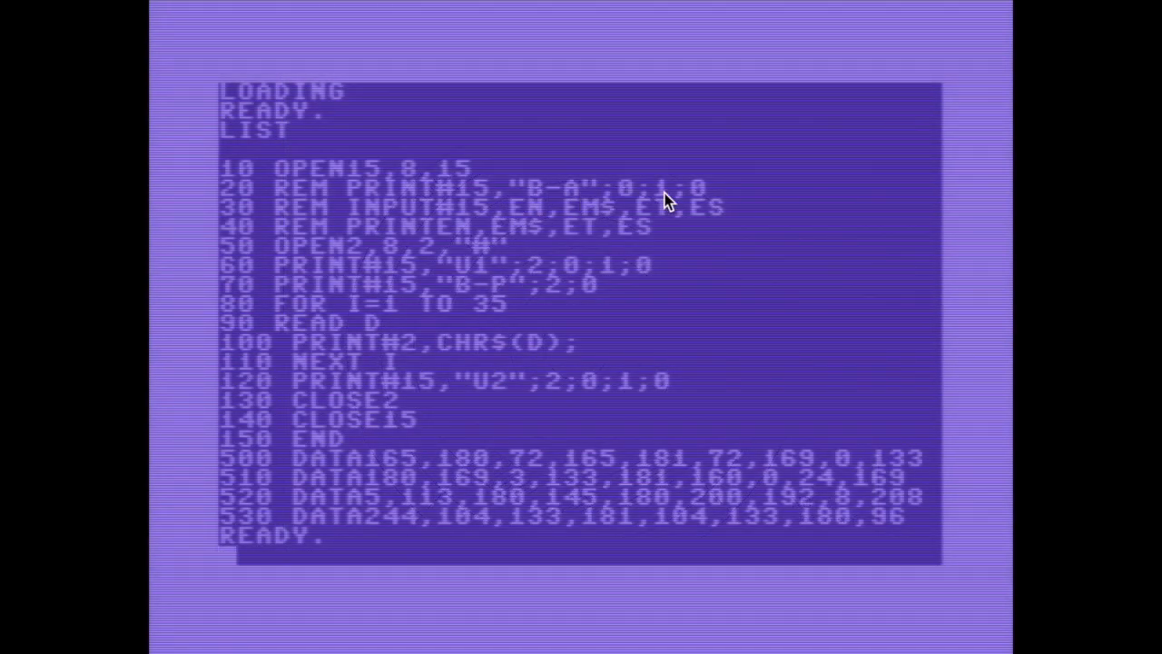
mouse_move(704, 201)
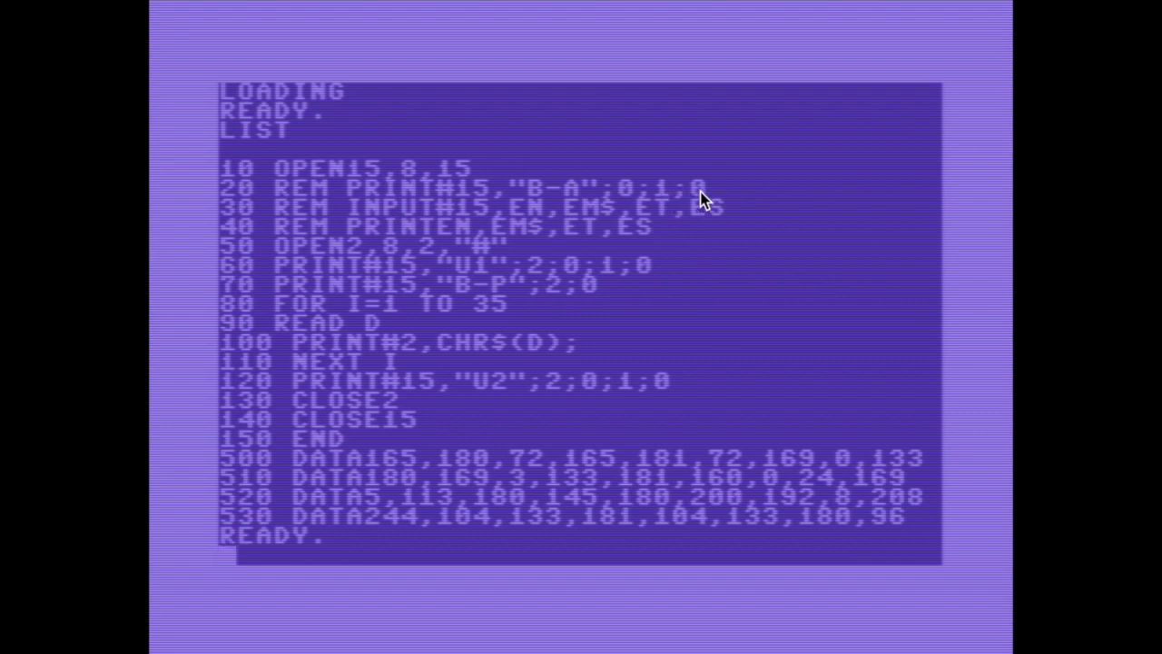
mouse_move(499, 201)
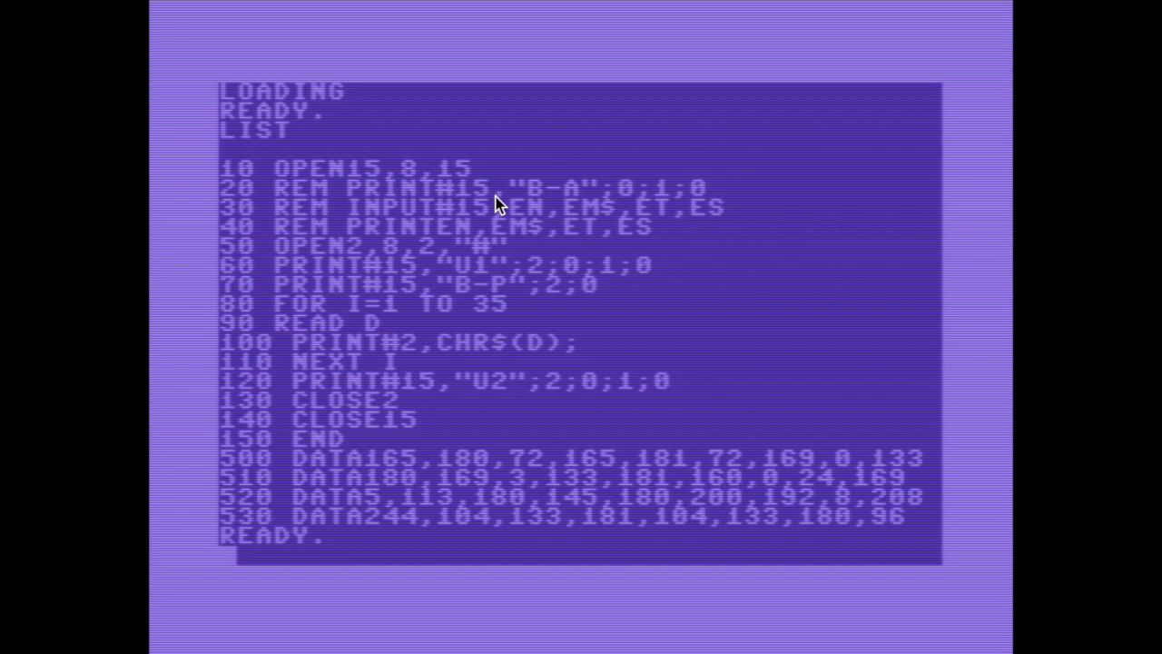
mouse_move(590, 225)
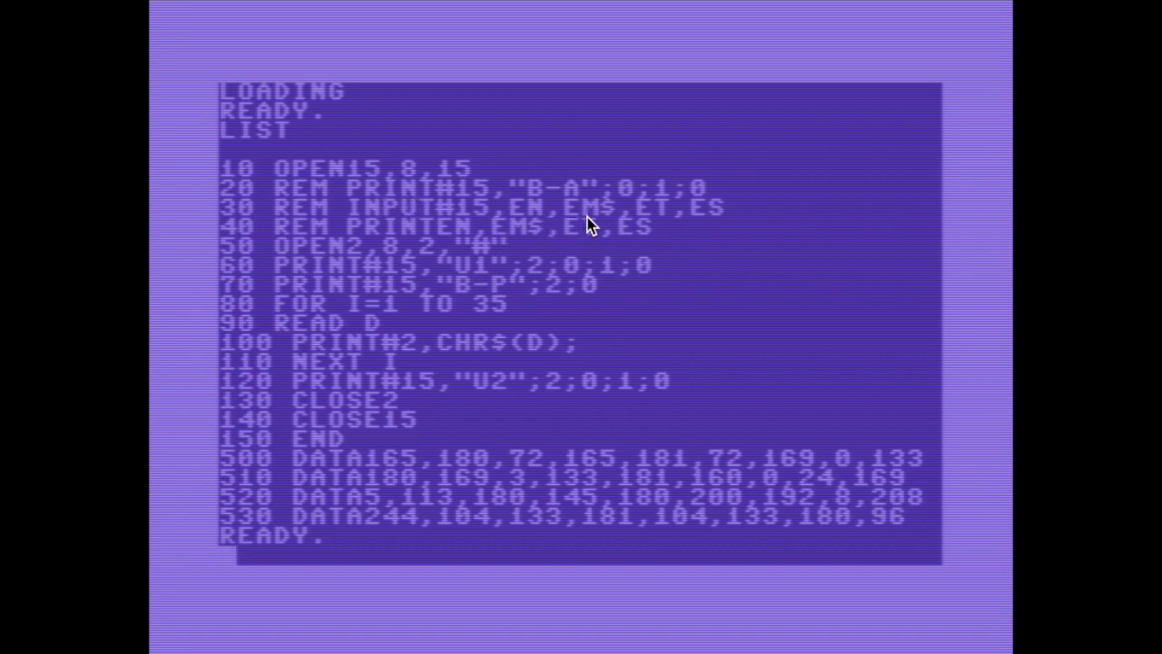
mouse_move(560, 225)
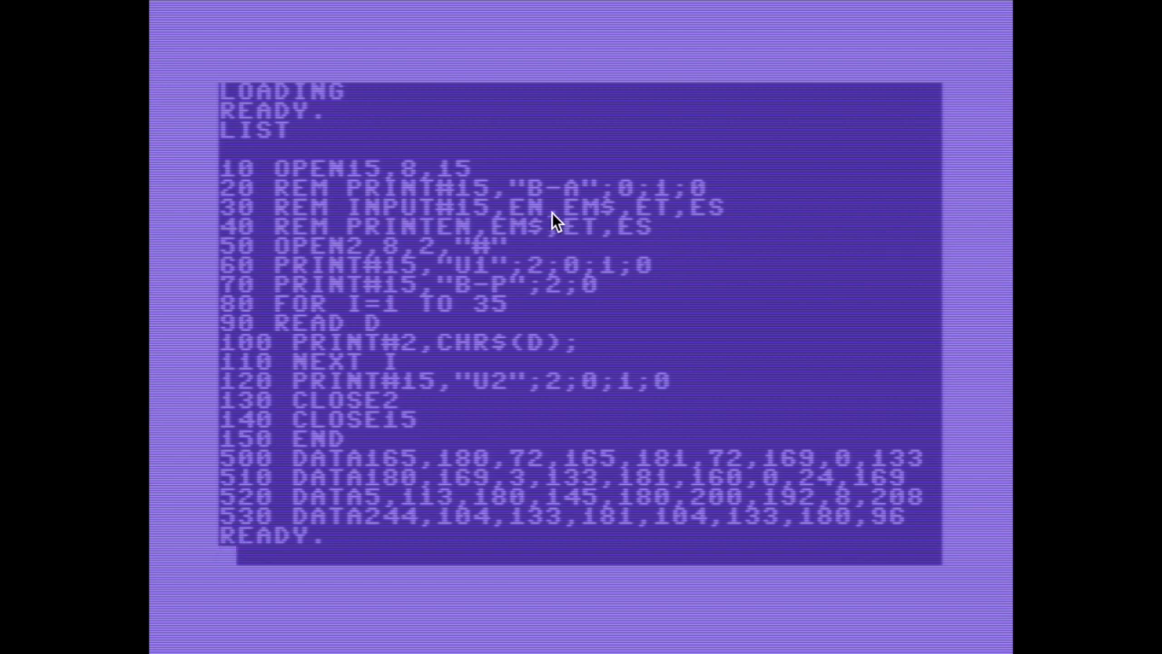
mouse_move(567, 221)
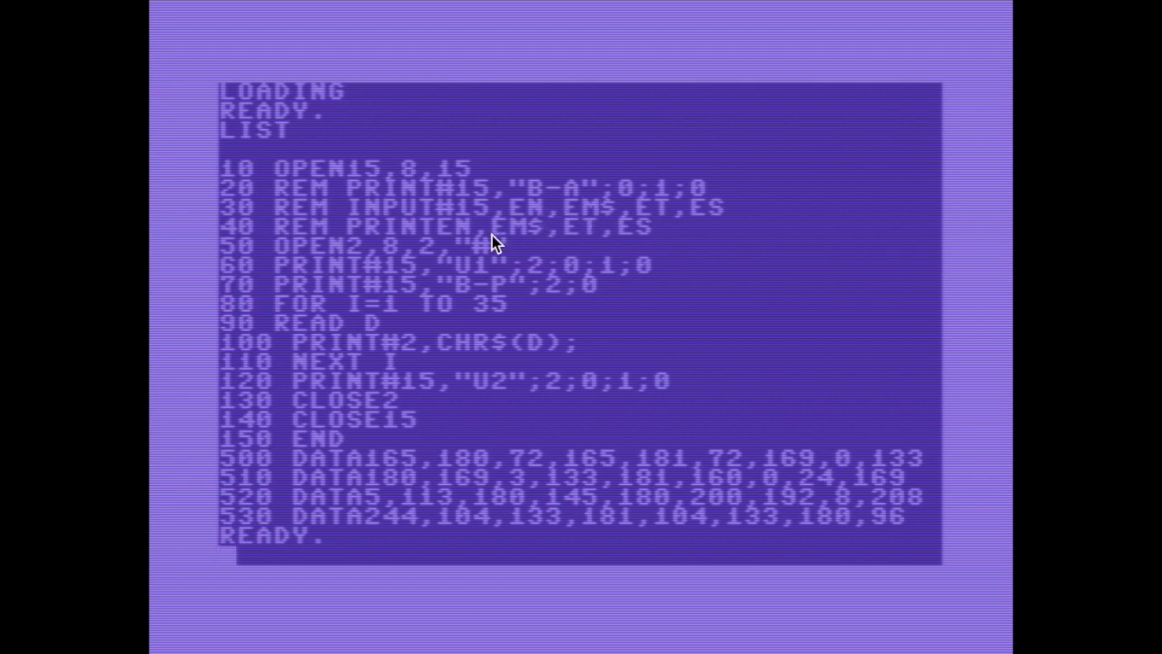
mouse_move(465, 280)
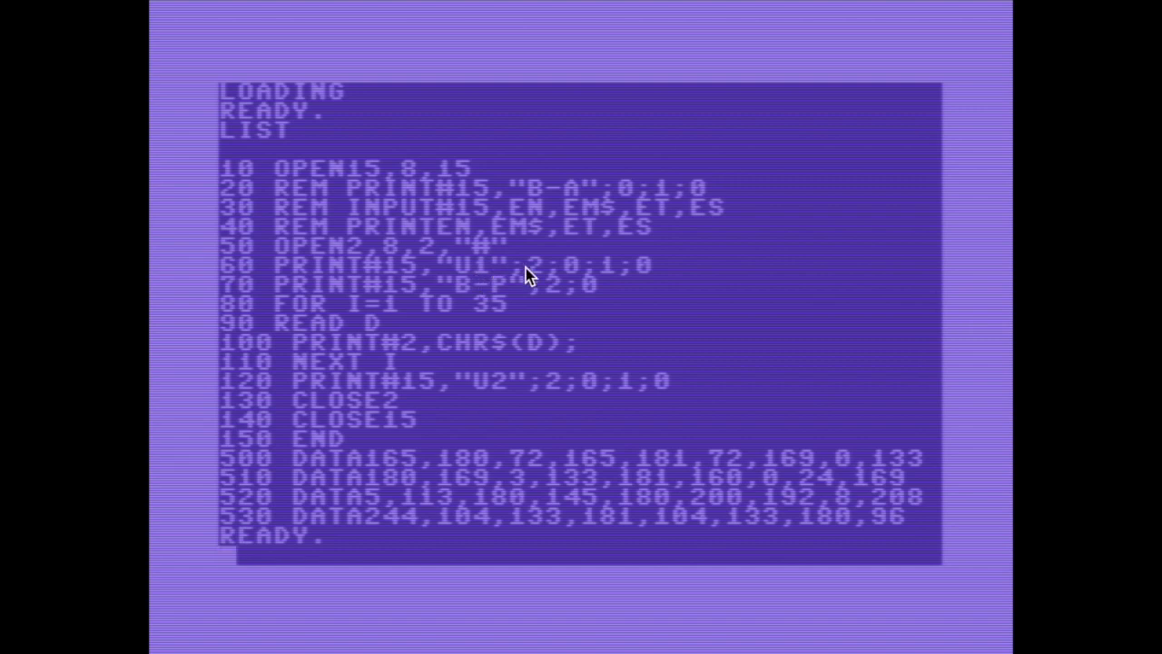
mouse_move(403, 256)
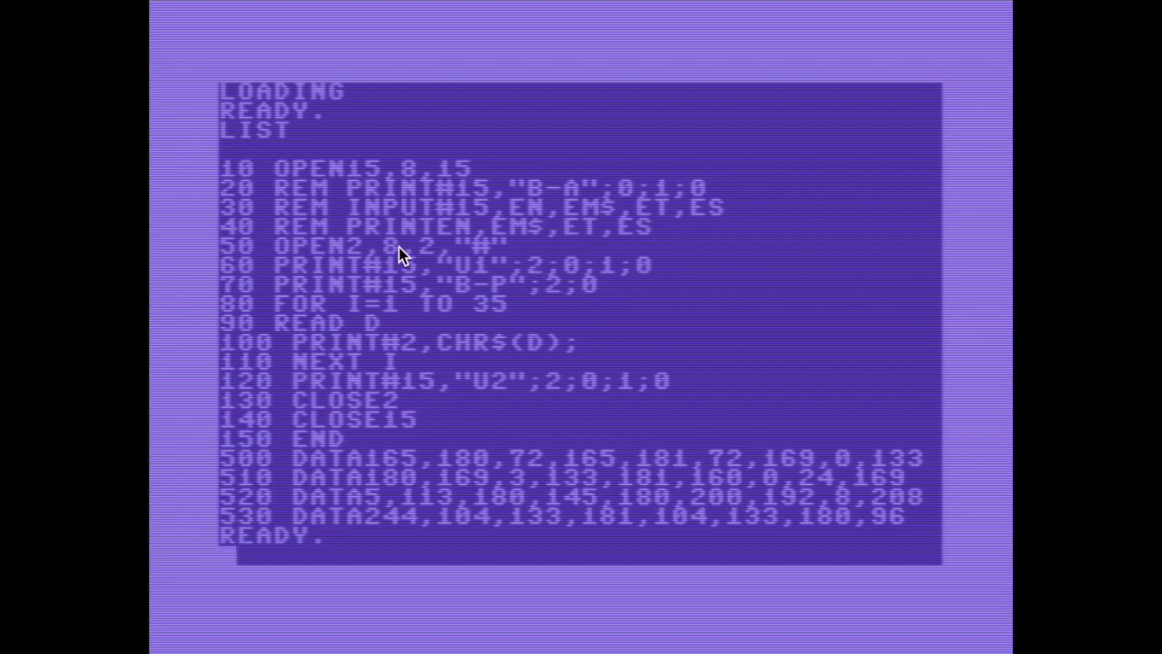
mouse_move(481, 262)
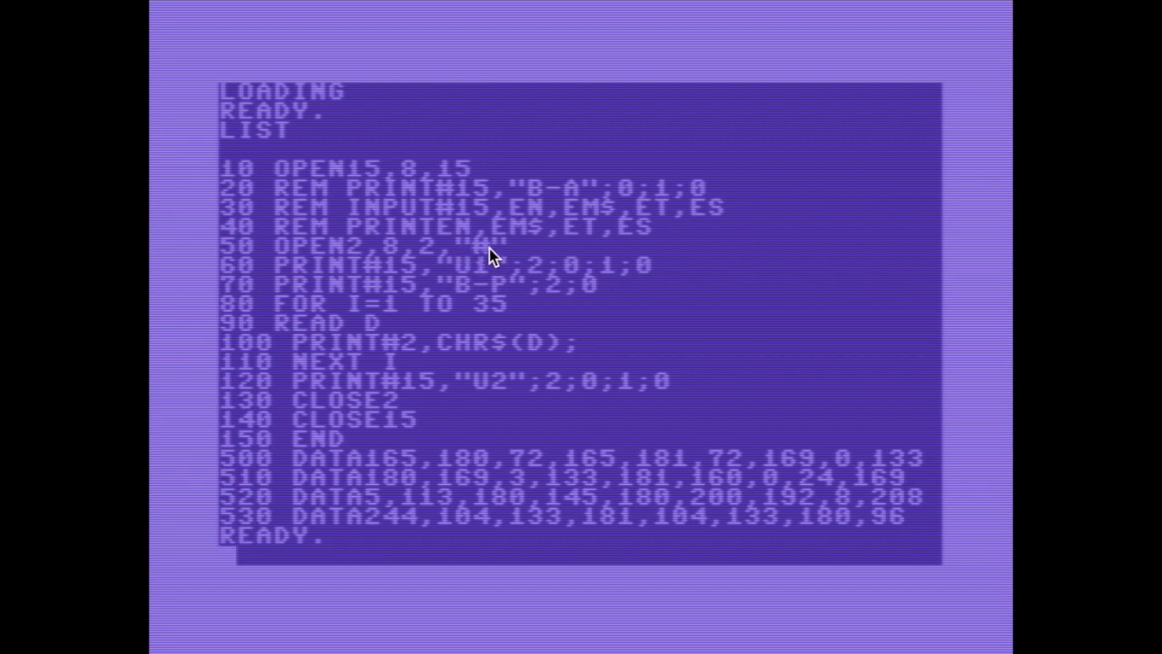
mouse_move(577, 283)
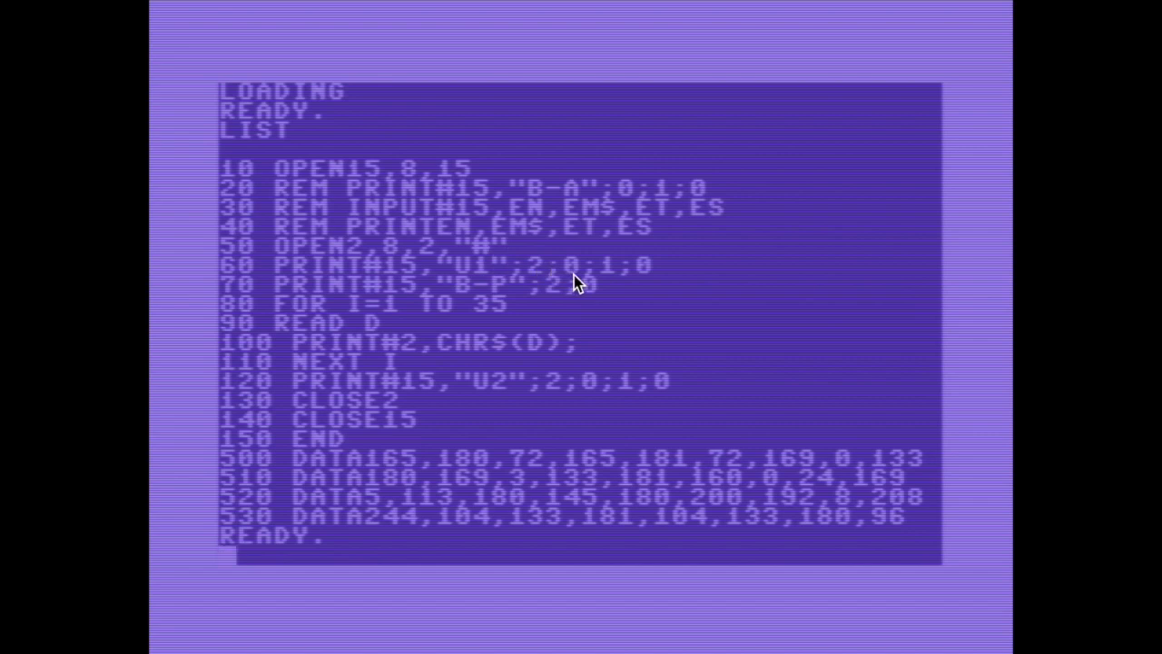
mouse_move(609, 279)
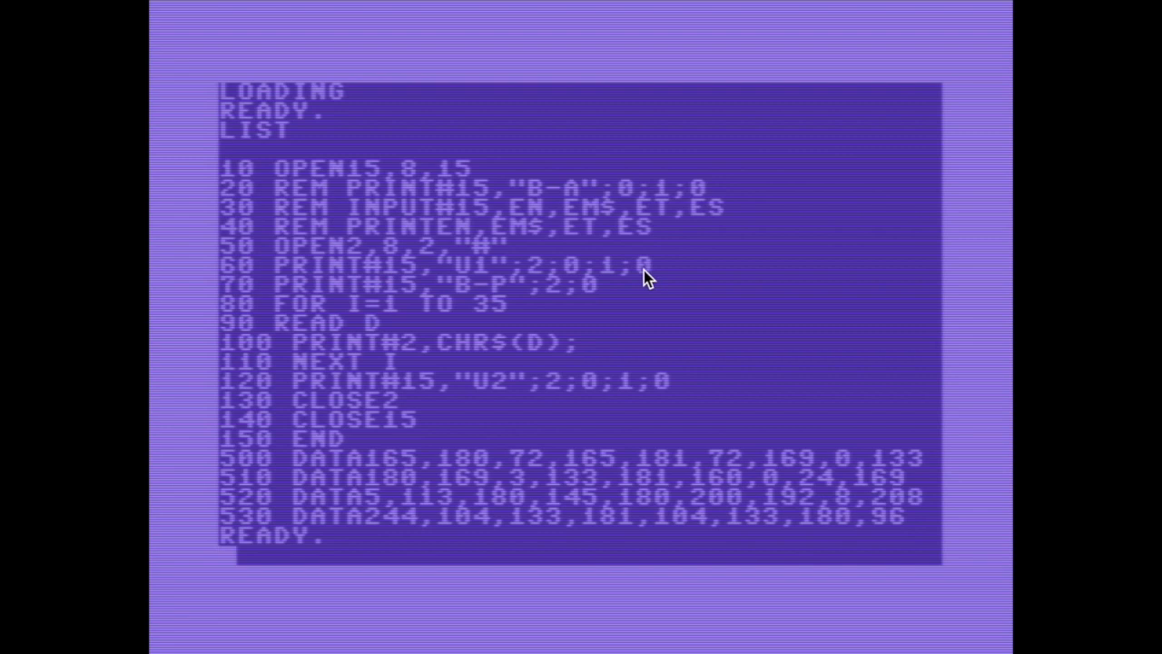
mouse_move(619, 281)
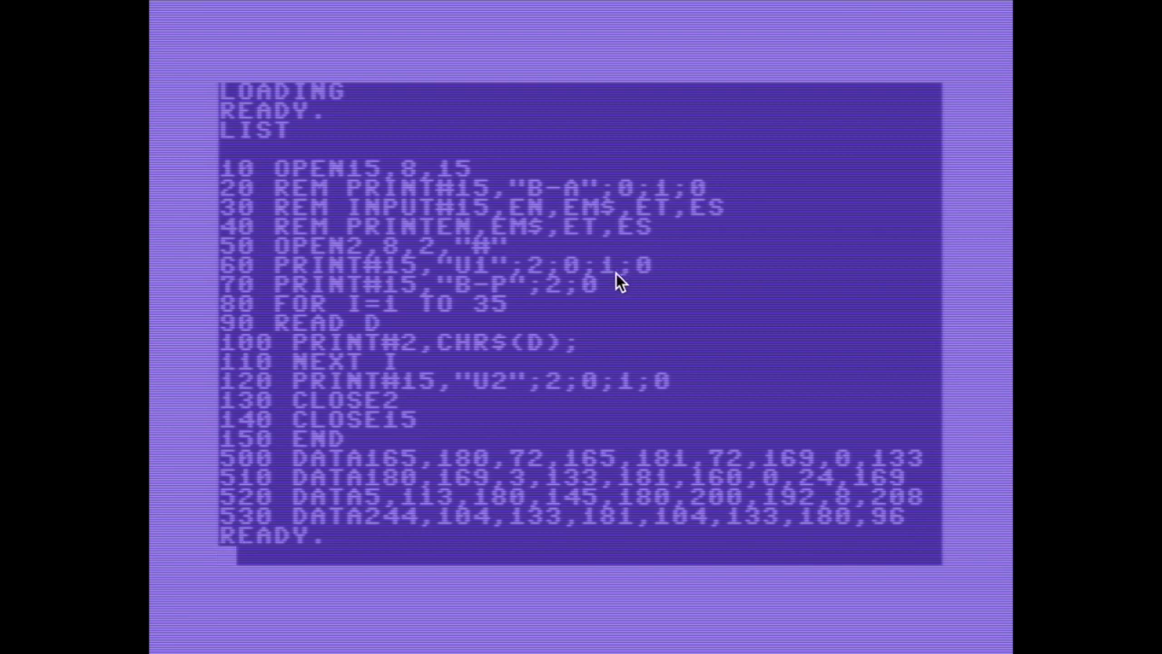
mouse_move(483, 255)
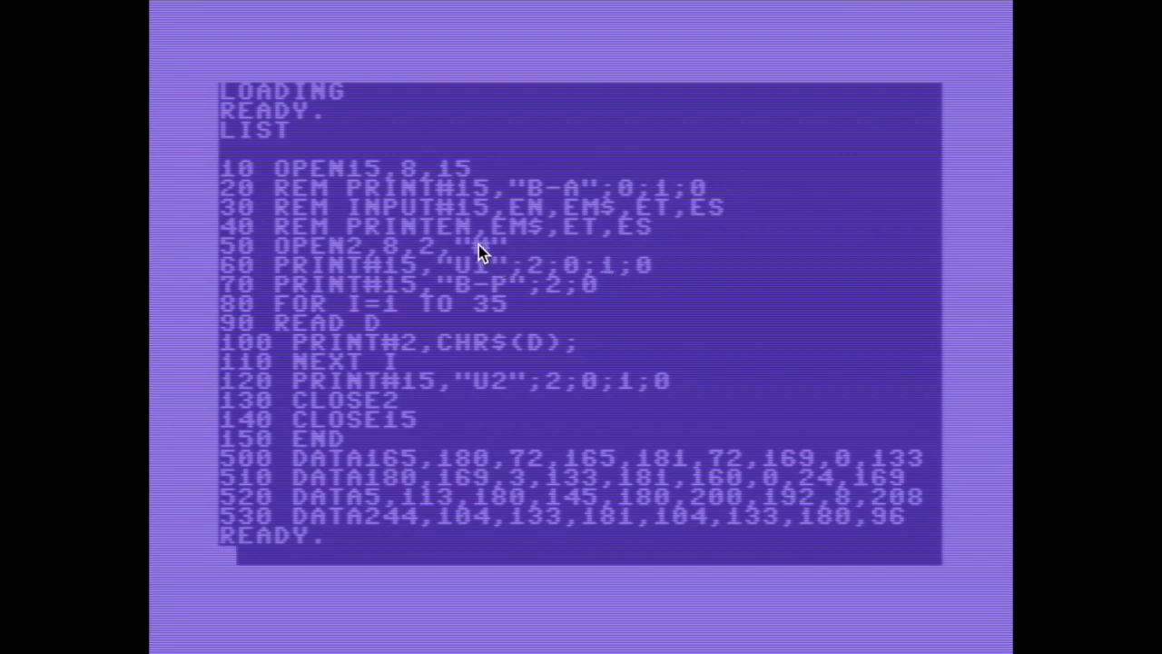
mouse_move(356, 316)
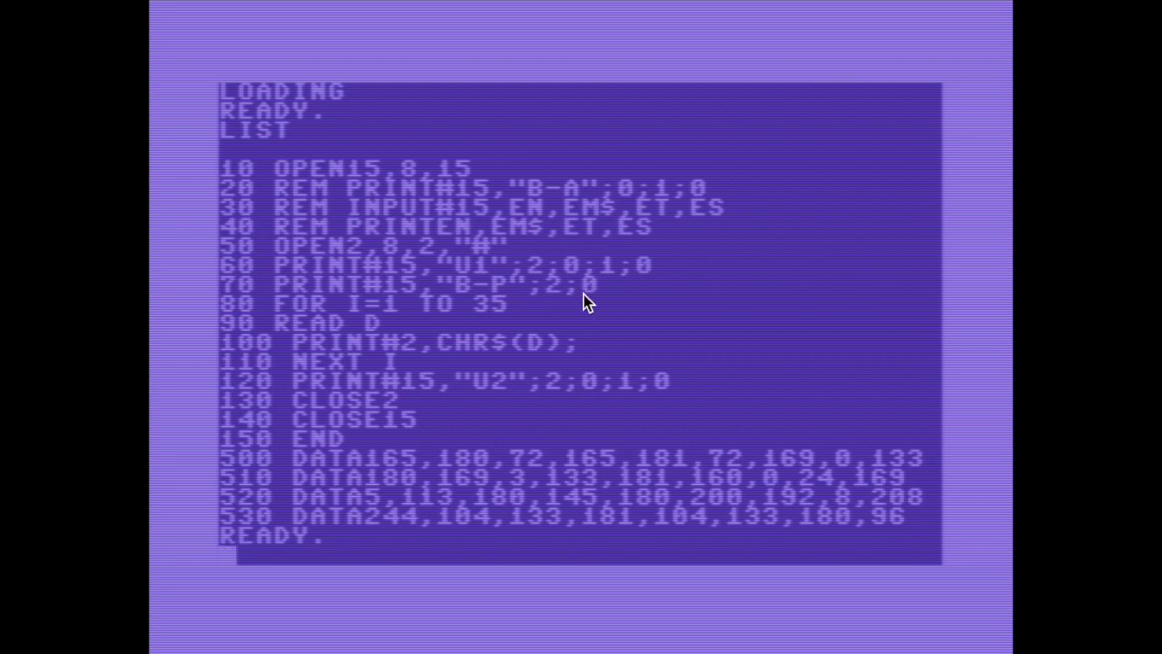
mouse_move(536, 320)
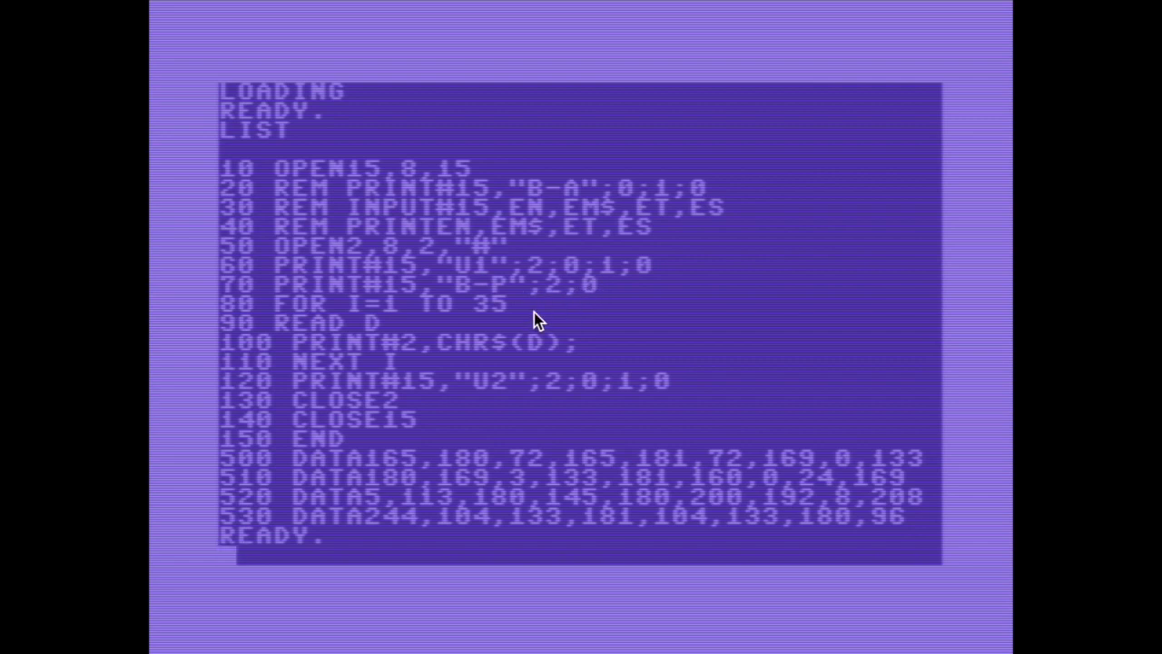
mouse_move(298, 458)
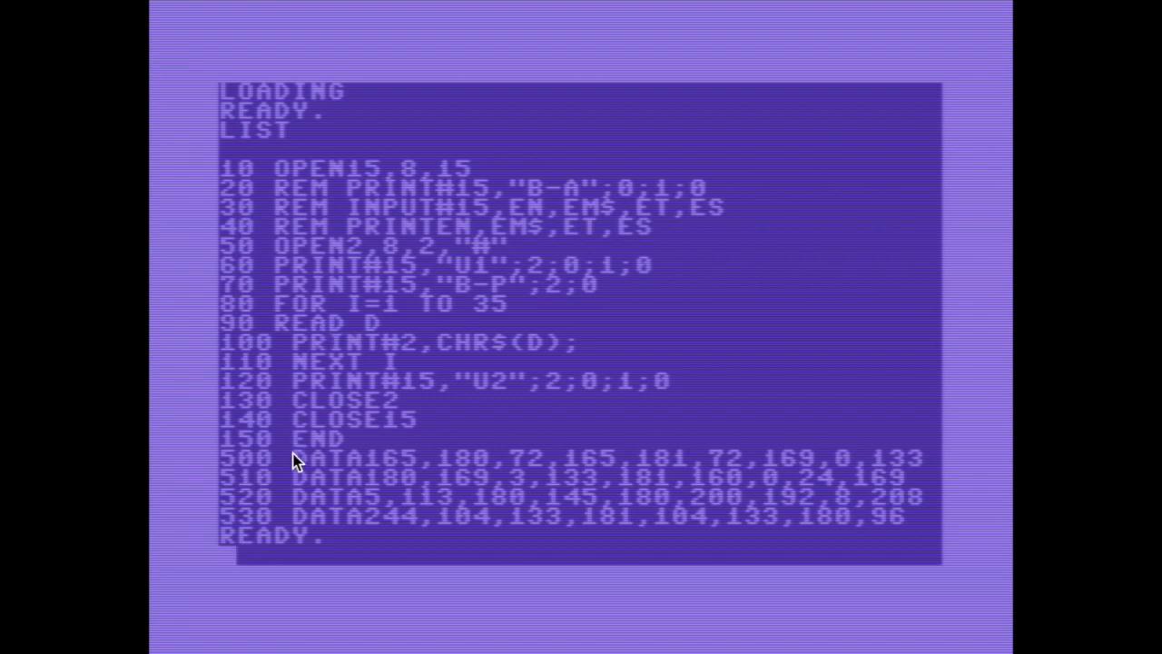
mouse_move(608, 488)
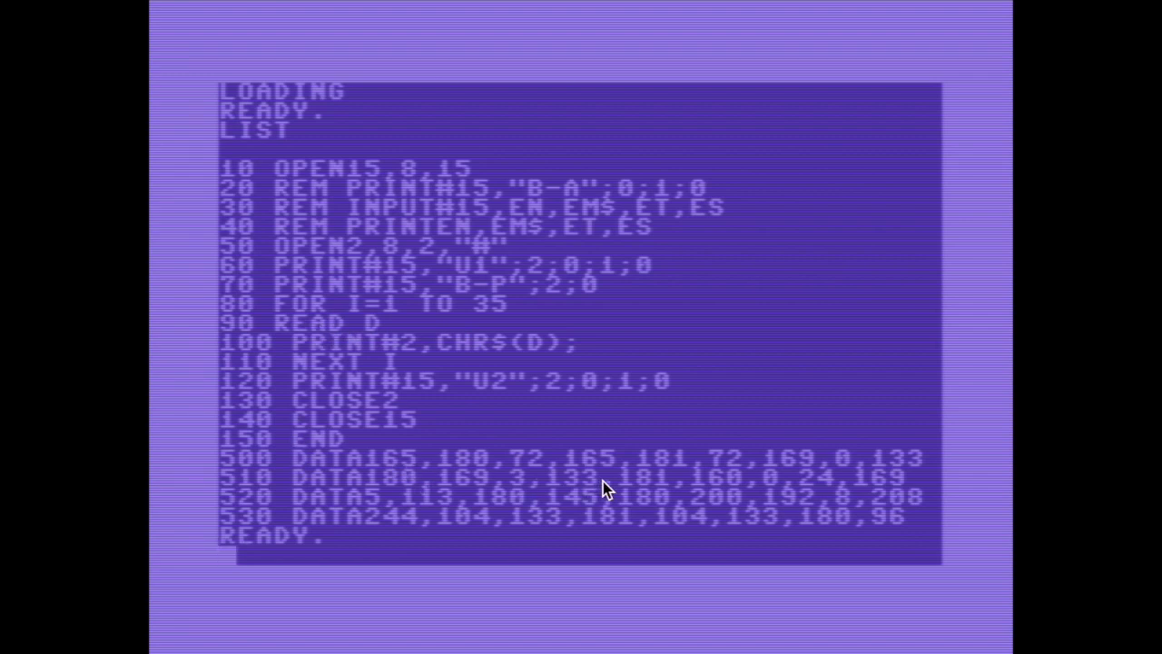
mouse_move(759, 481)
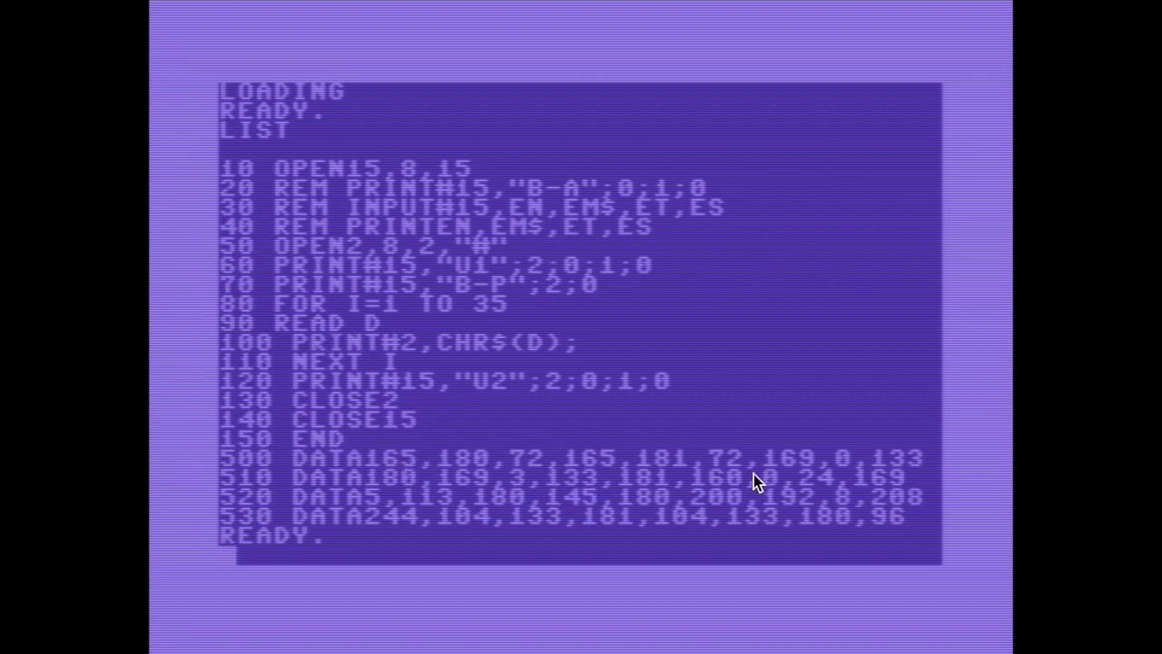
mouse_move(451, 399)
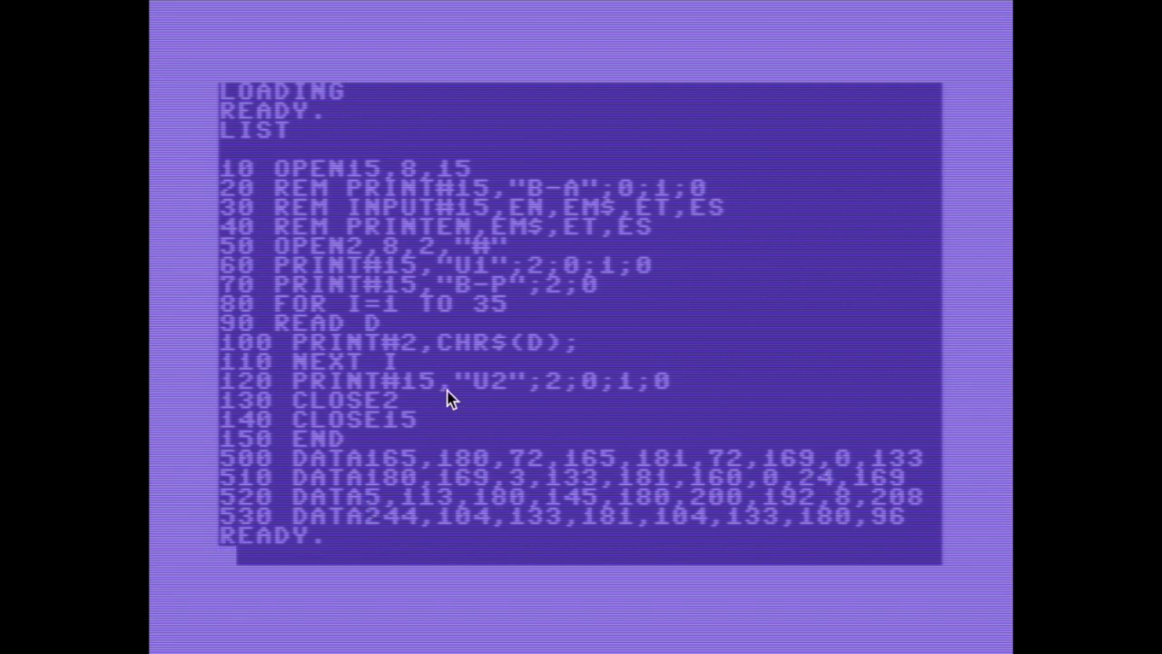
mouse_move(408, 356)
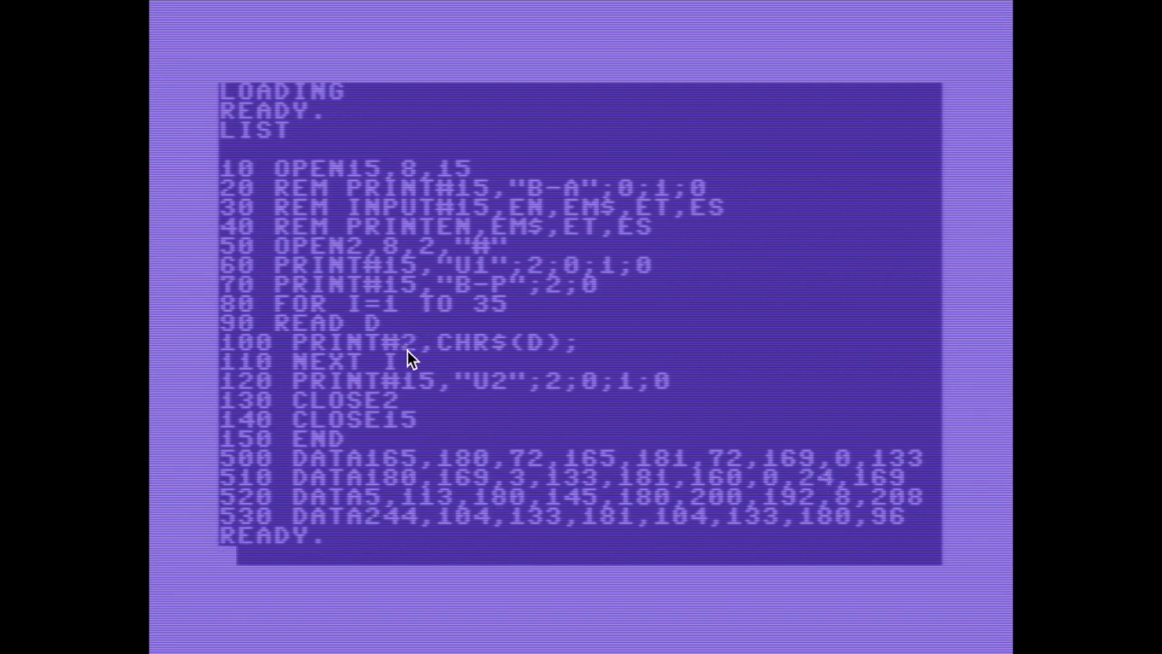
mouse_move(480, 363)
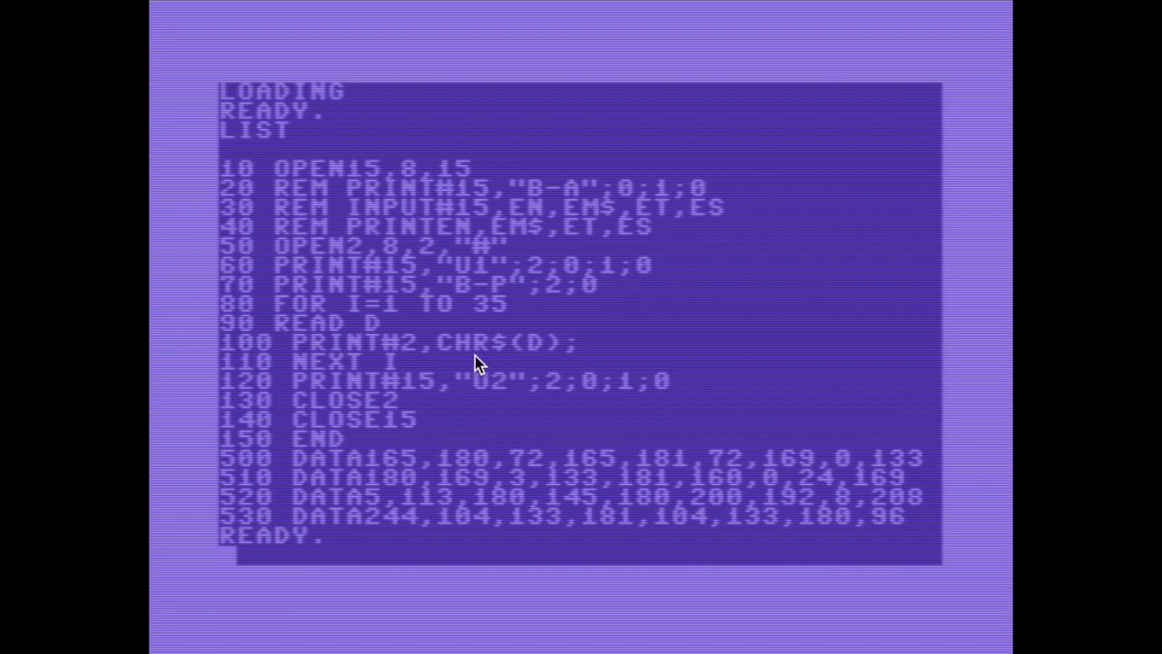
mouse_move(491, 396)
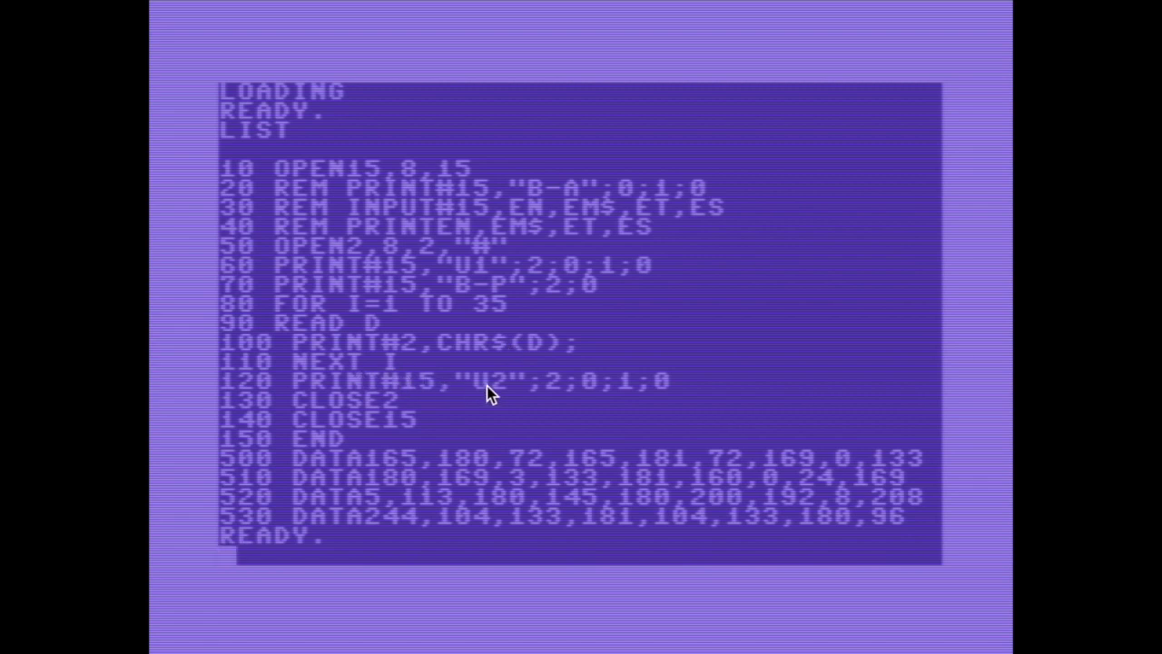
mouse_move(624, 399)
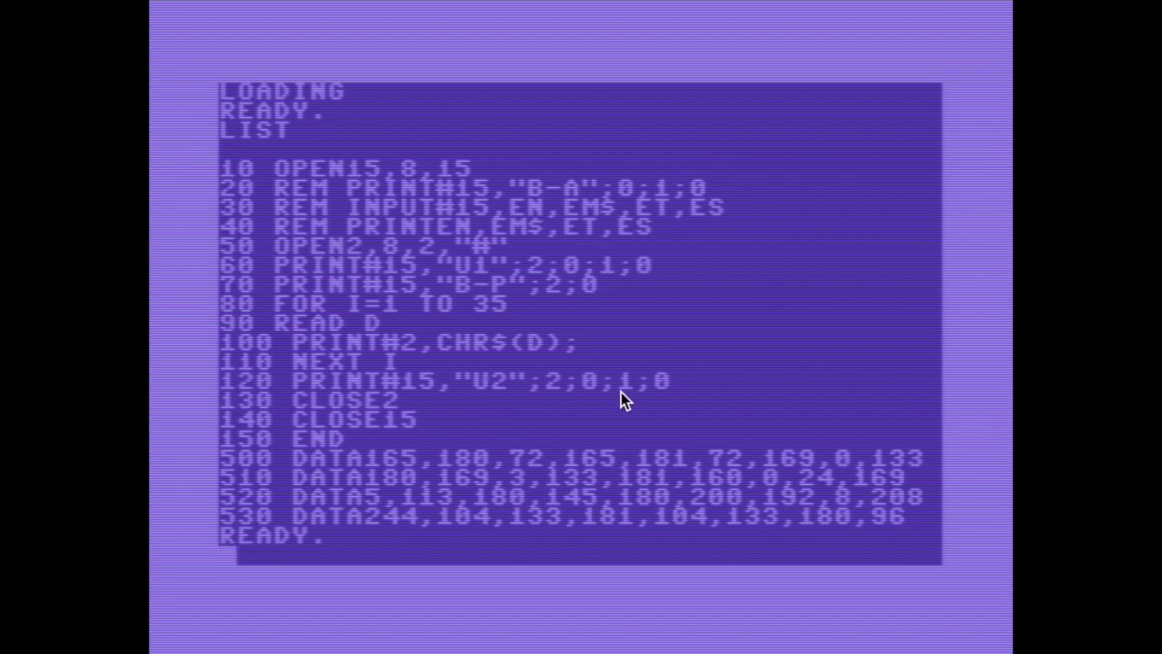
mouse_move(632, 398)
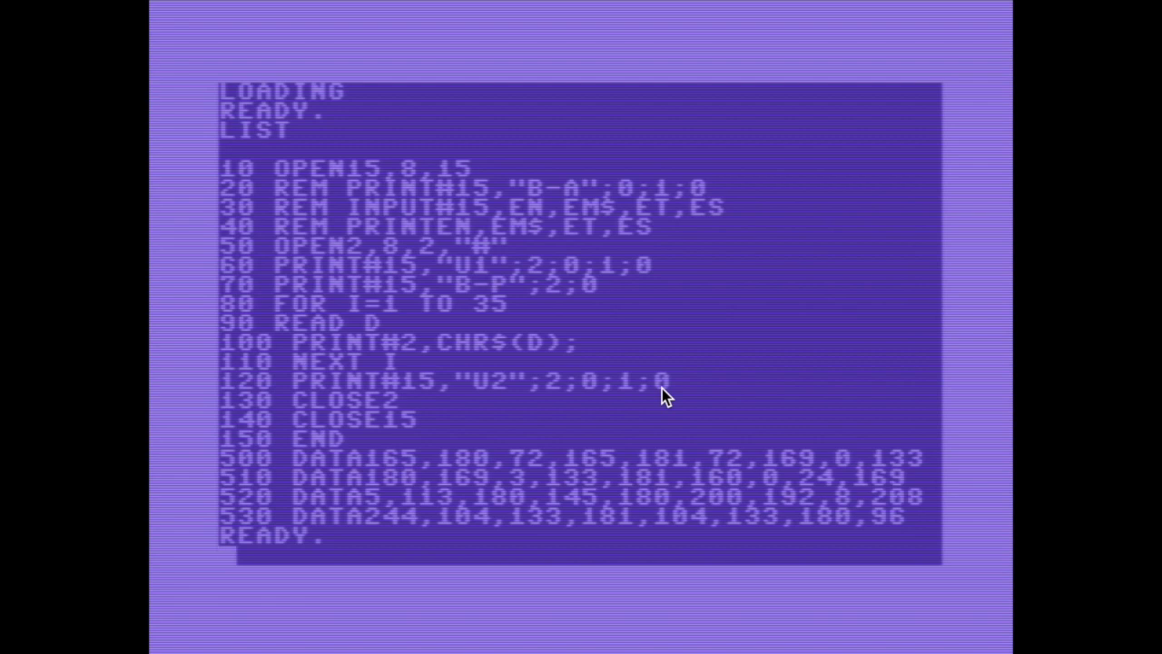
mouse_move(795, 416)
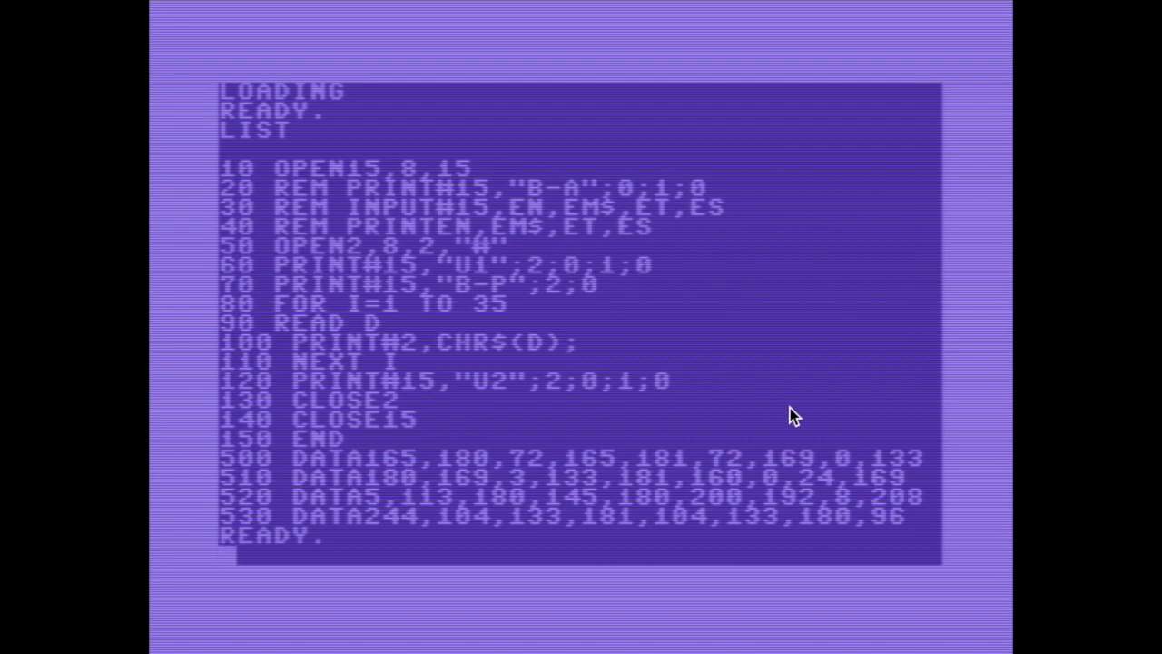
mouse_move(344, 498)
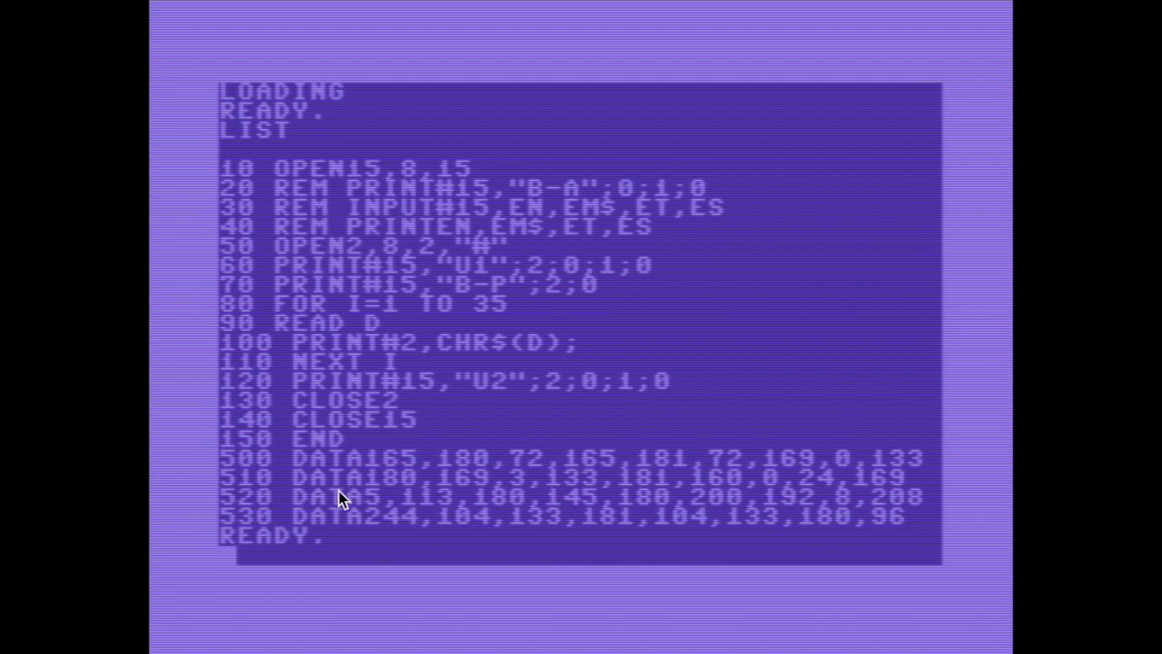
mouse_move(377, 512)
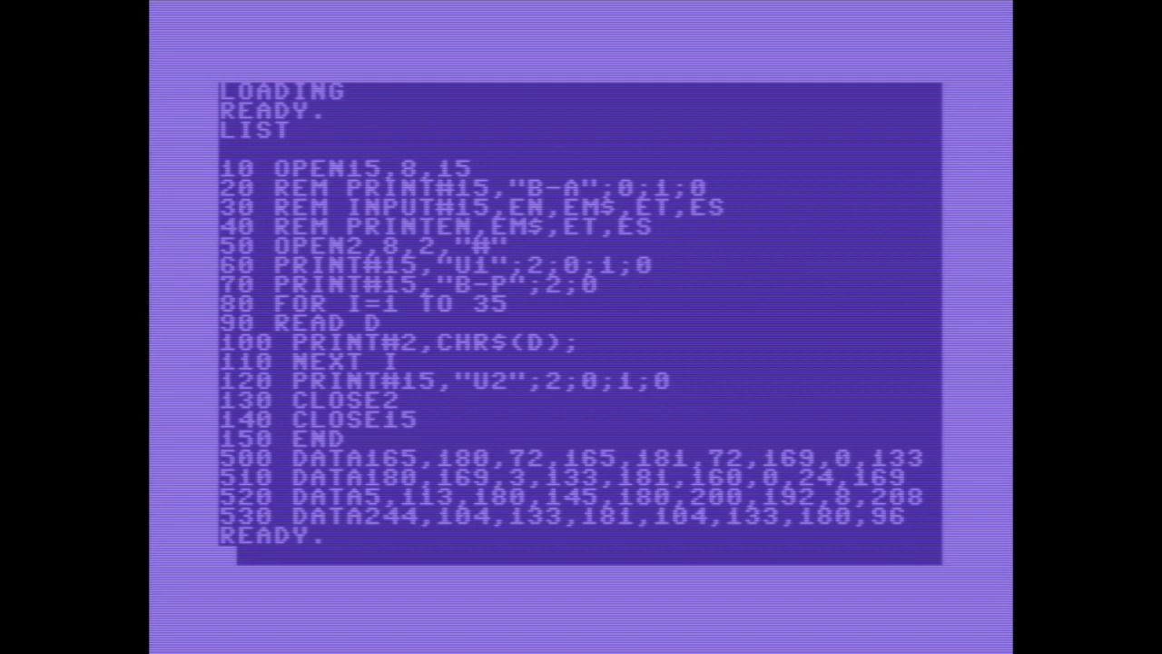
mouse_move(663, 403)
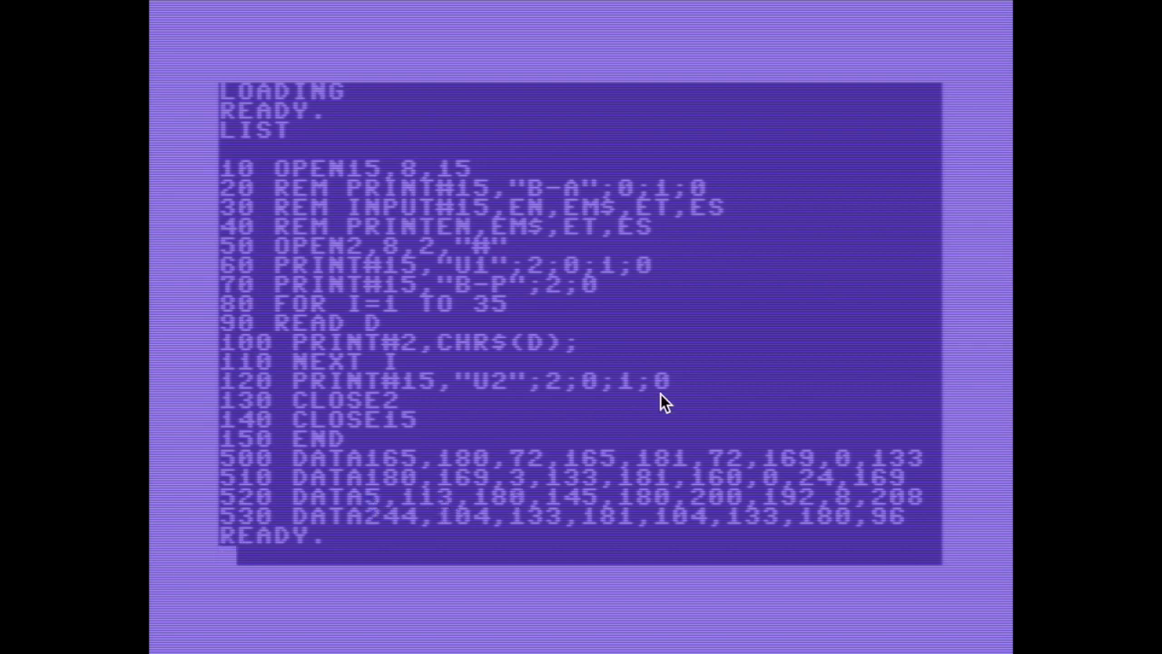
mouse_move(712, 378)
text(RUN)
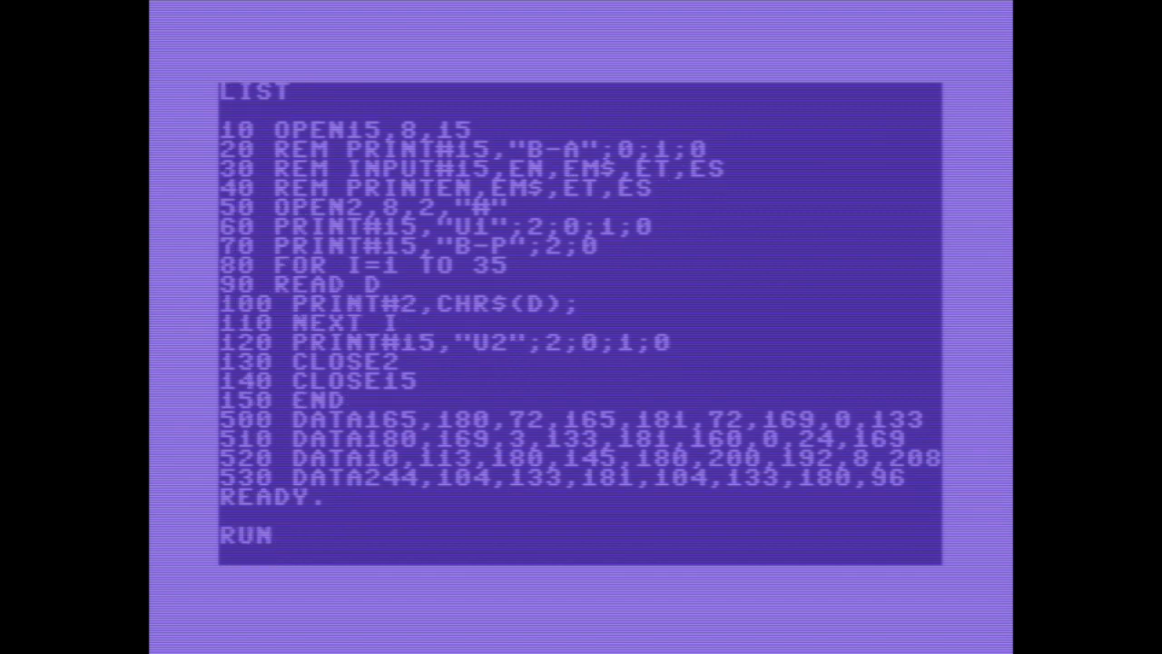
Run BLOCKWRITE to send the machine code to the drive buffer, then enter LOAD"MEMWRITE"
key(Return)
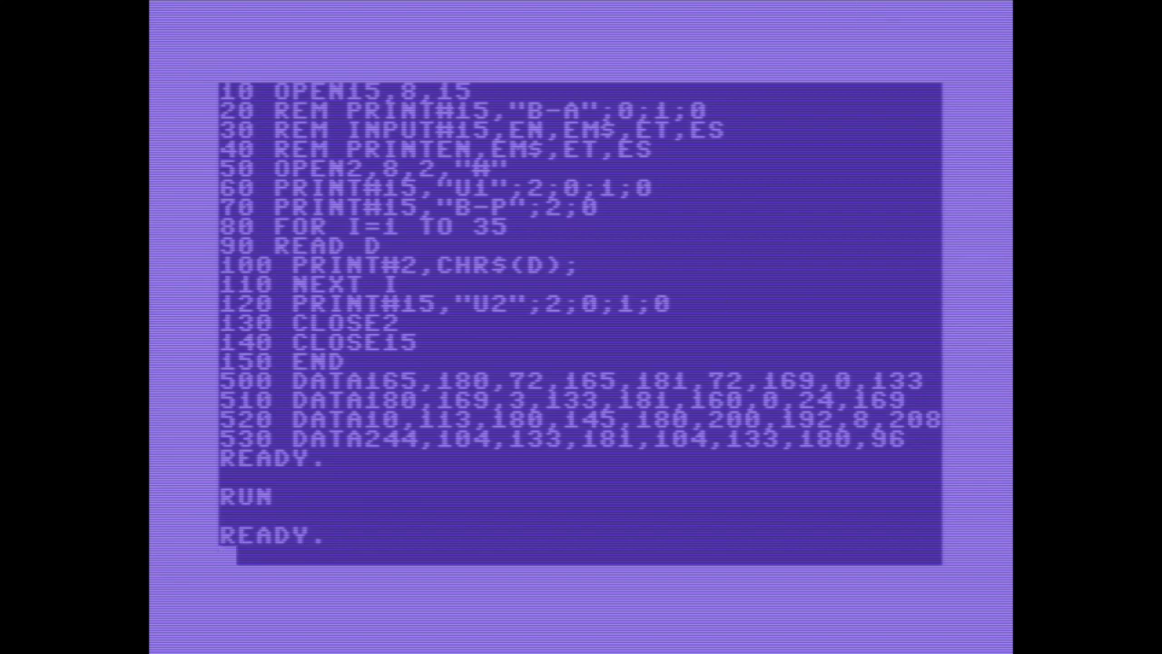
text(LOAD"")
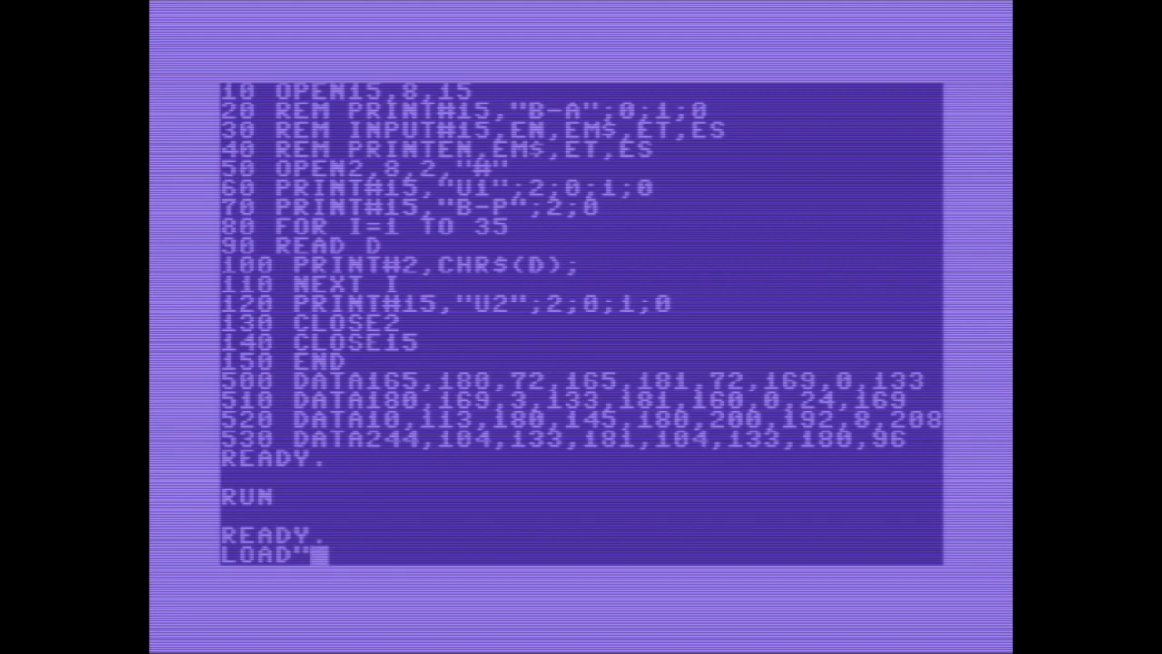
text(MEMWRITE")
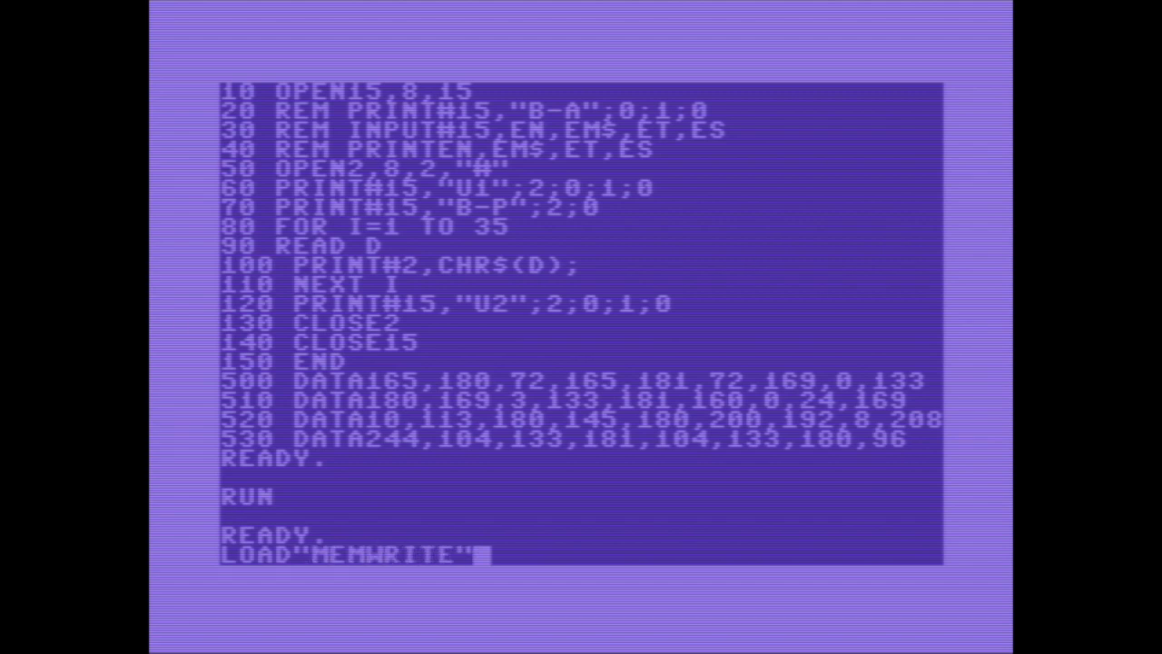
Load MEMWRITE, list lines 55-56, re-enter them without REM and run the program
key(Return)
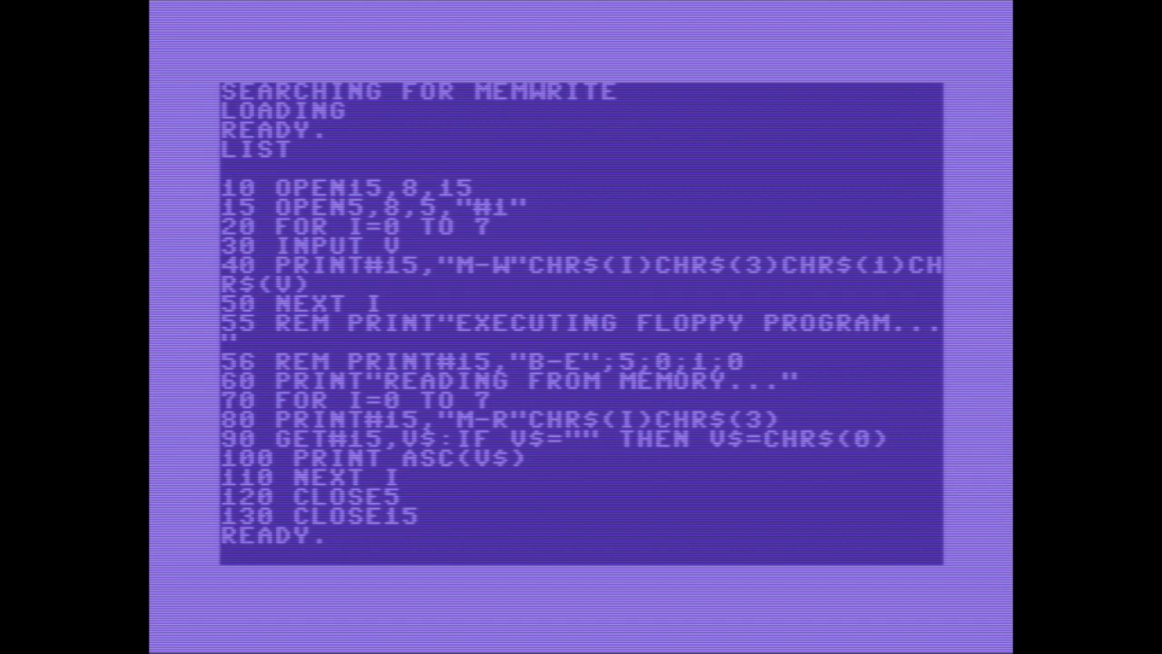
text(LIST)
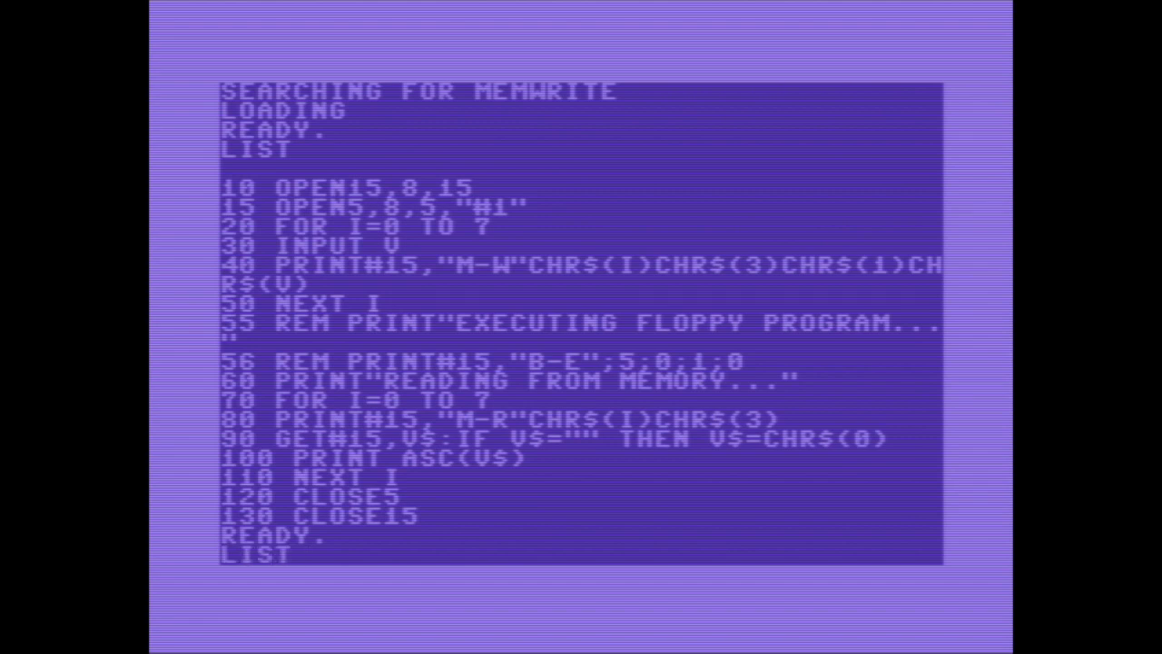
text(55-56)
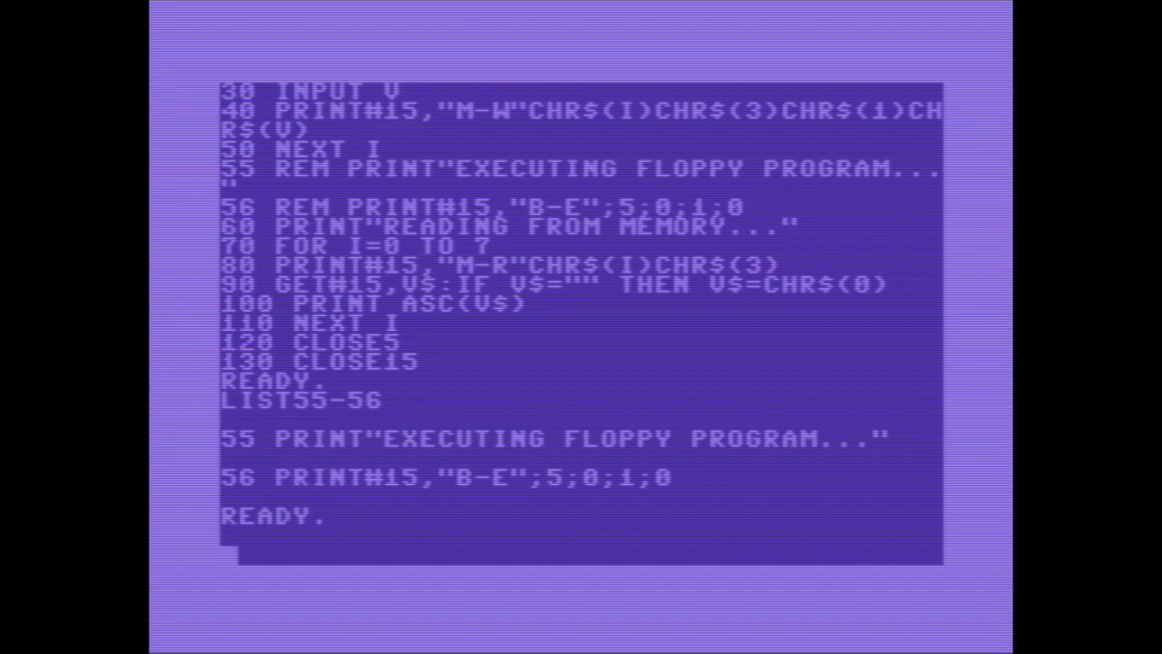
text(RUN)
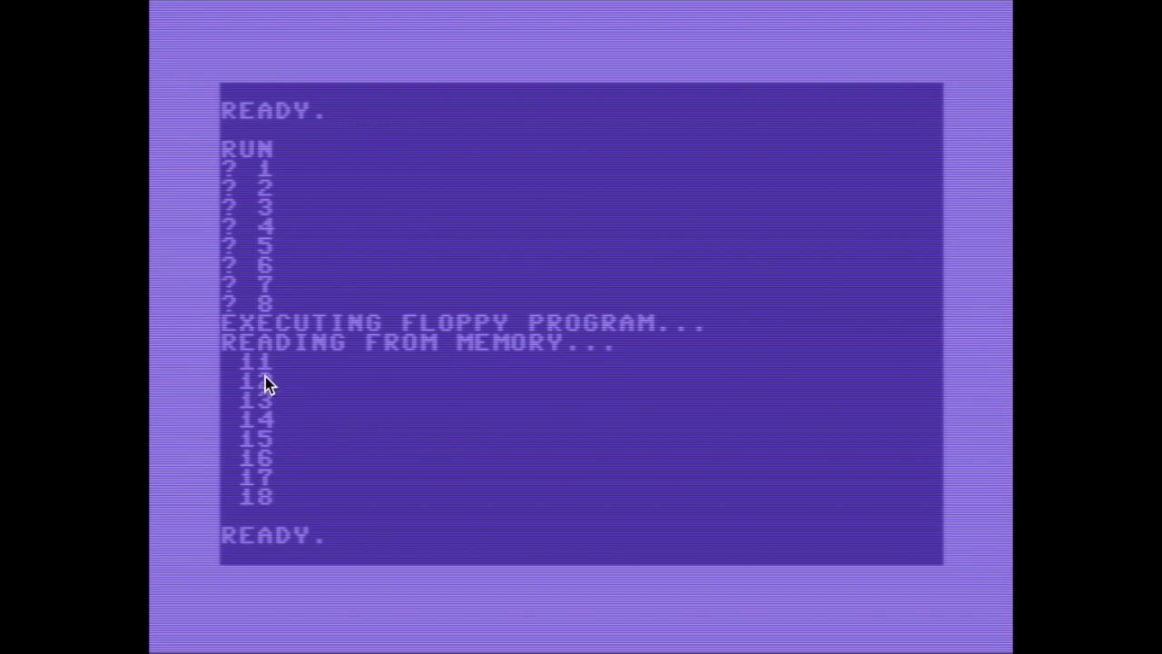
mouse_move(427, 525)
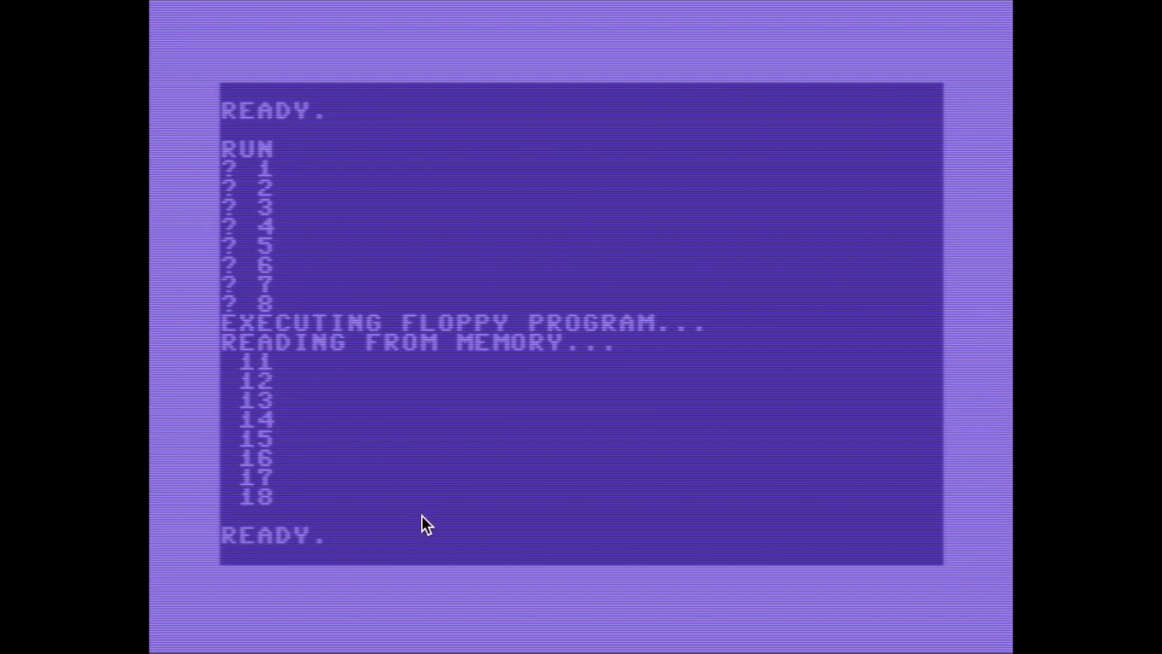
mouse_move(592, 376)
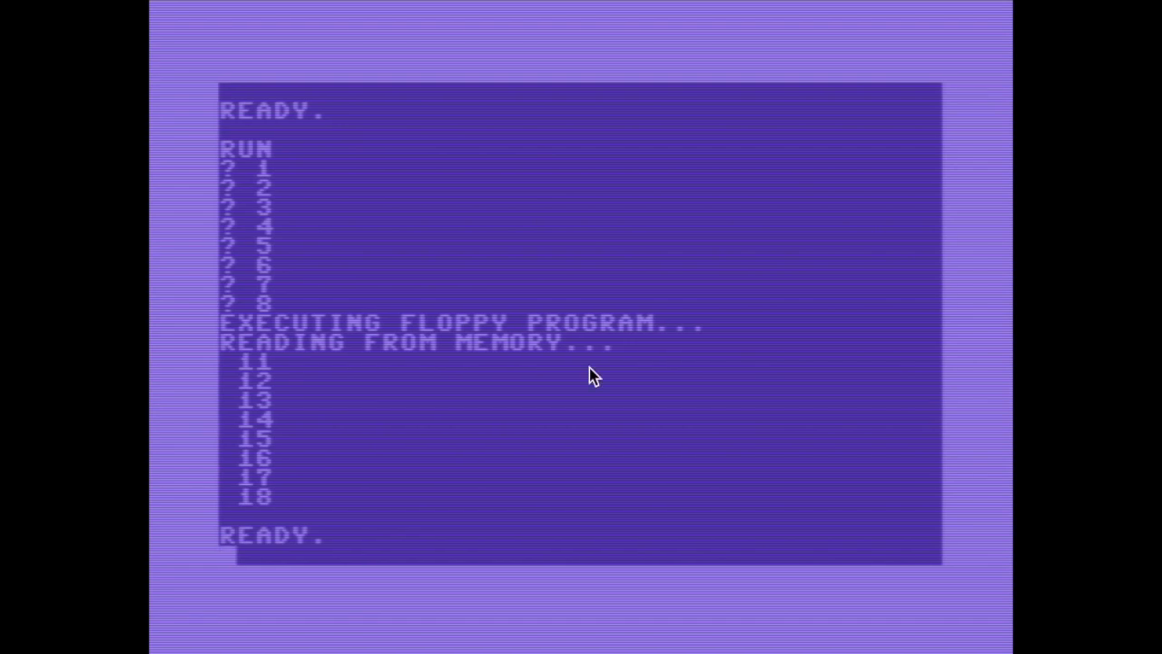
mouse_move(392, 356)
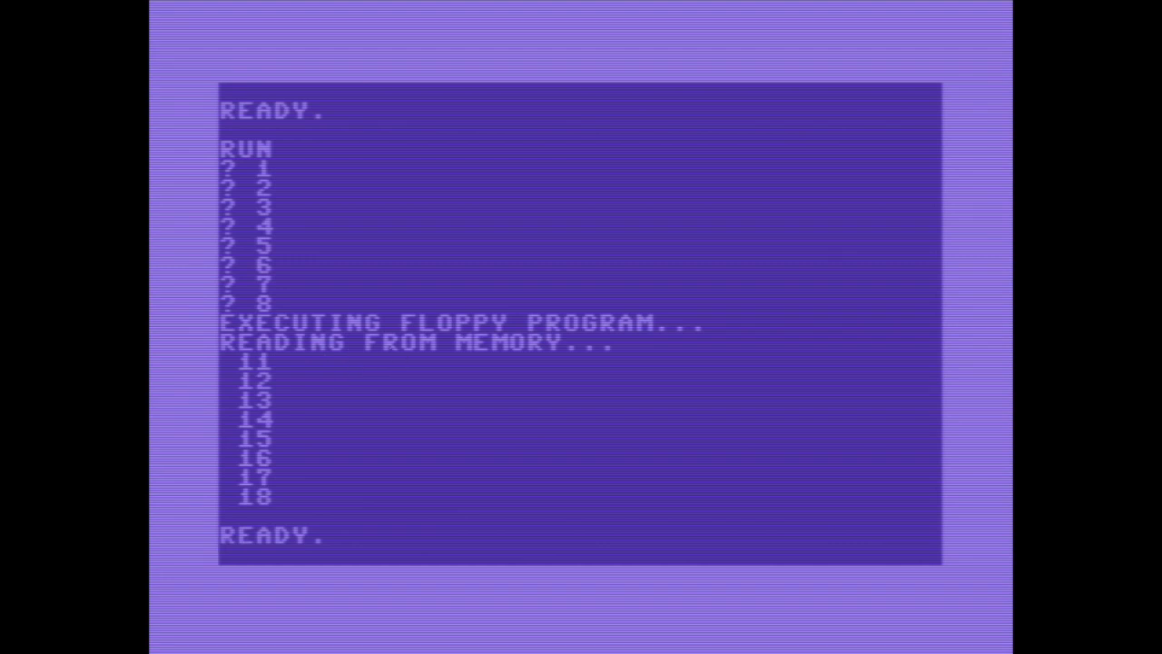
mouse_move(454, 376)
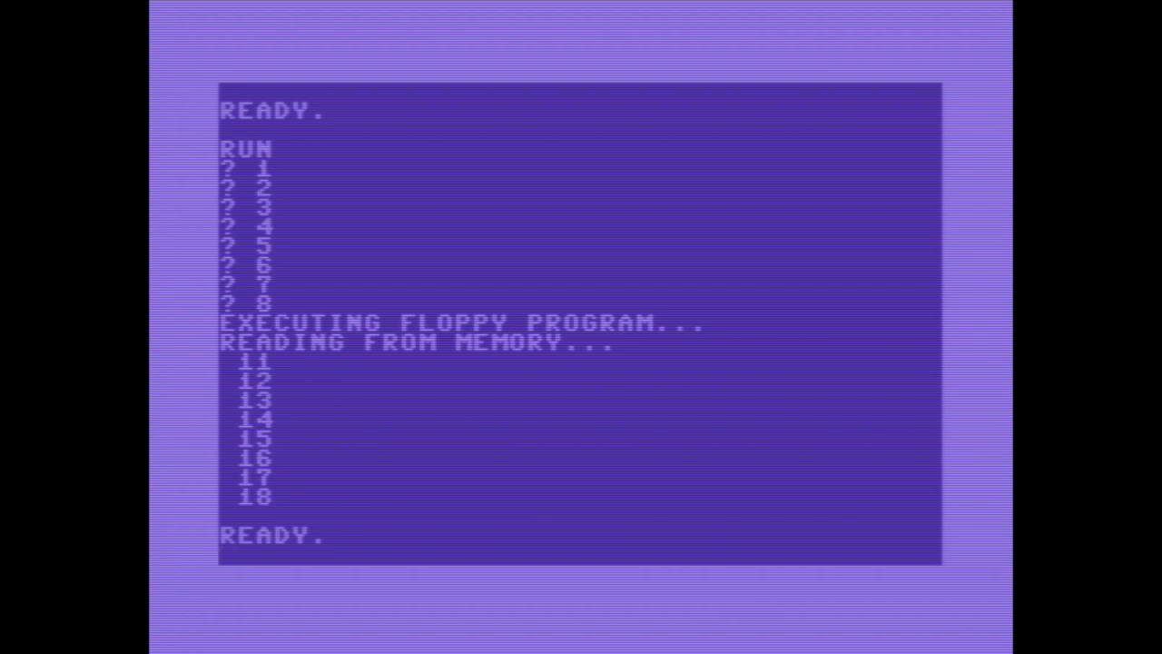
List MEMWRITE again showing lines 55 and 56 without REM prefixes
text(LIST)
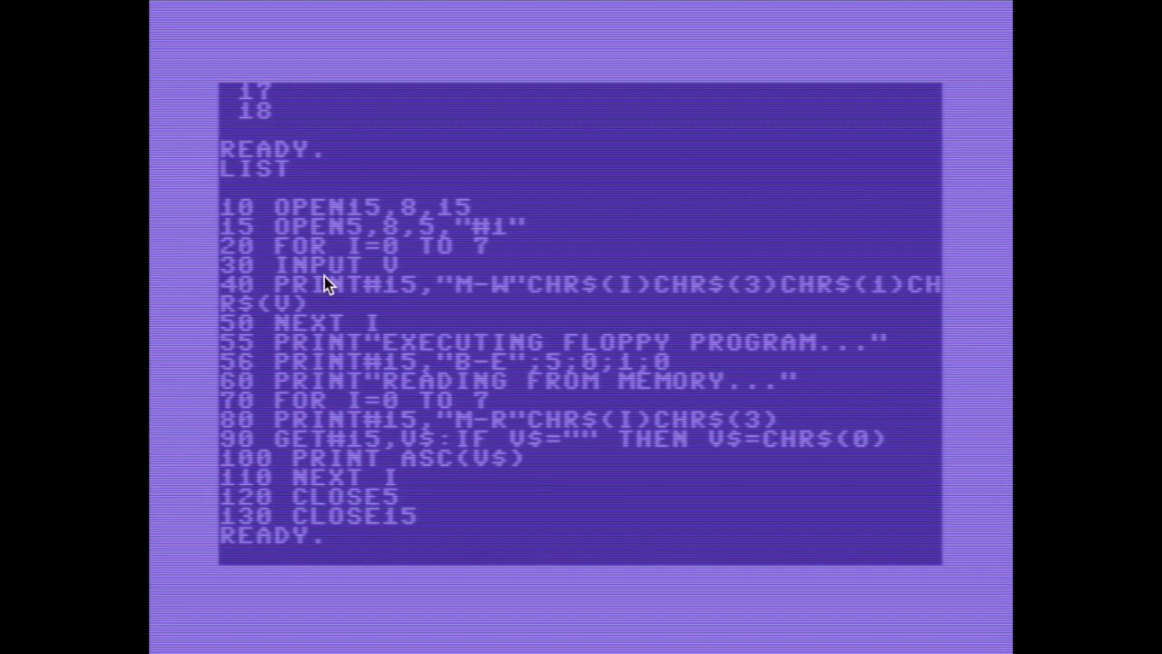
mouse_move(354, 238)
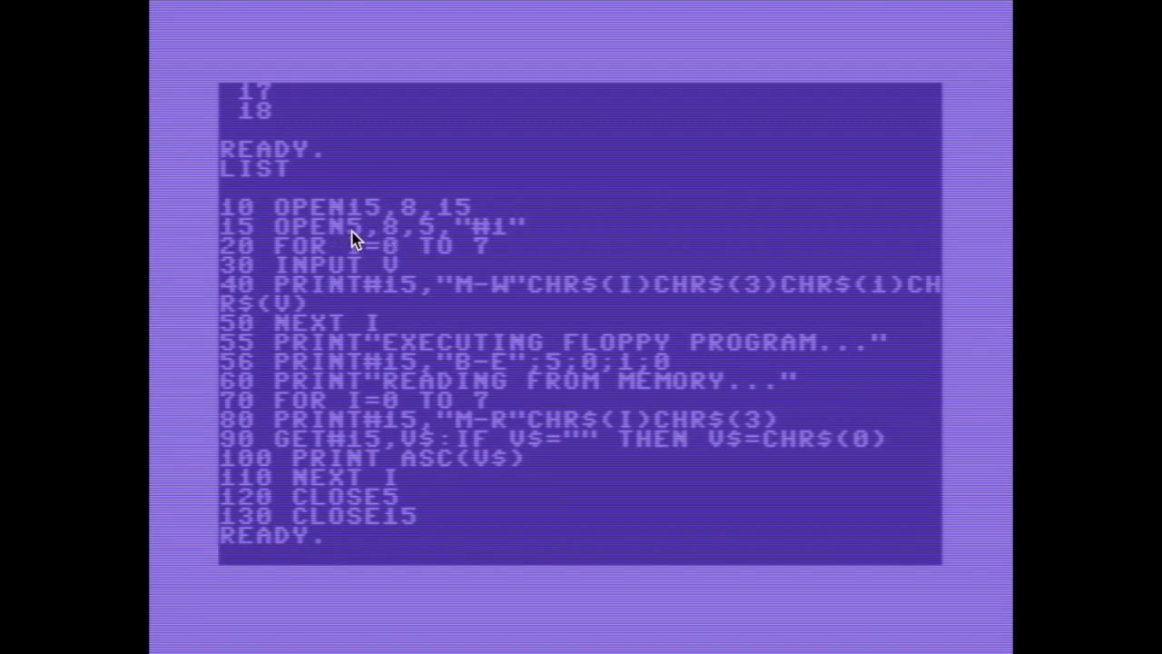
mouse_move(488, 240)
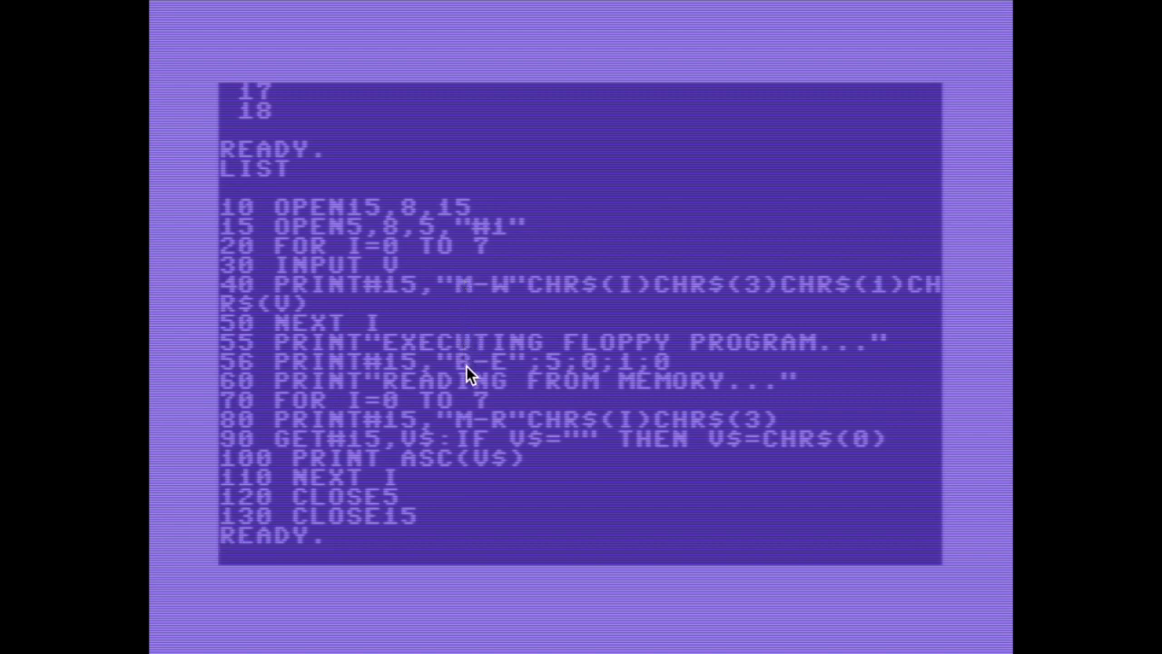
mouse_move(534, 378)
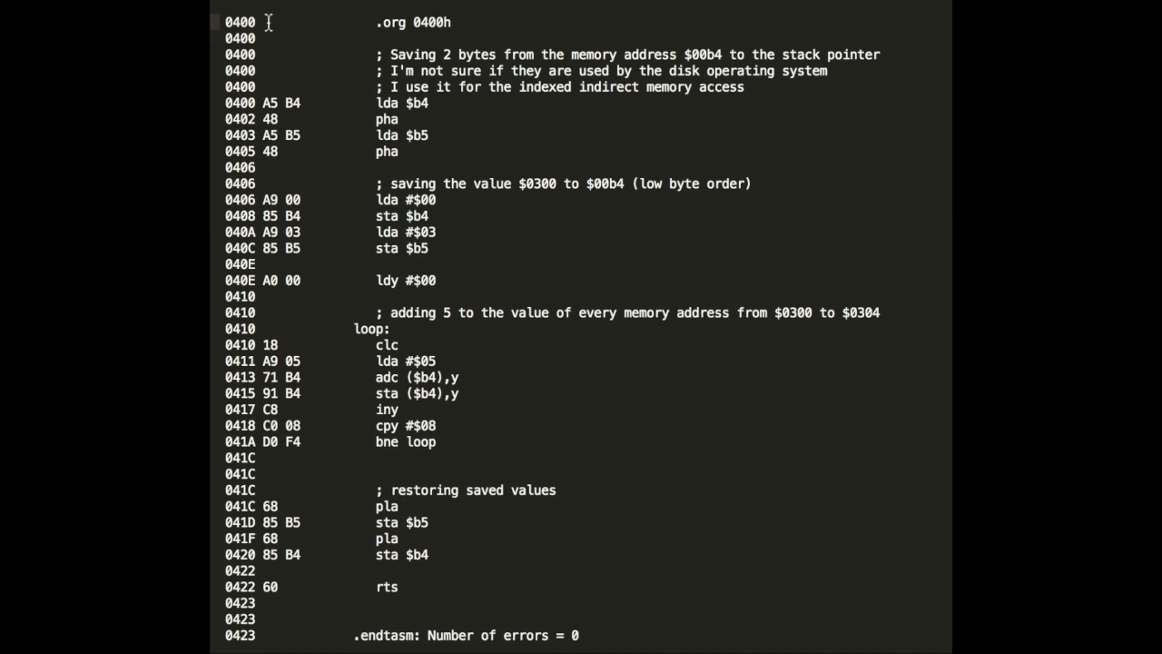
mouse_move(458, 283)
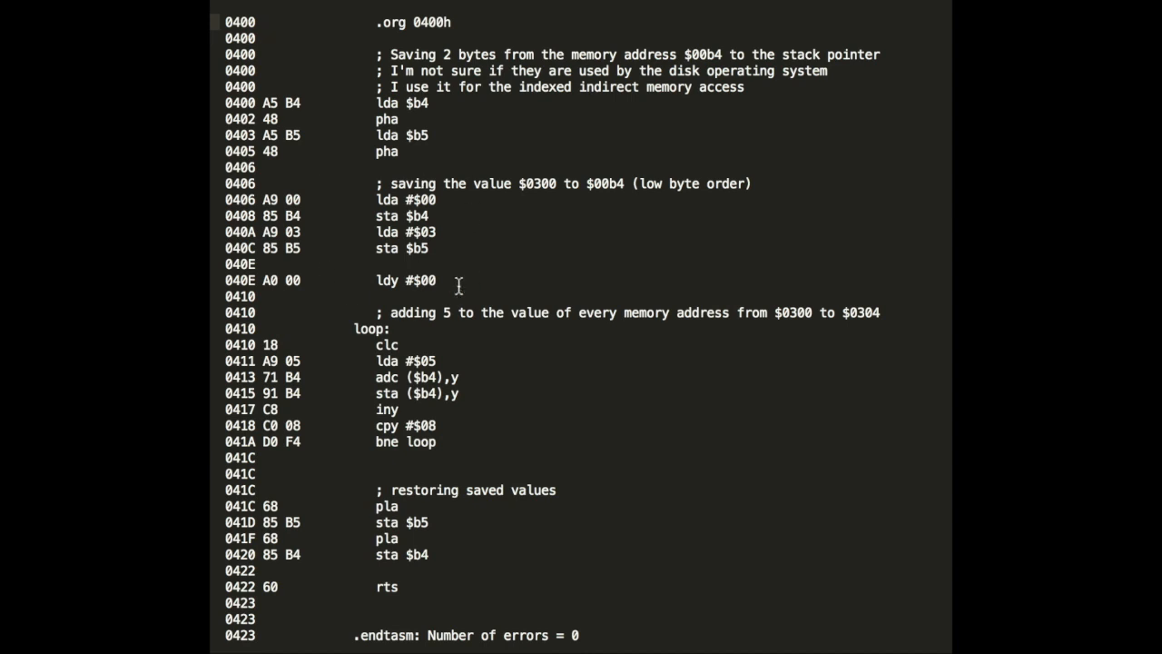
mouse_move(530, 211)
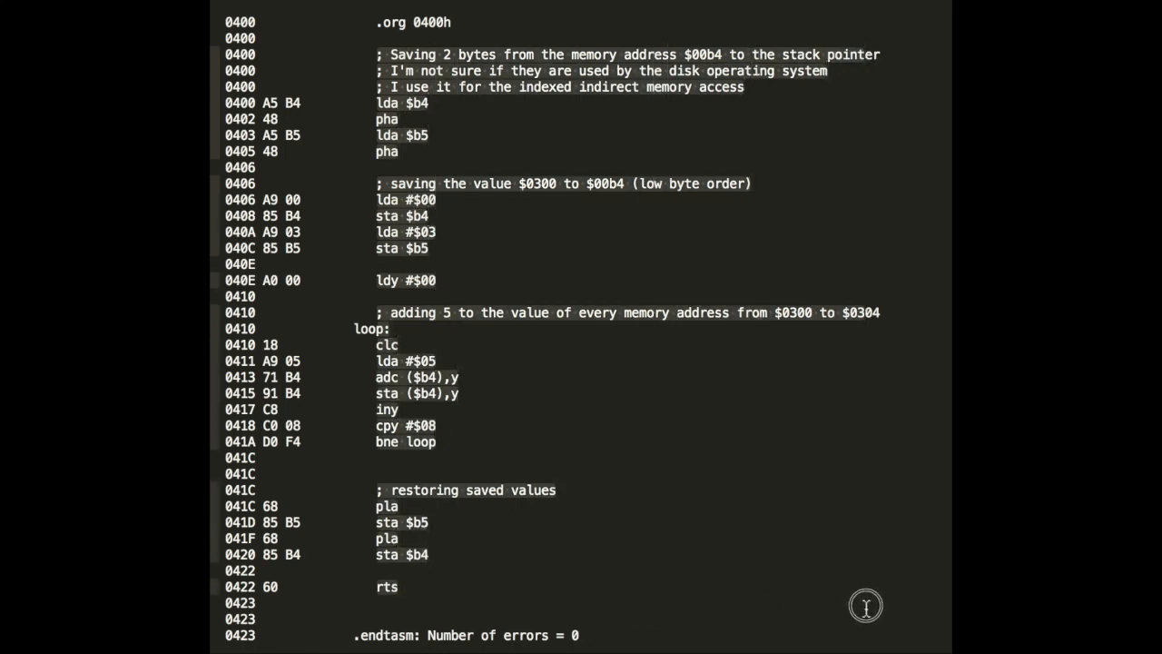
mouse_move(410, 147)
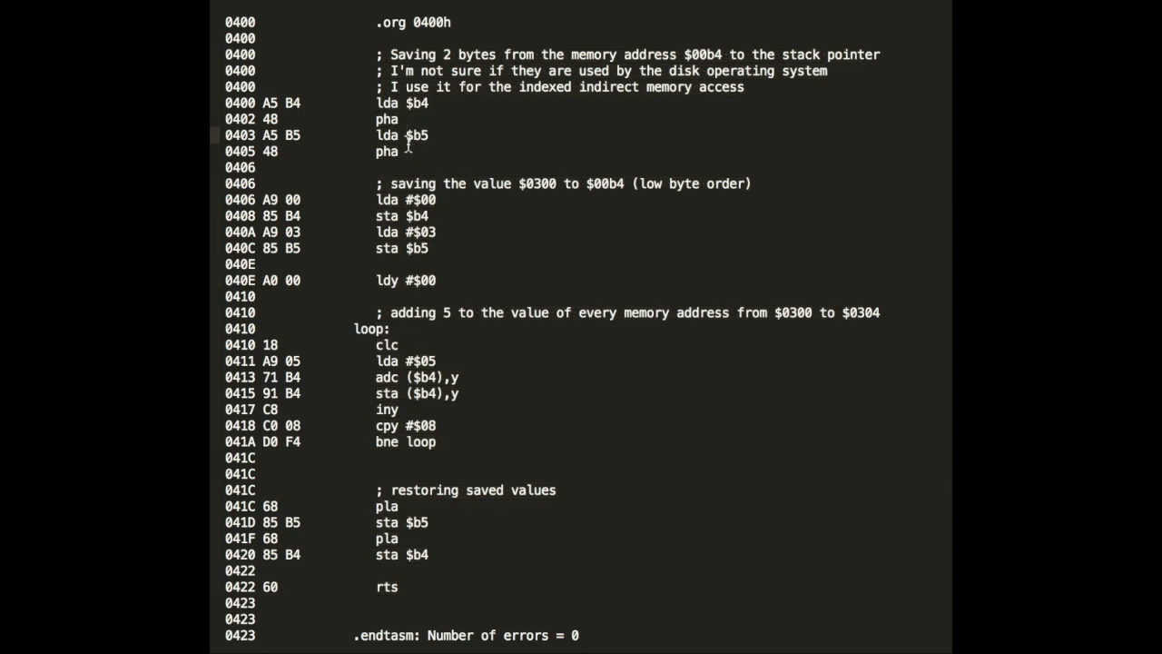
mouse_move(217, 25)
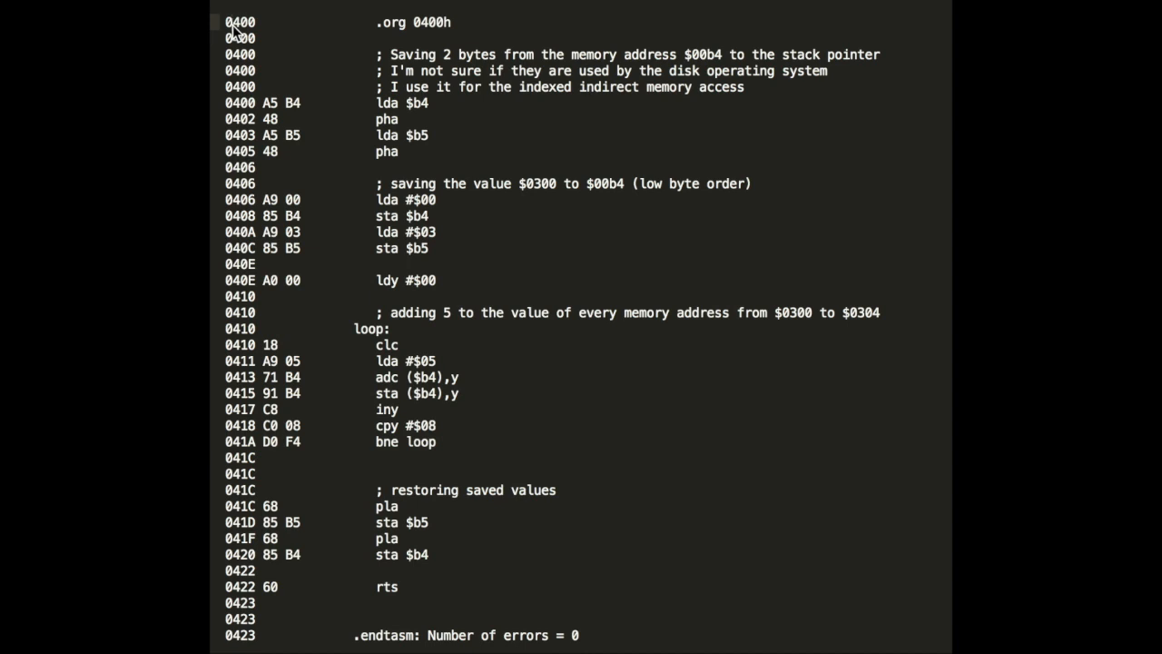
mouse_move(234, 20)
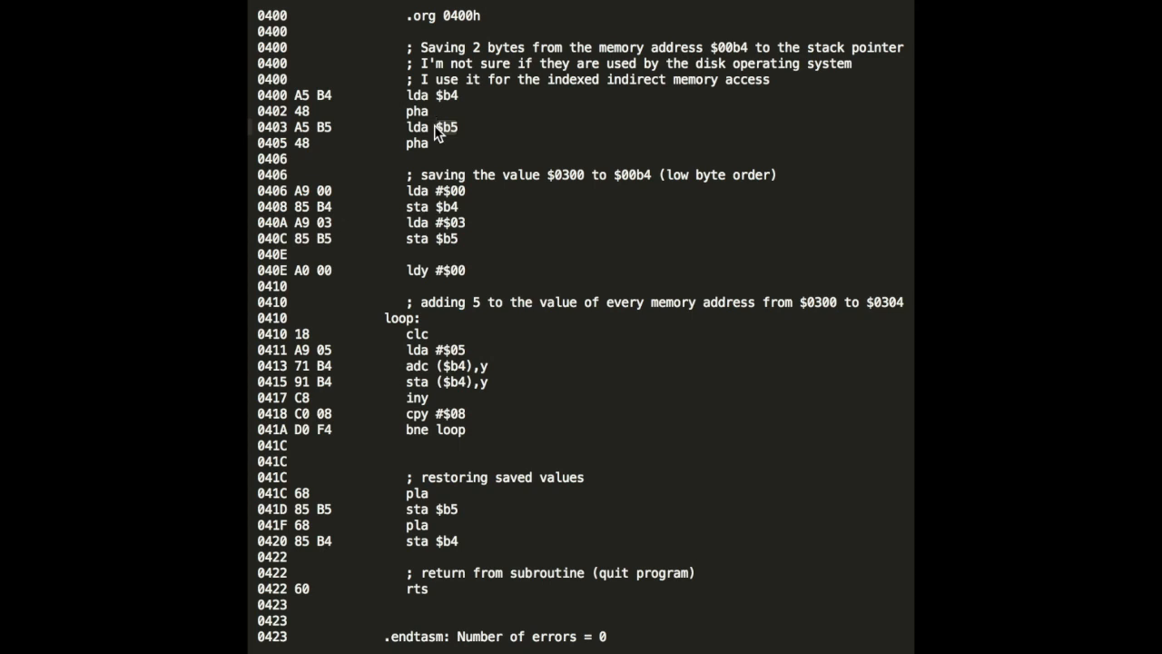
mouse_move(422, 192)
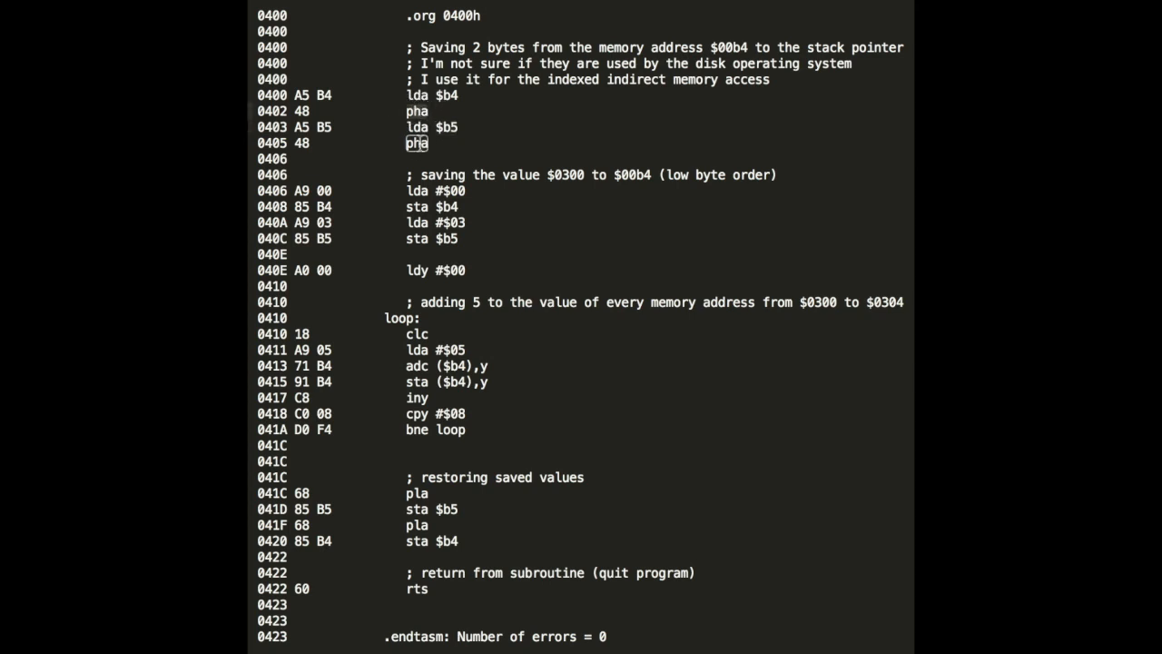
mouse_move(447, 319)
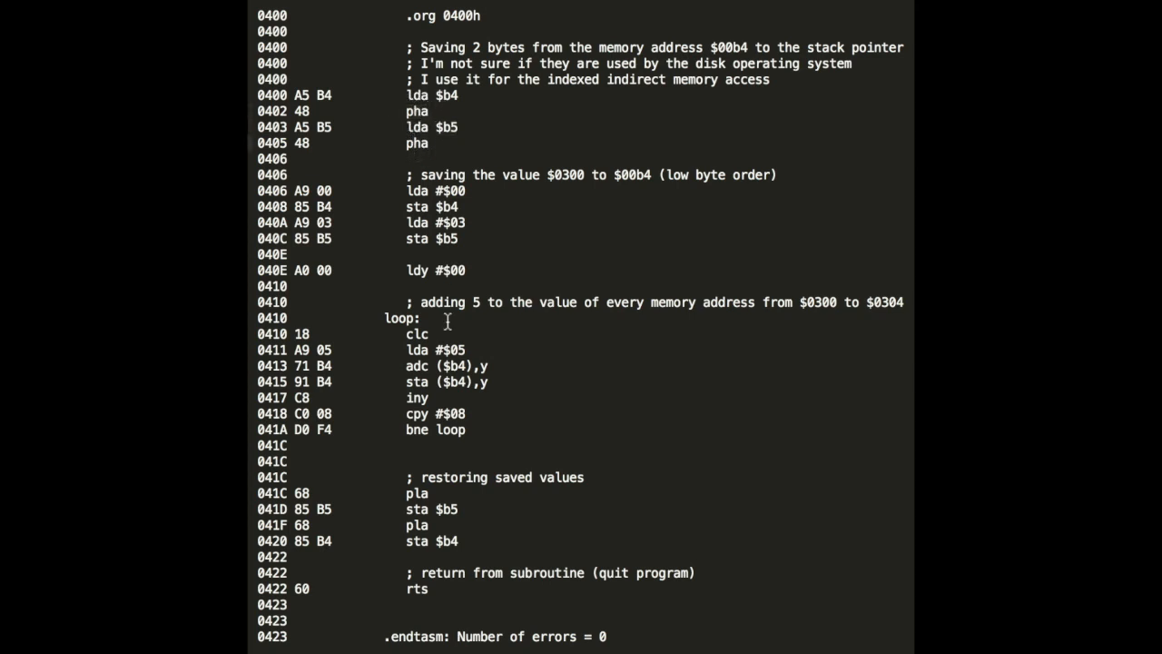
mouse_move(409, 490)
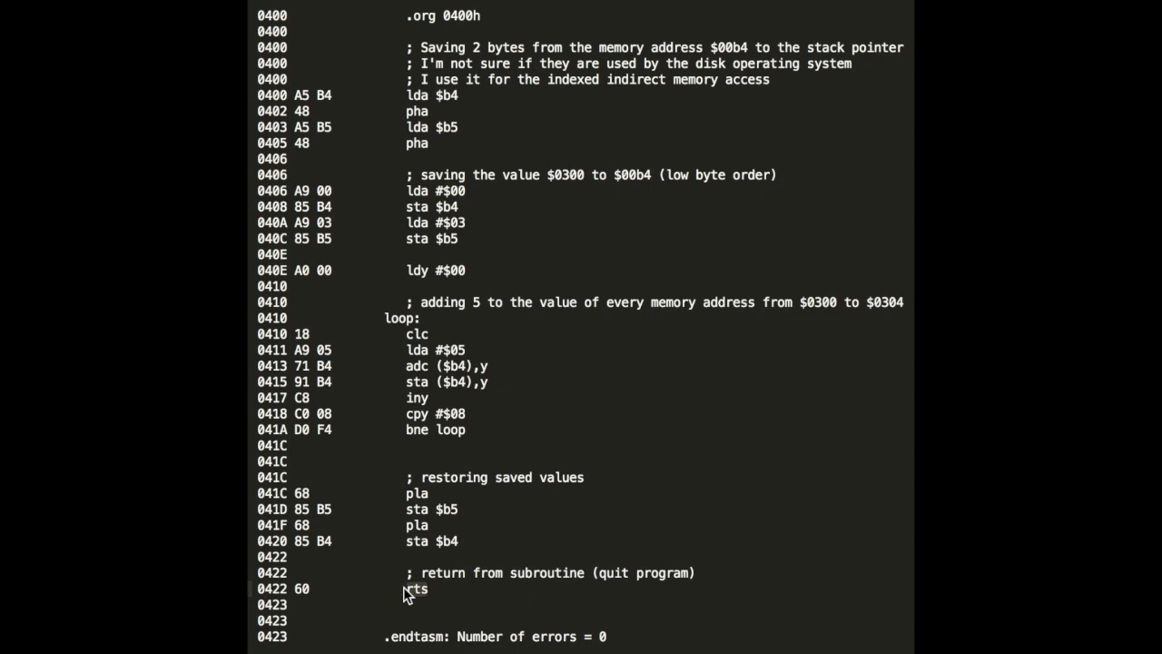
mouse_move(426, 297)
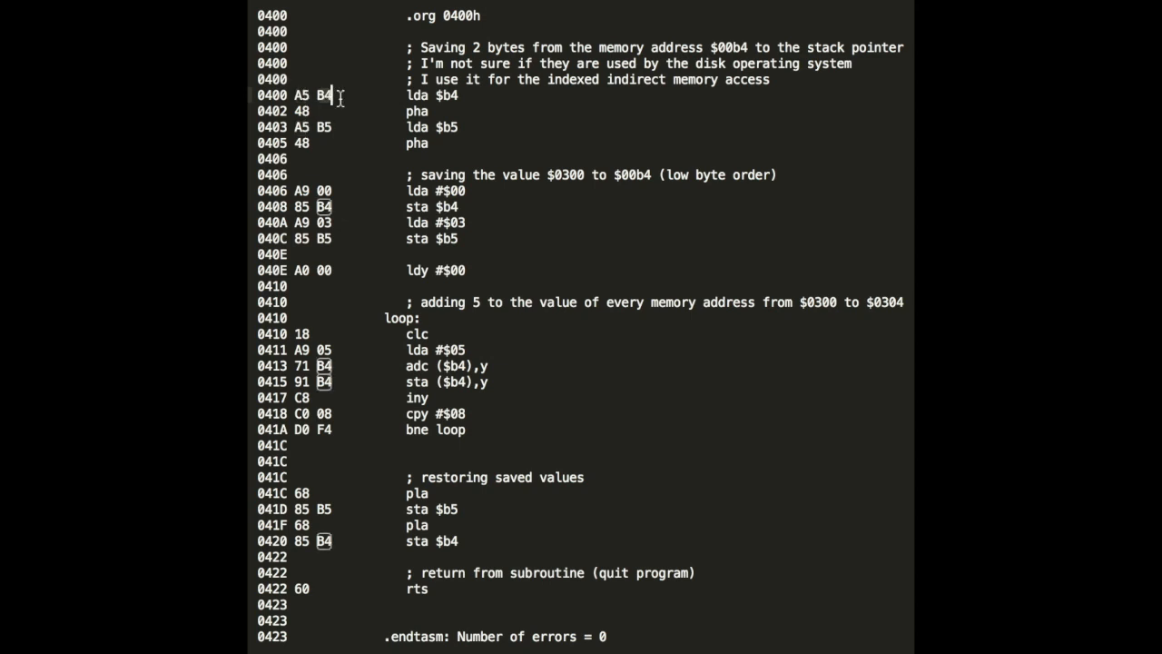
mouse_move(381, 126)
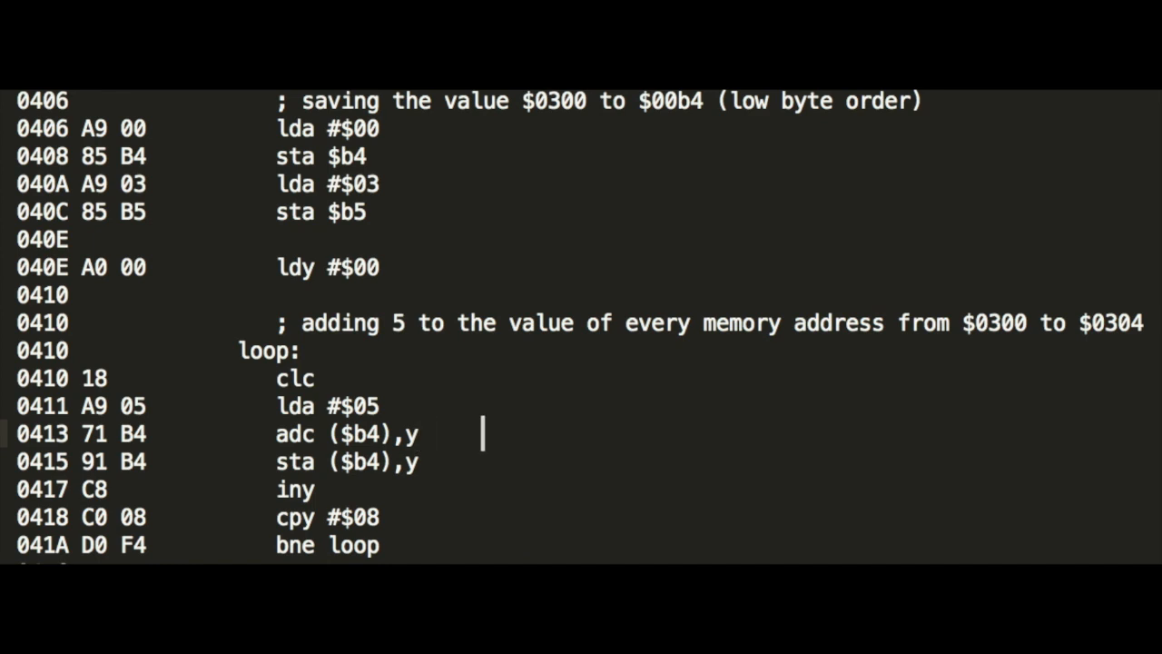
Begin a trailing comment on the adc ($b4),y line noting 'adc $0300, adc $0301'
text(;)
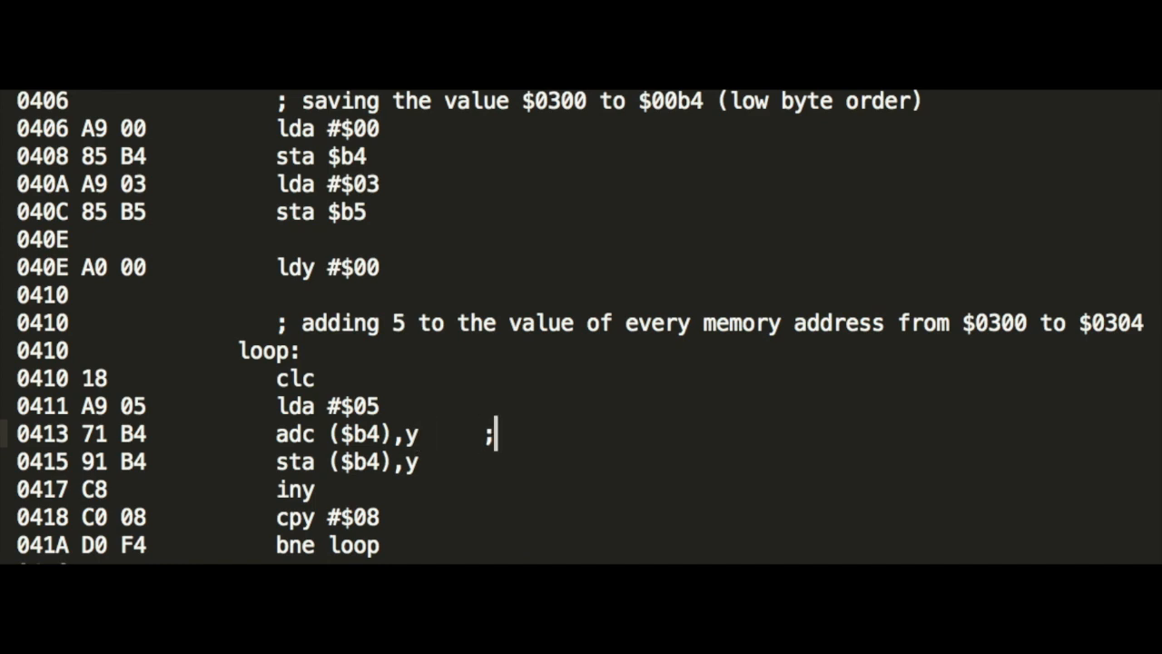
text(adc)
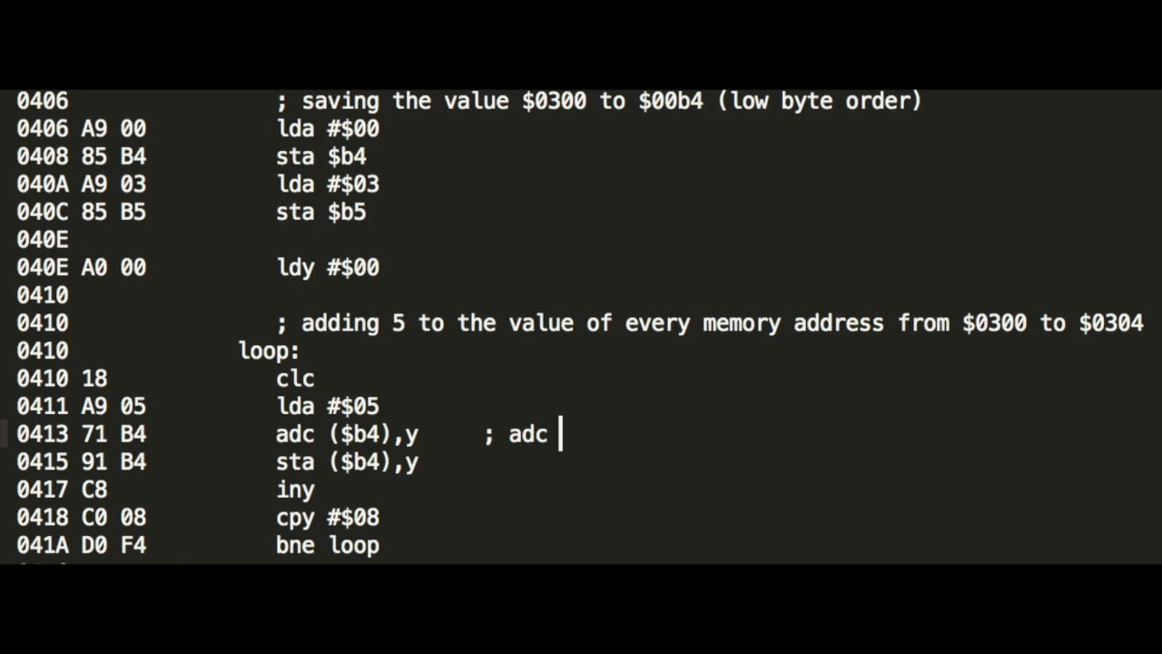
text($)
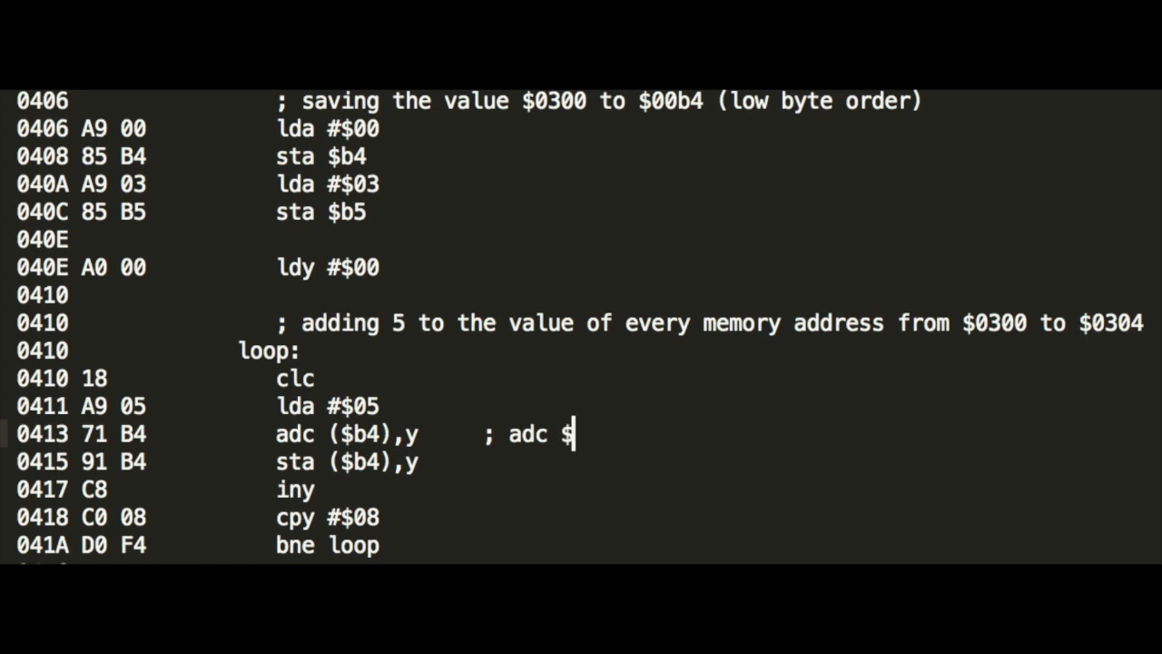
text(0300)
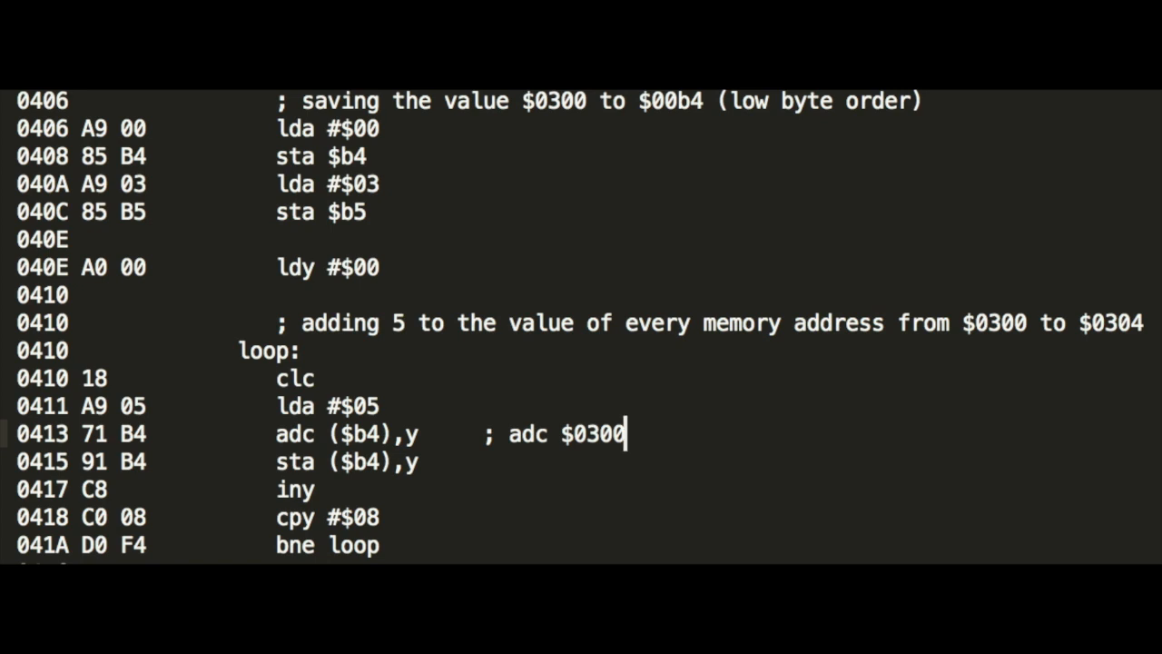
text(, adc $)
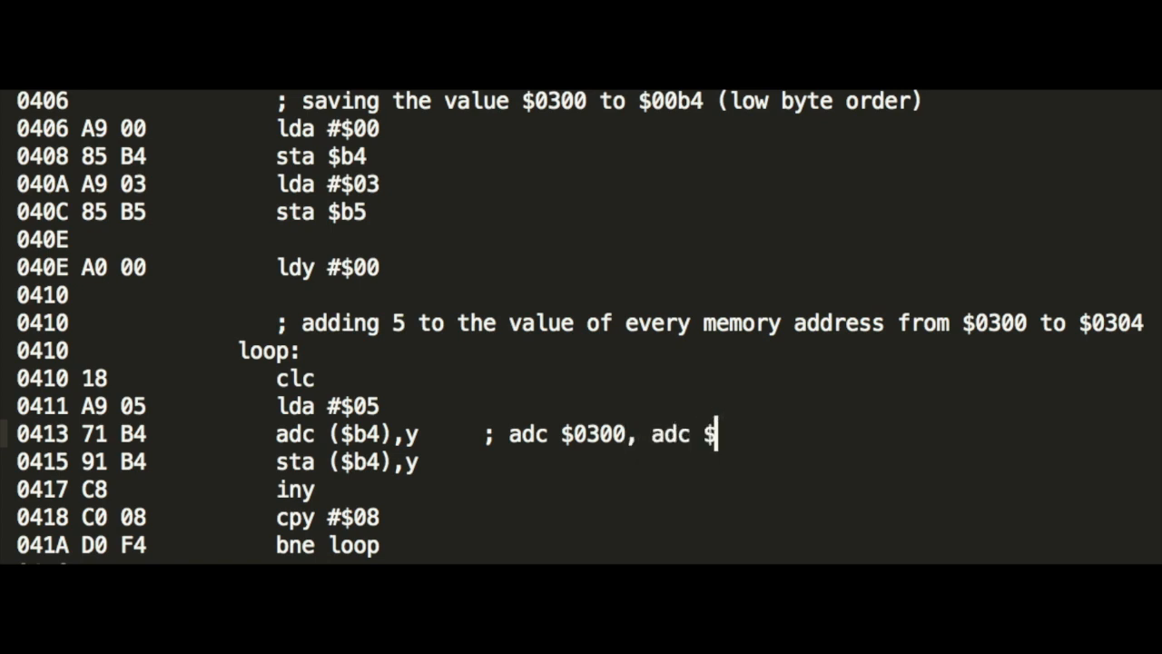
text(0301)
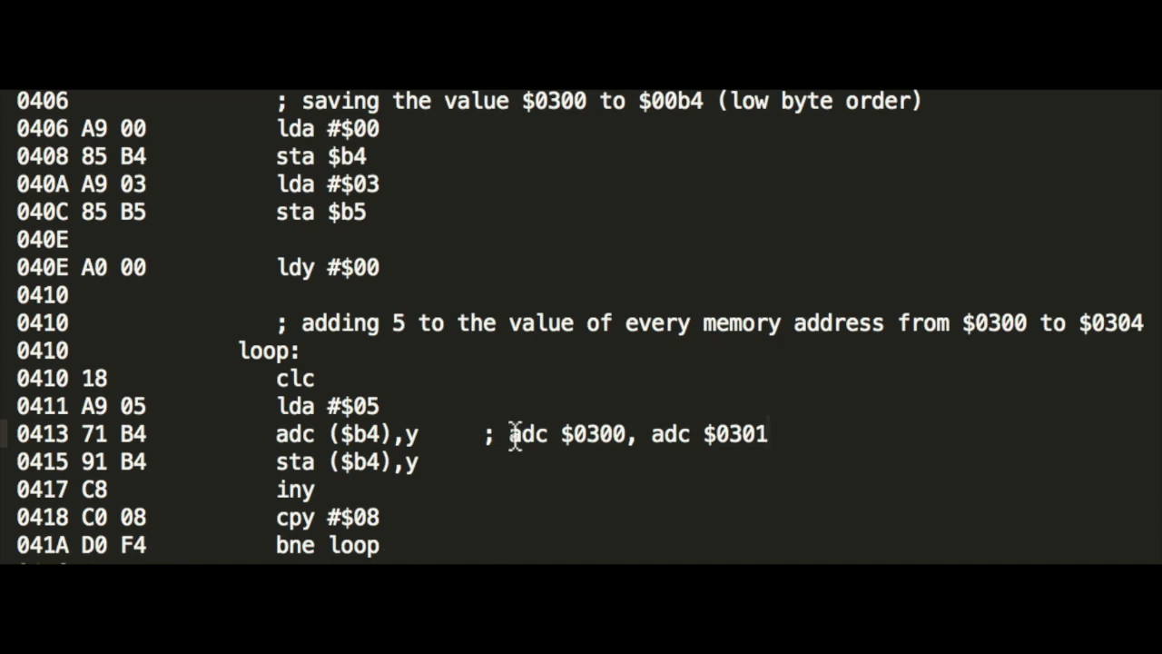
mouse_move(543, 436)
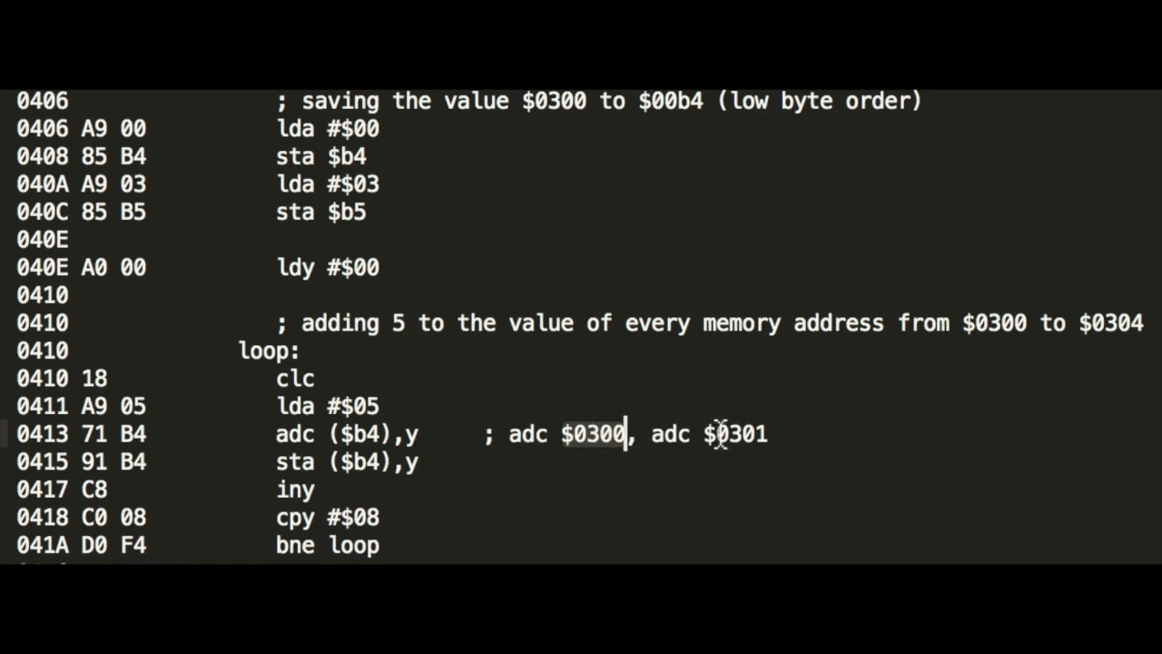
mouse_move(737, 434)
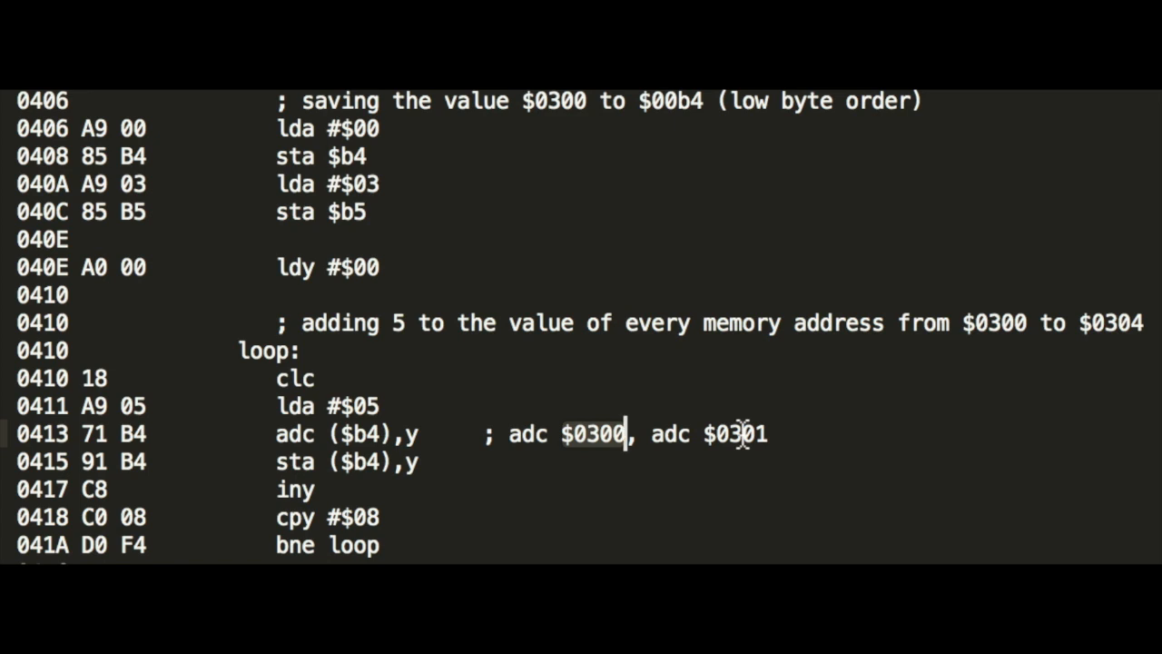
mouse_move(857, 432)
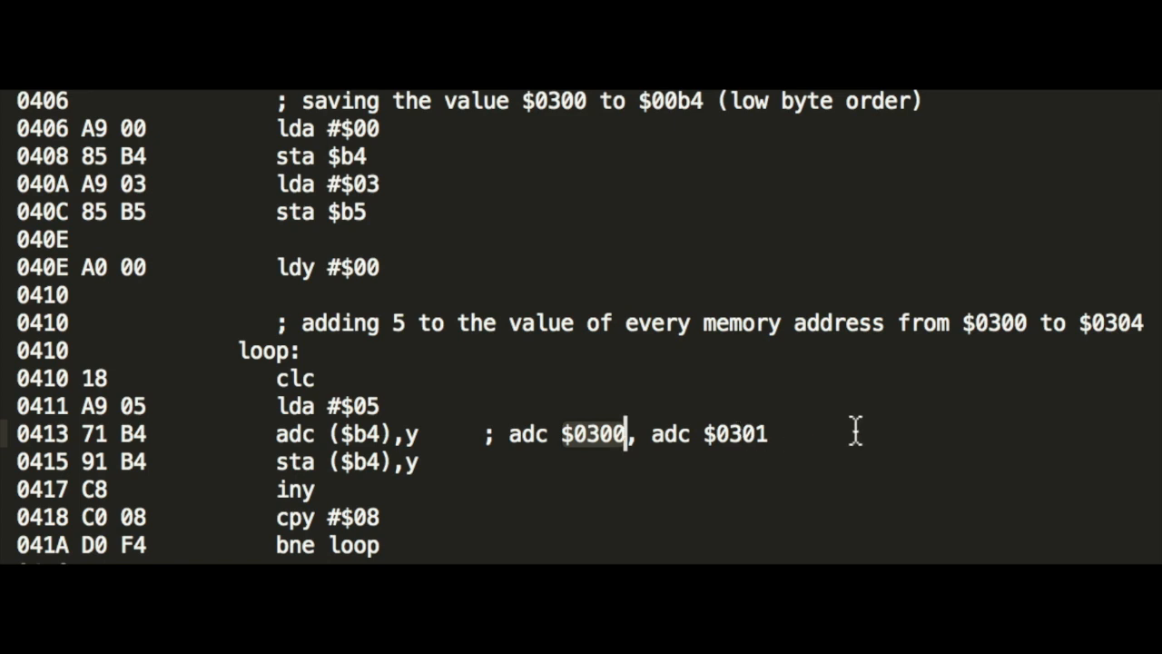
mouse_move(790, 432)
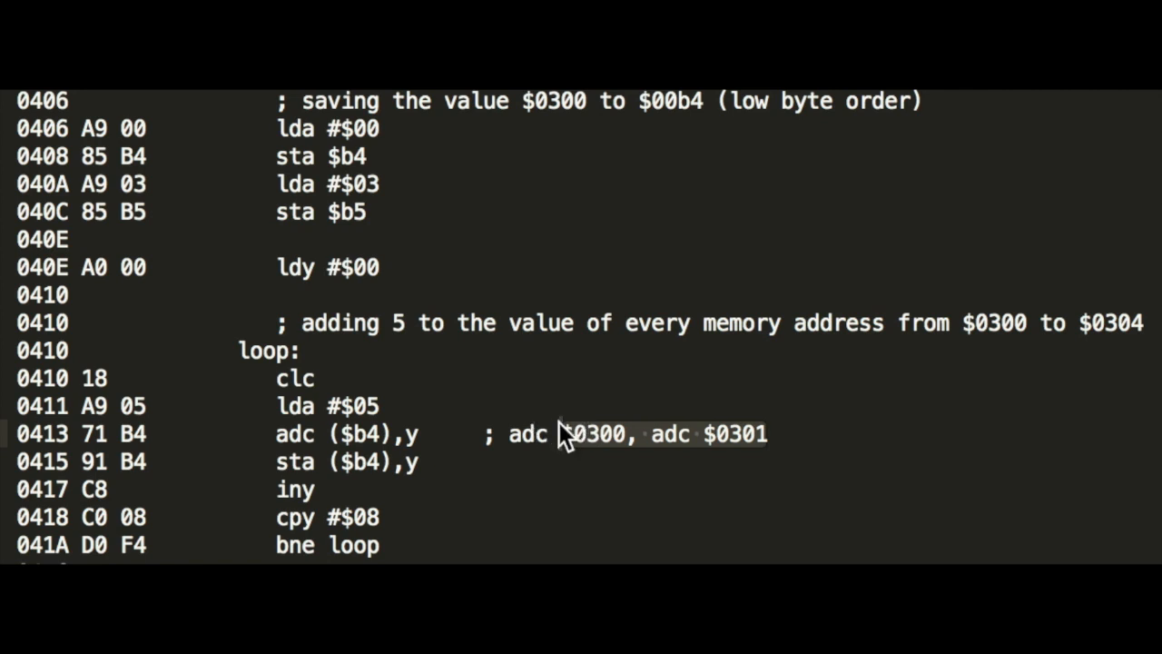
mouse_move(856, 463)
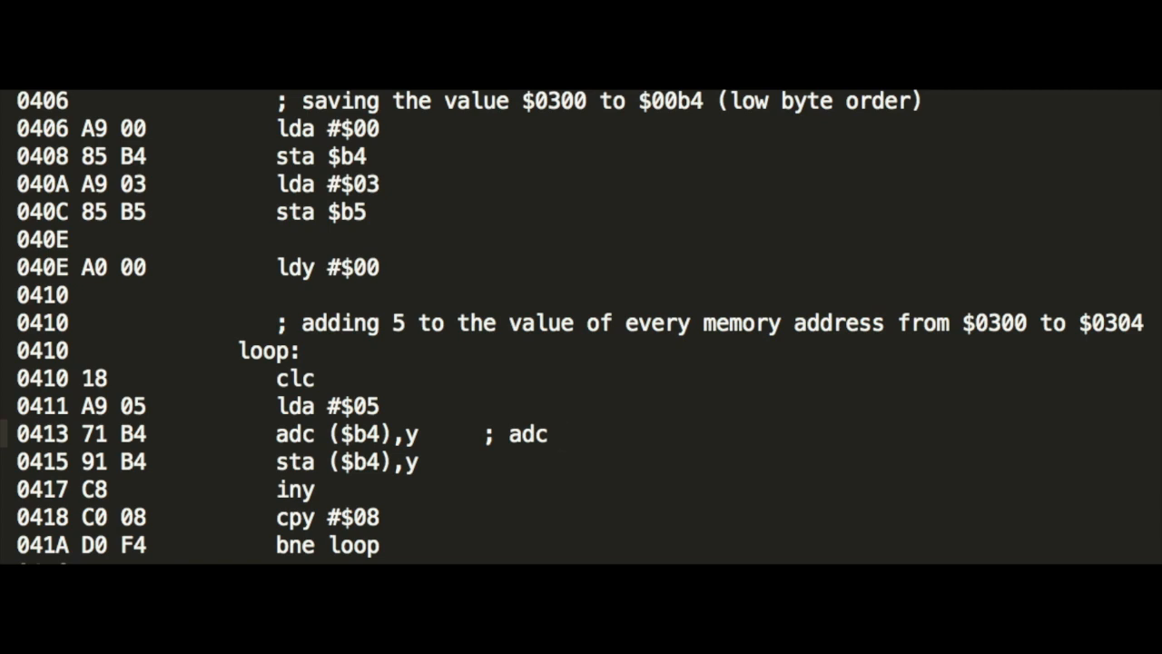
mouse_move(341, 432)
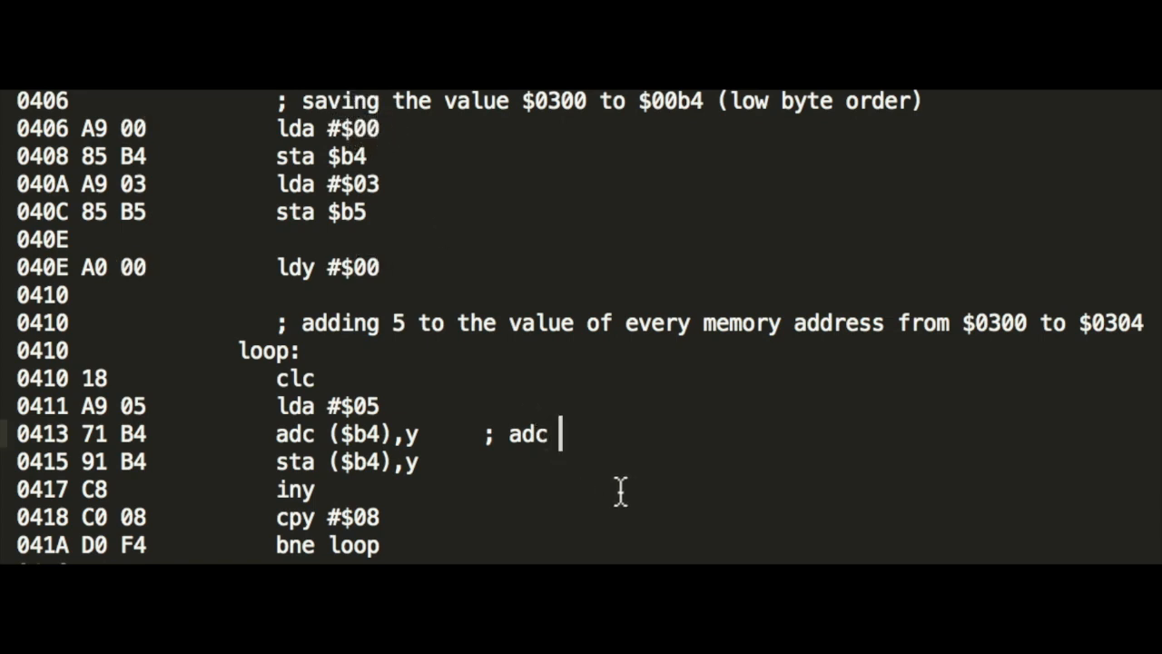
mouse_move(628, 505)
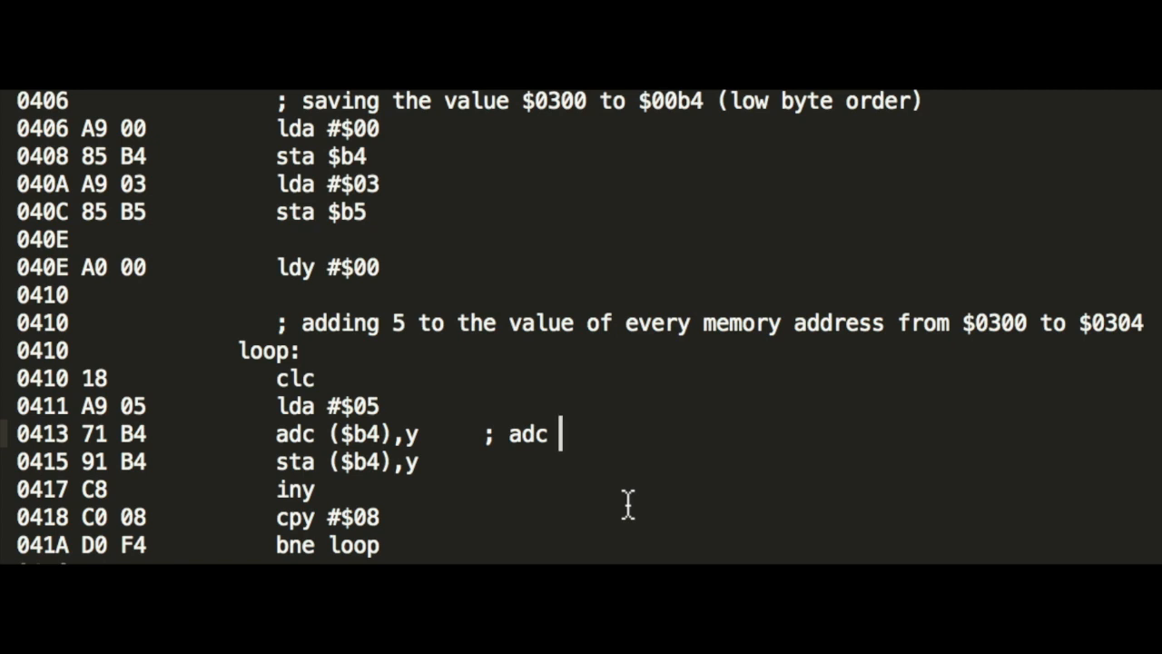
Revise the comment to '; adc 0003 $0300', showing zero-page bytes 0003 resolving to $0300
text(00)
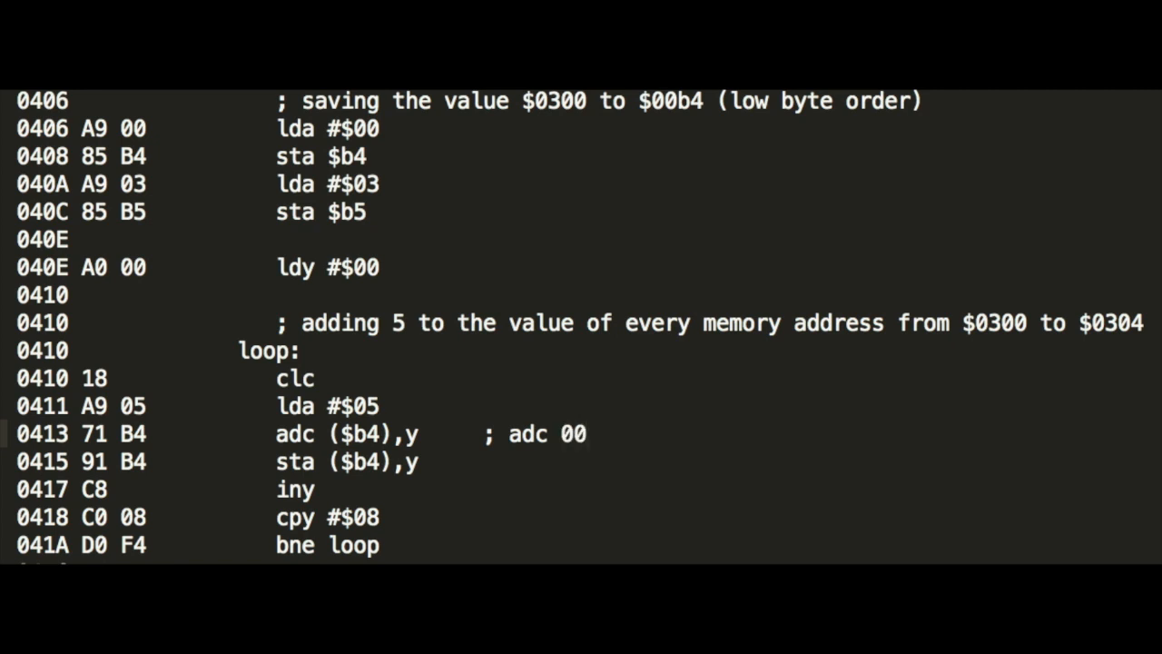
mouse_move(403, 225)
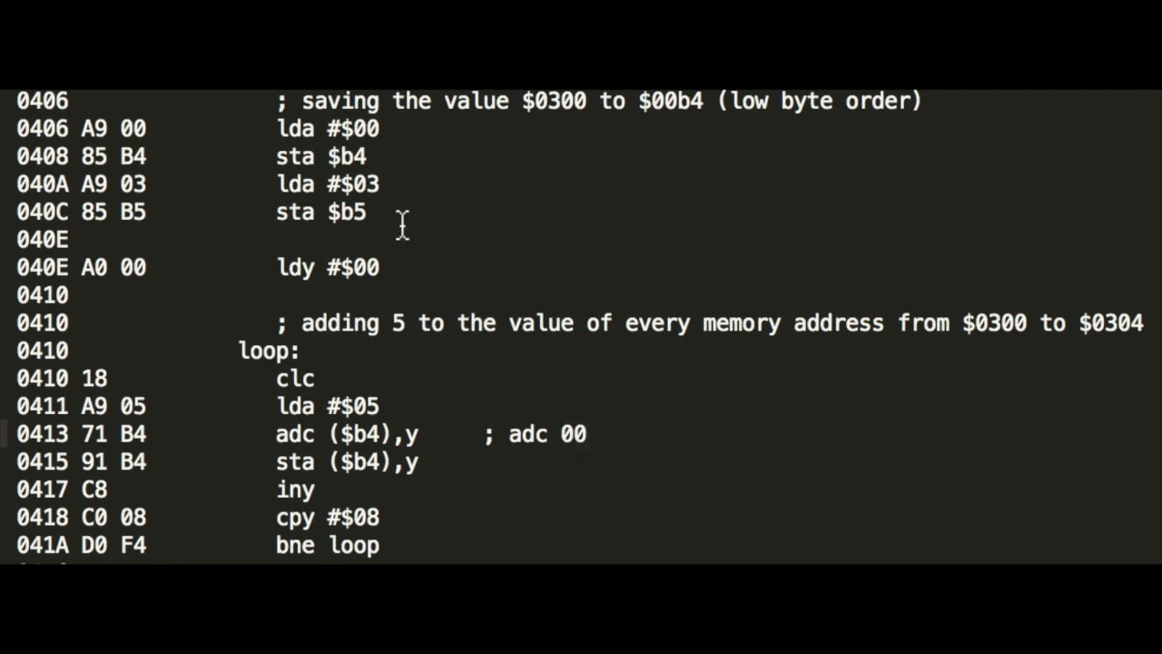
mouse_move(644, 372)
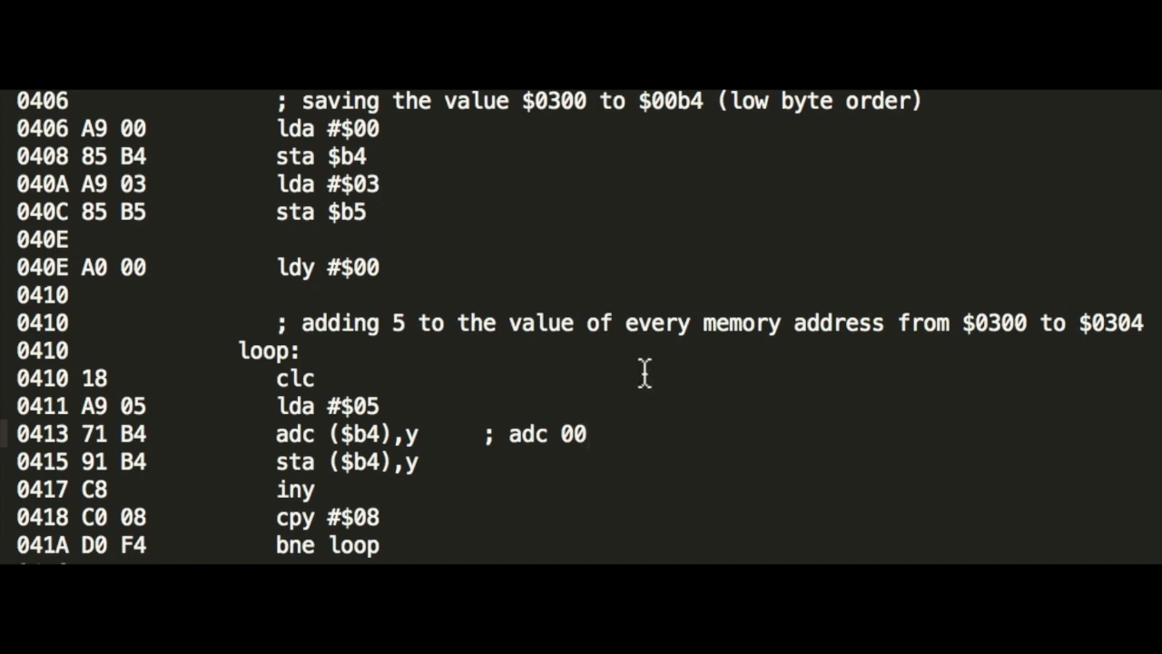
text(0)
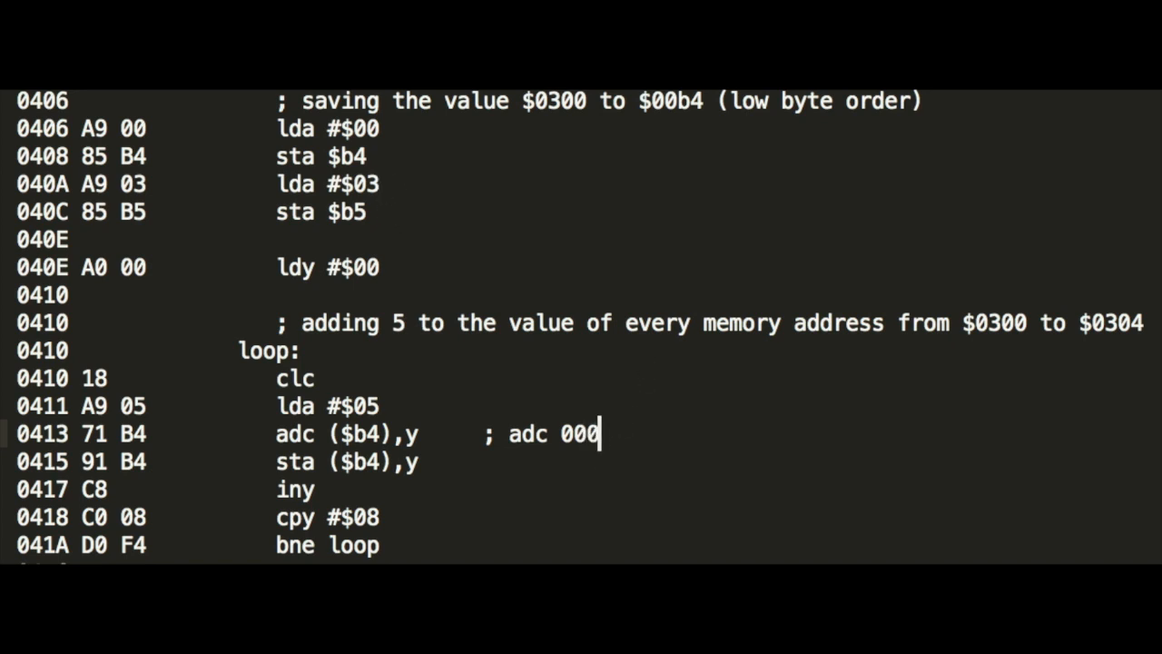
text(3)
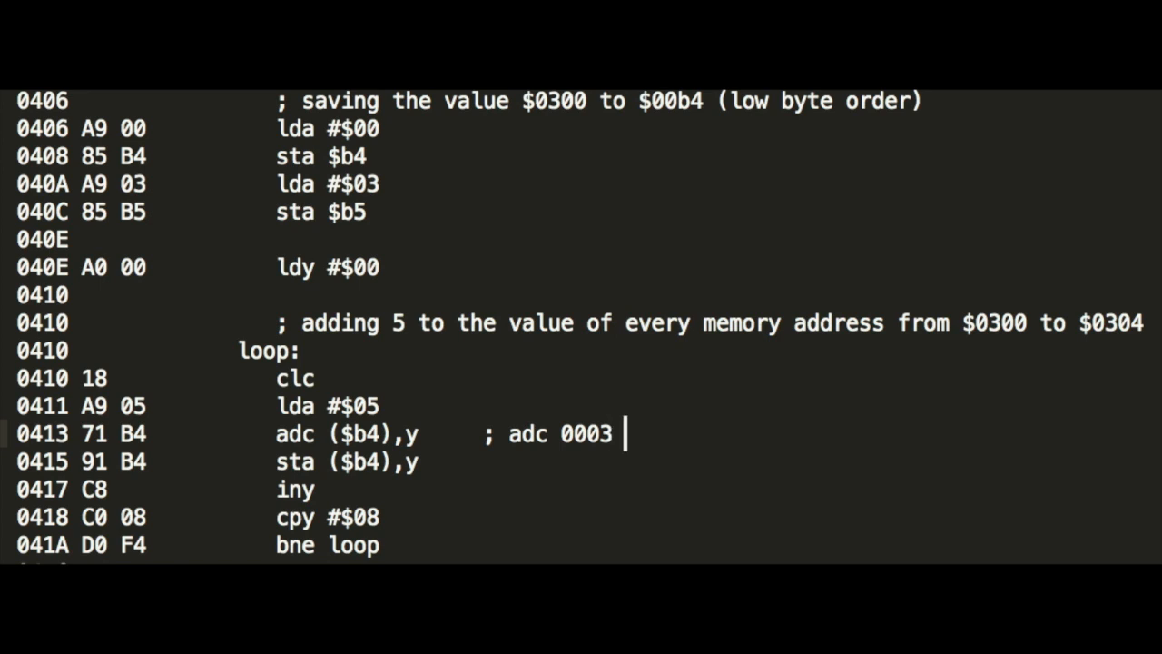
text($0)
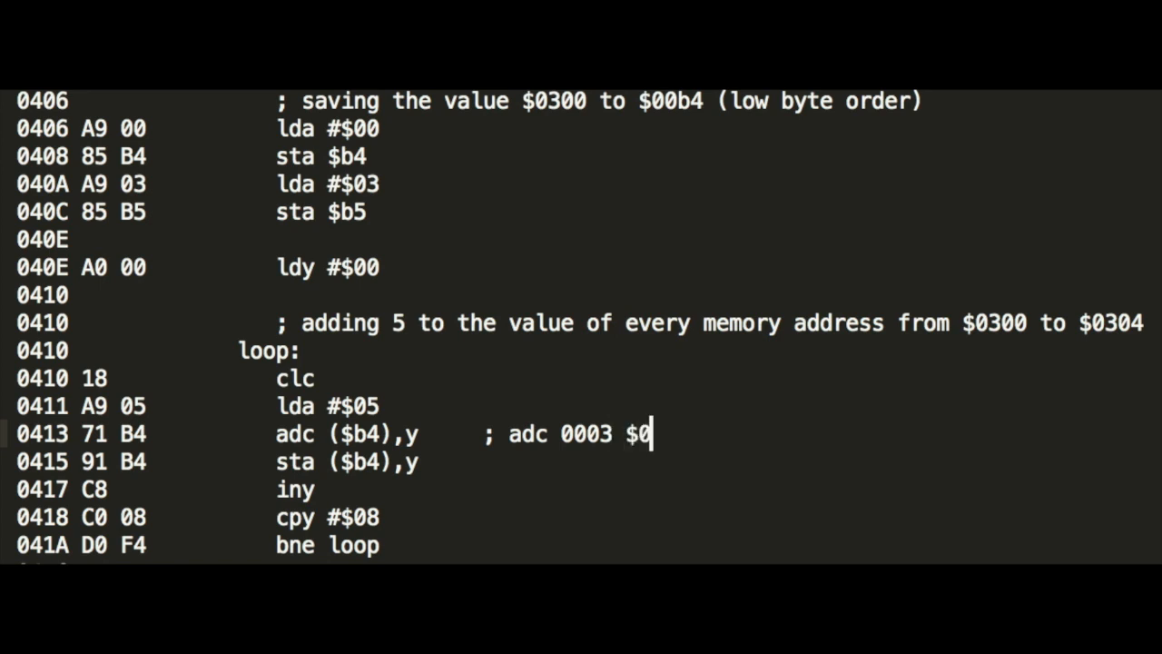
text(300)
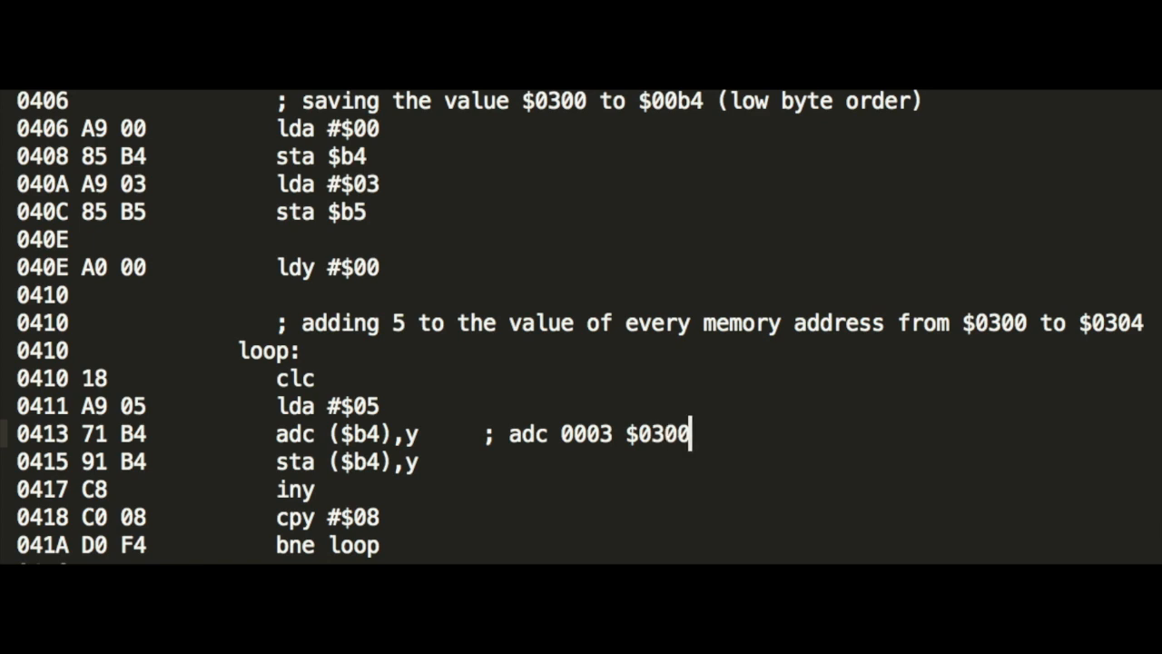
mouse_move(407, 432)
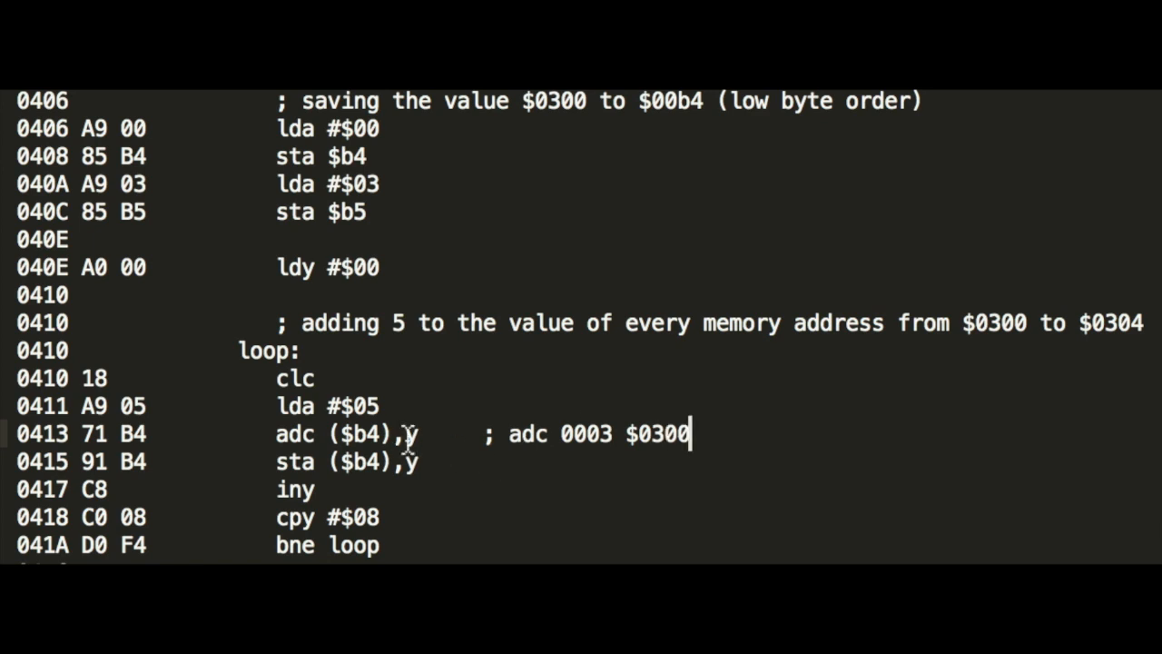
click(406, 432)
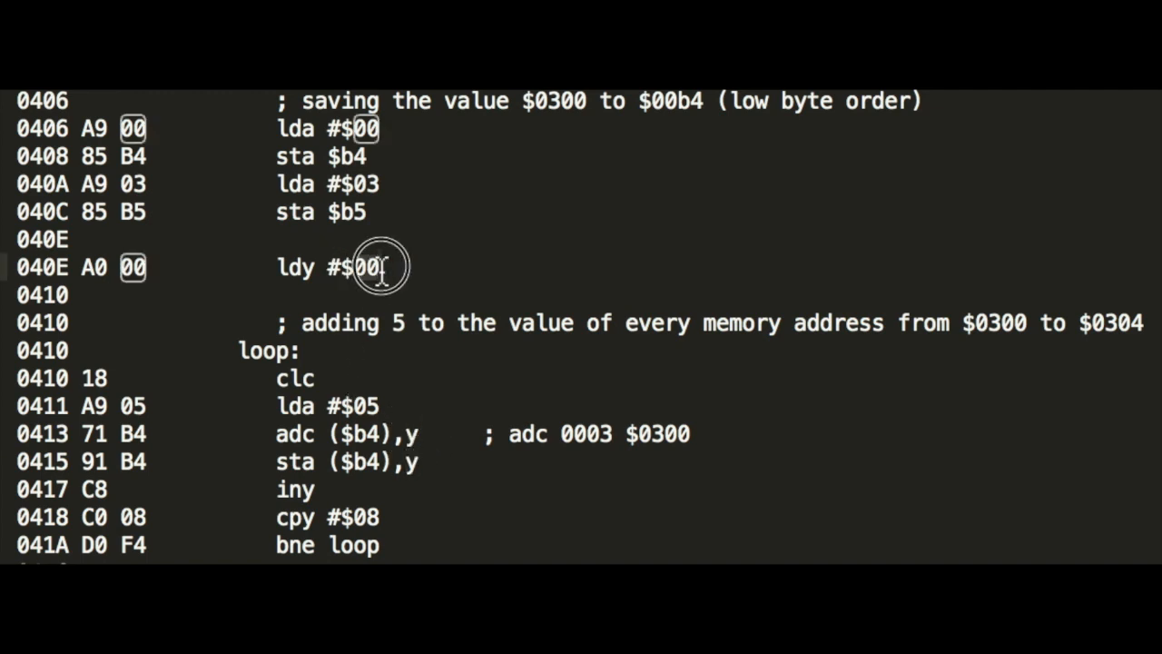
mouse_move(681, 458)
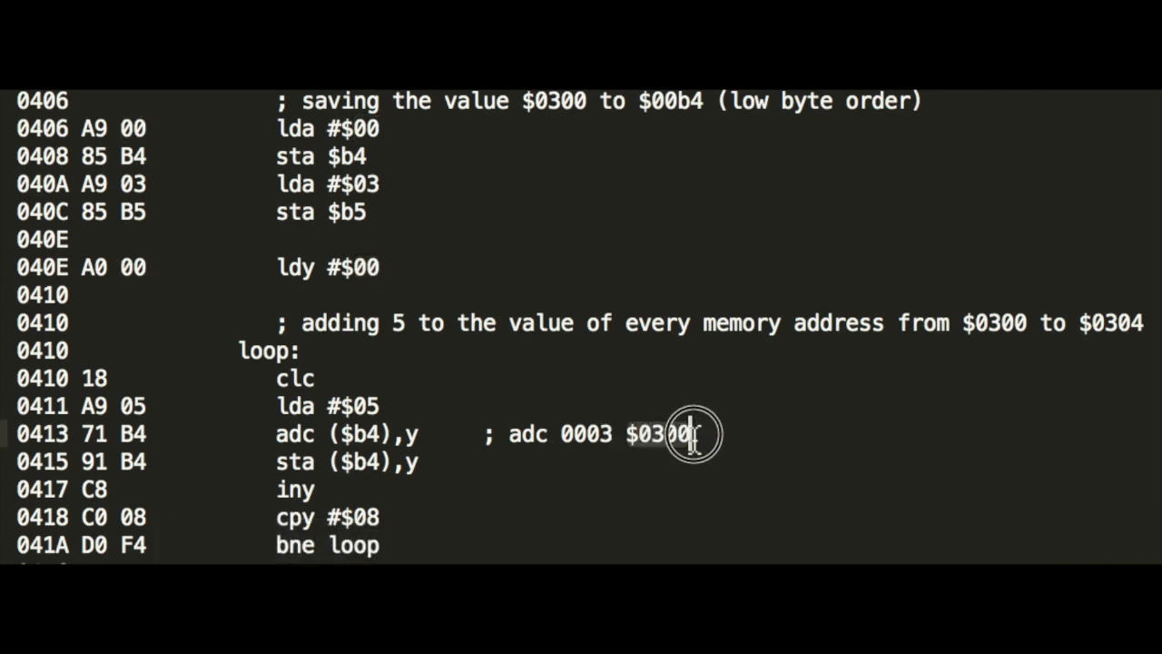
mouse_move(319, 490)
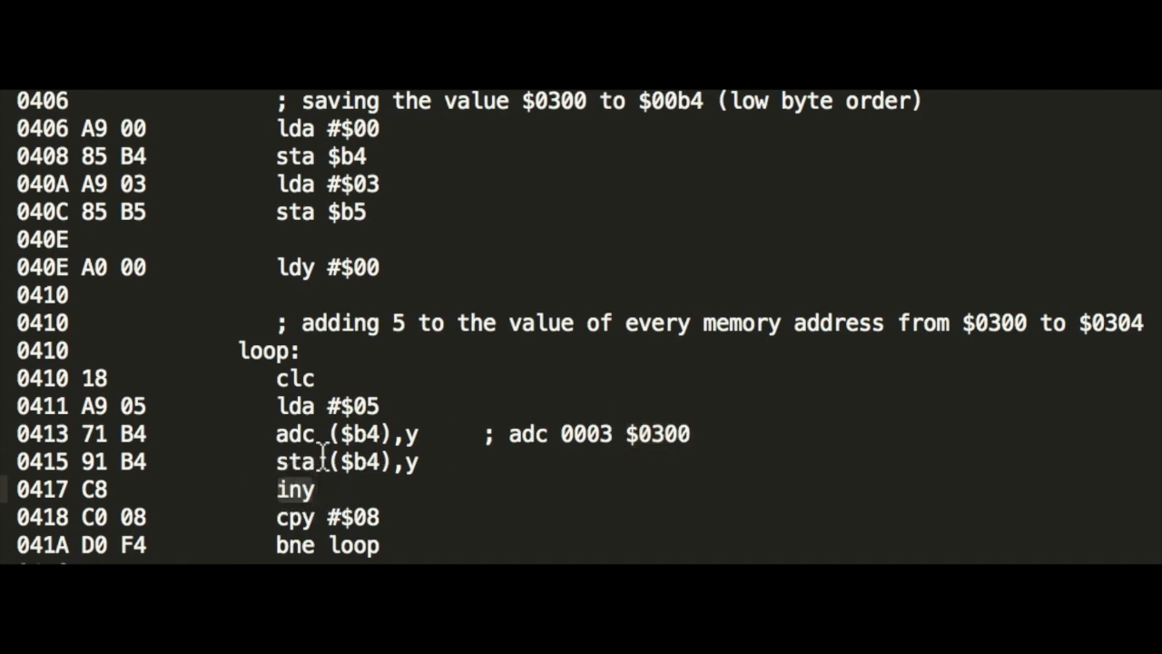
mouse_move(607, 432)
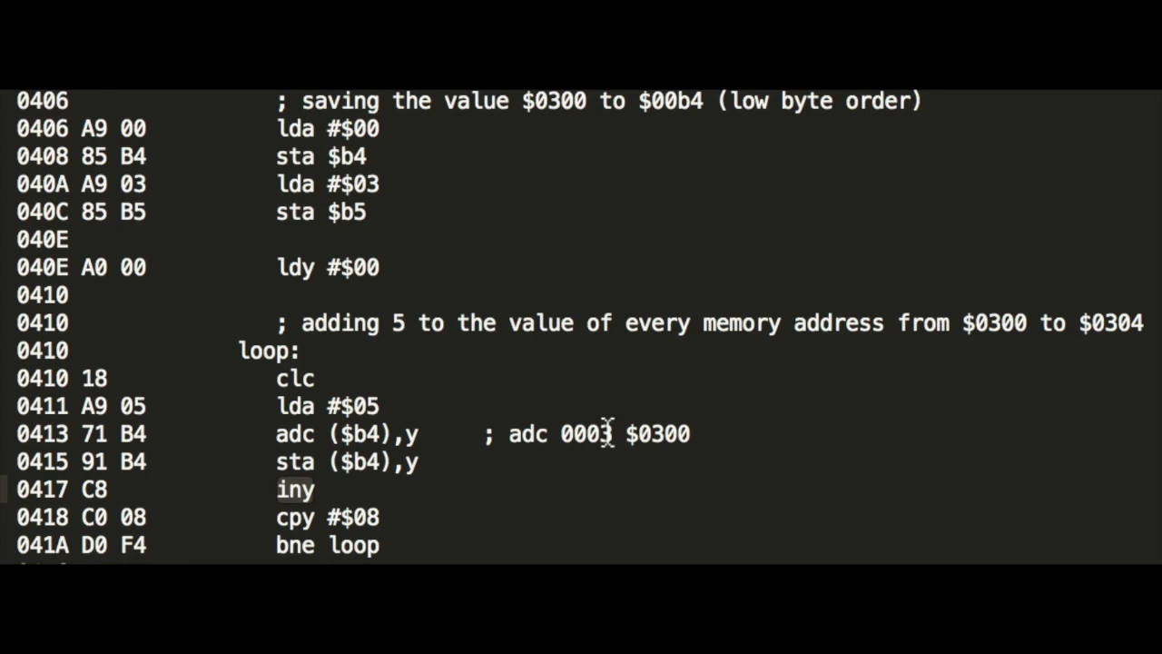
mouse_move(699, 433)
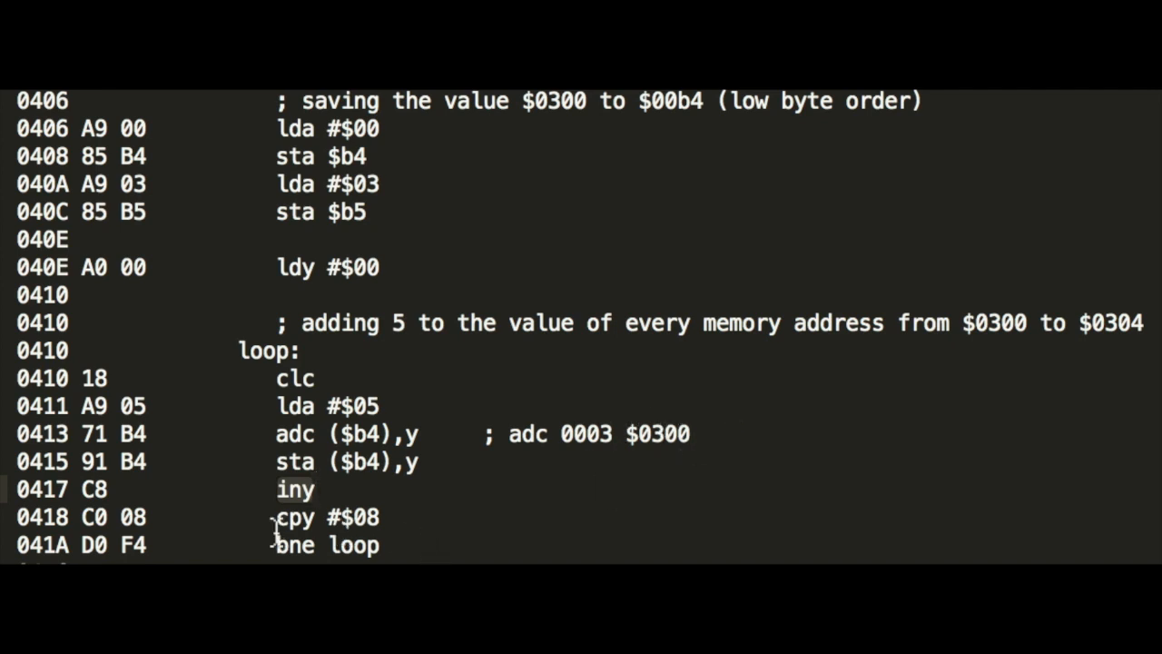
mouse_move(331, 516)
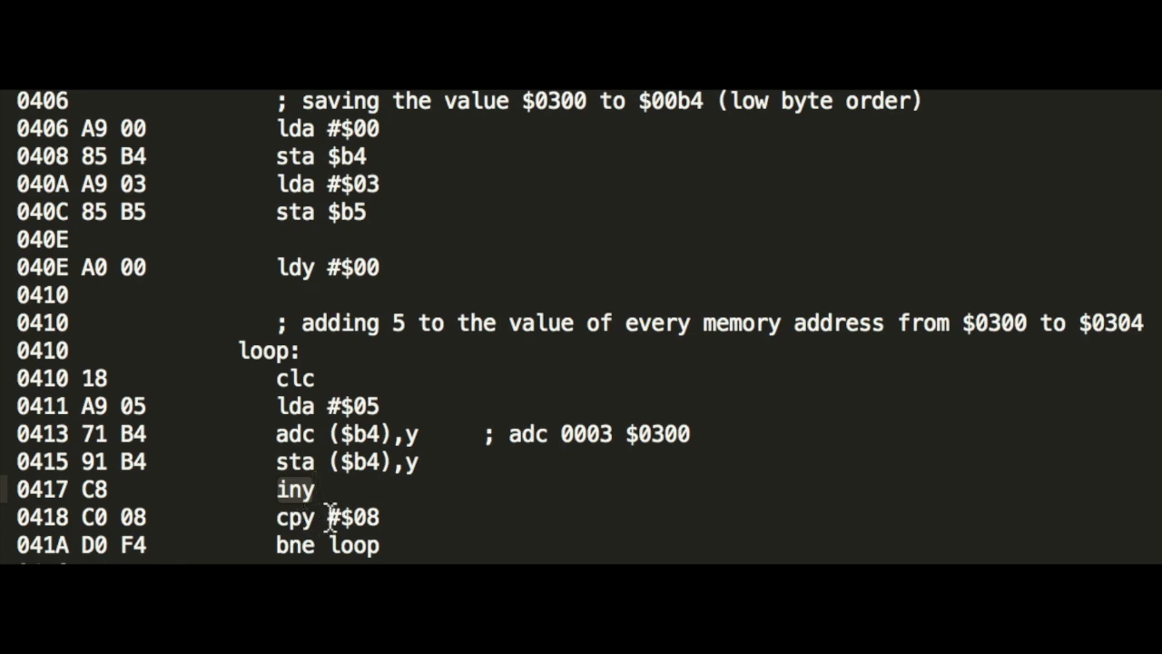